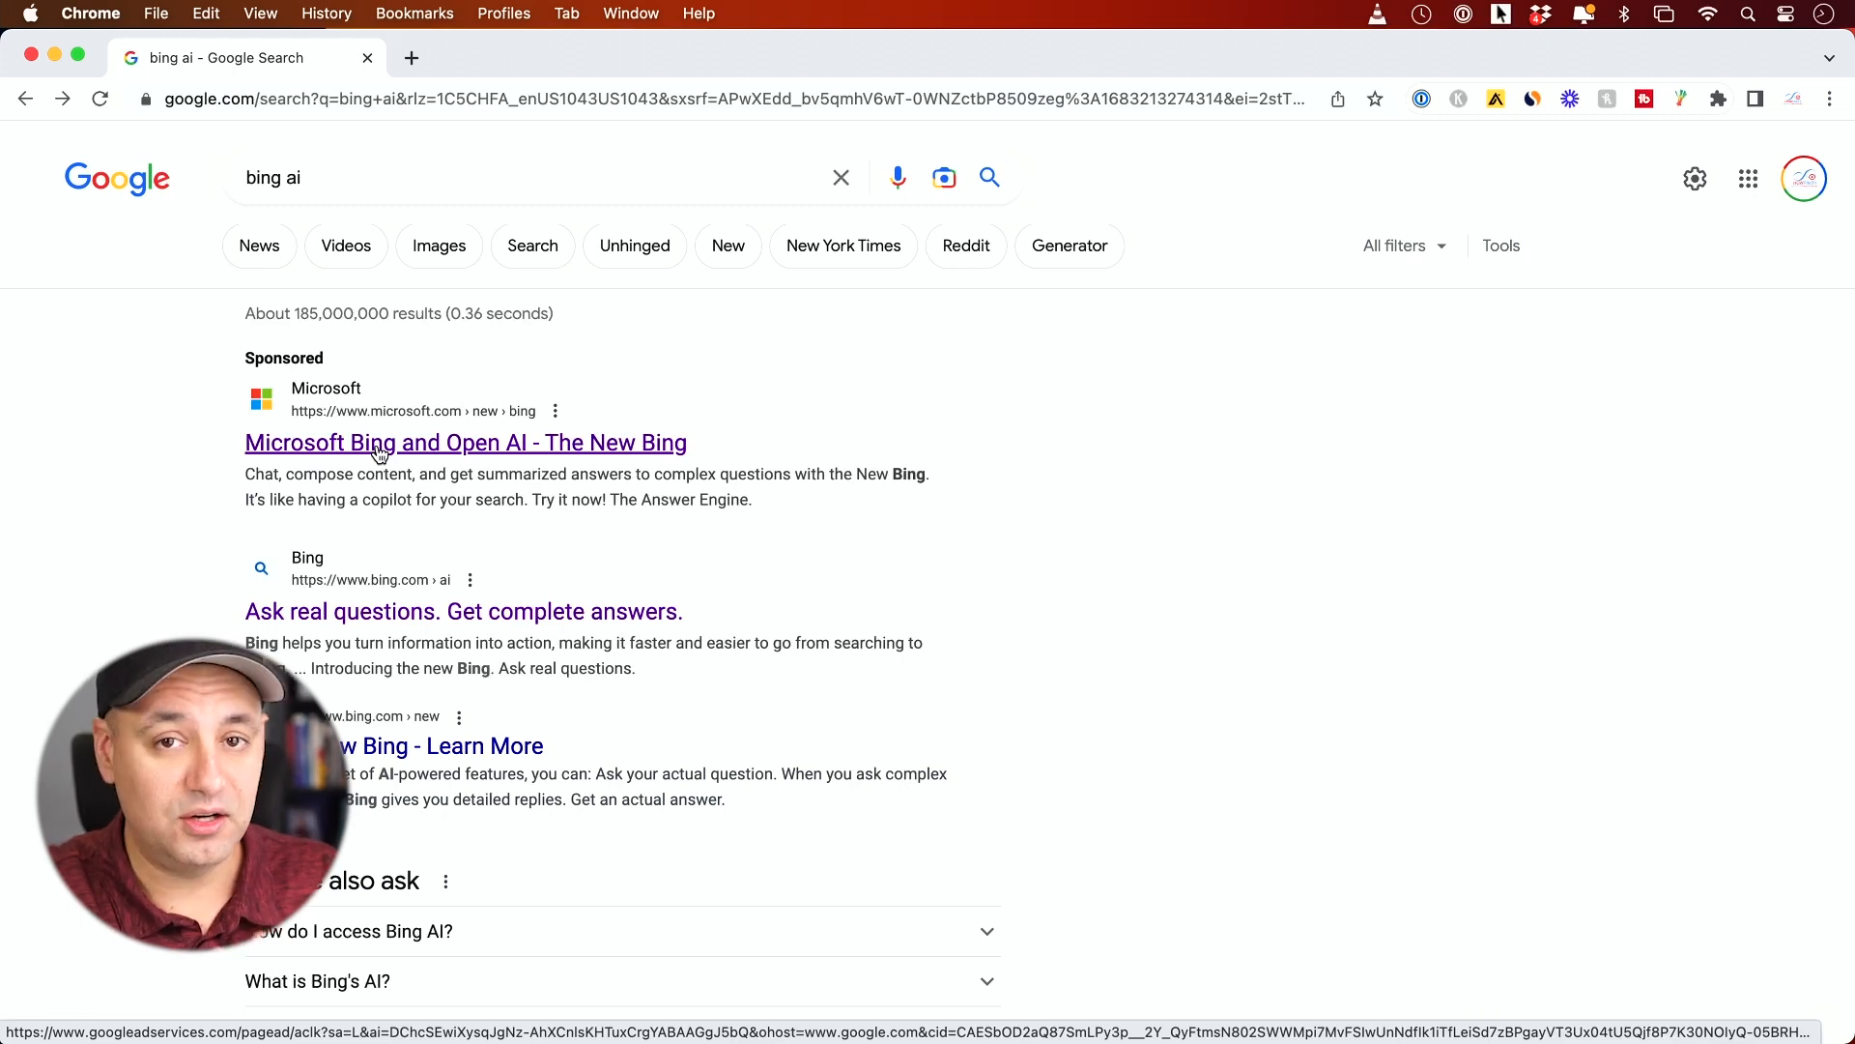
mouse_move(320, 455)
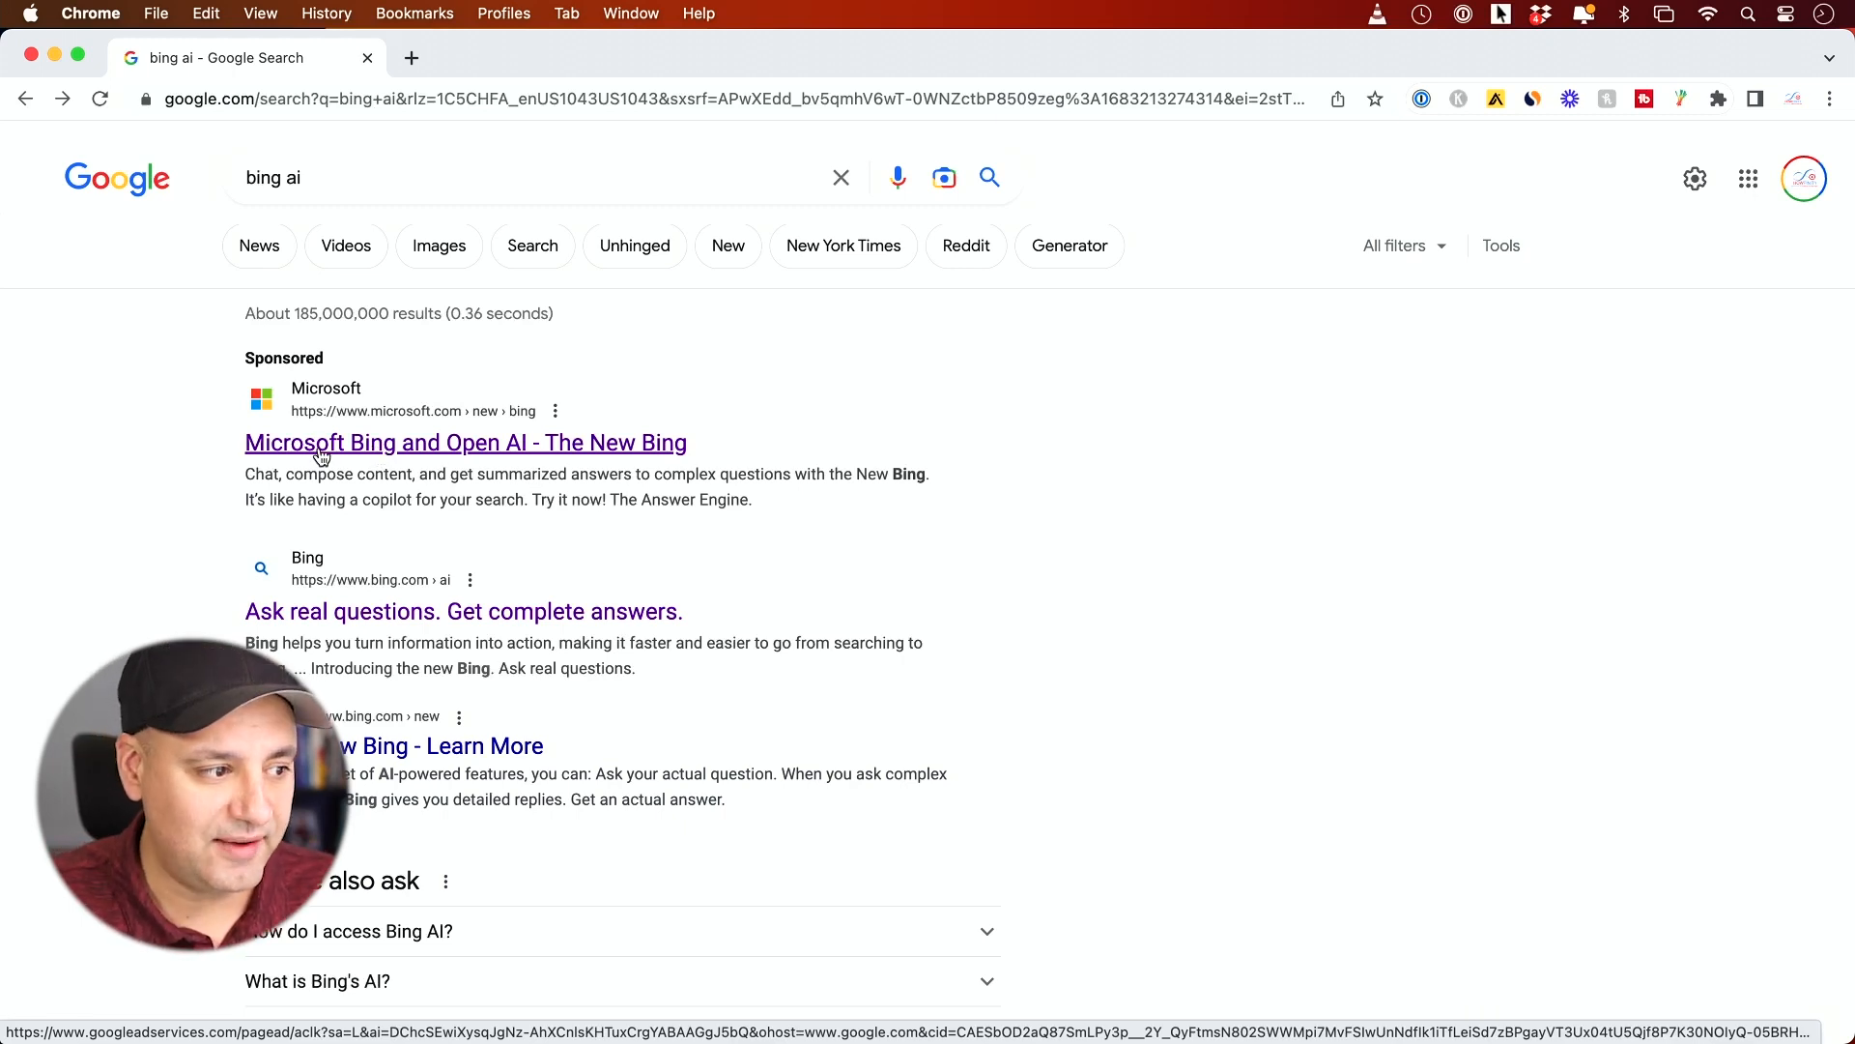
- Open the sponsored 'Microsoft Bing and Open AI - The New Bing' Google result
click(465, 441)
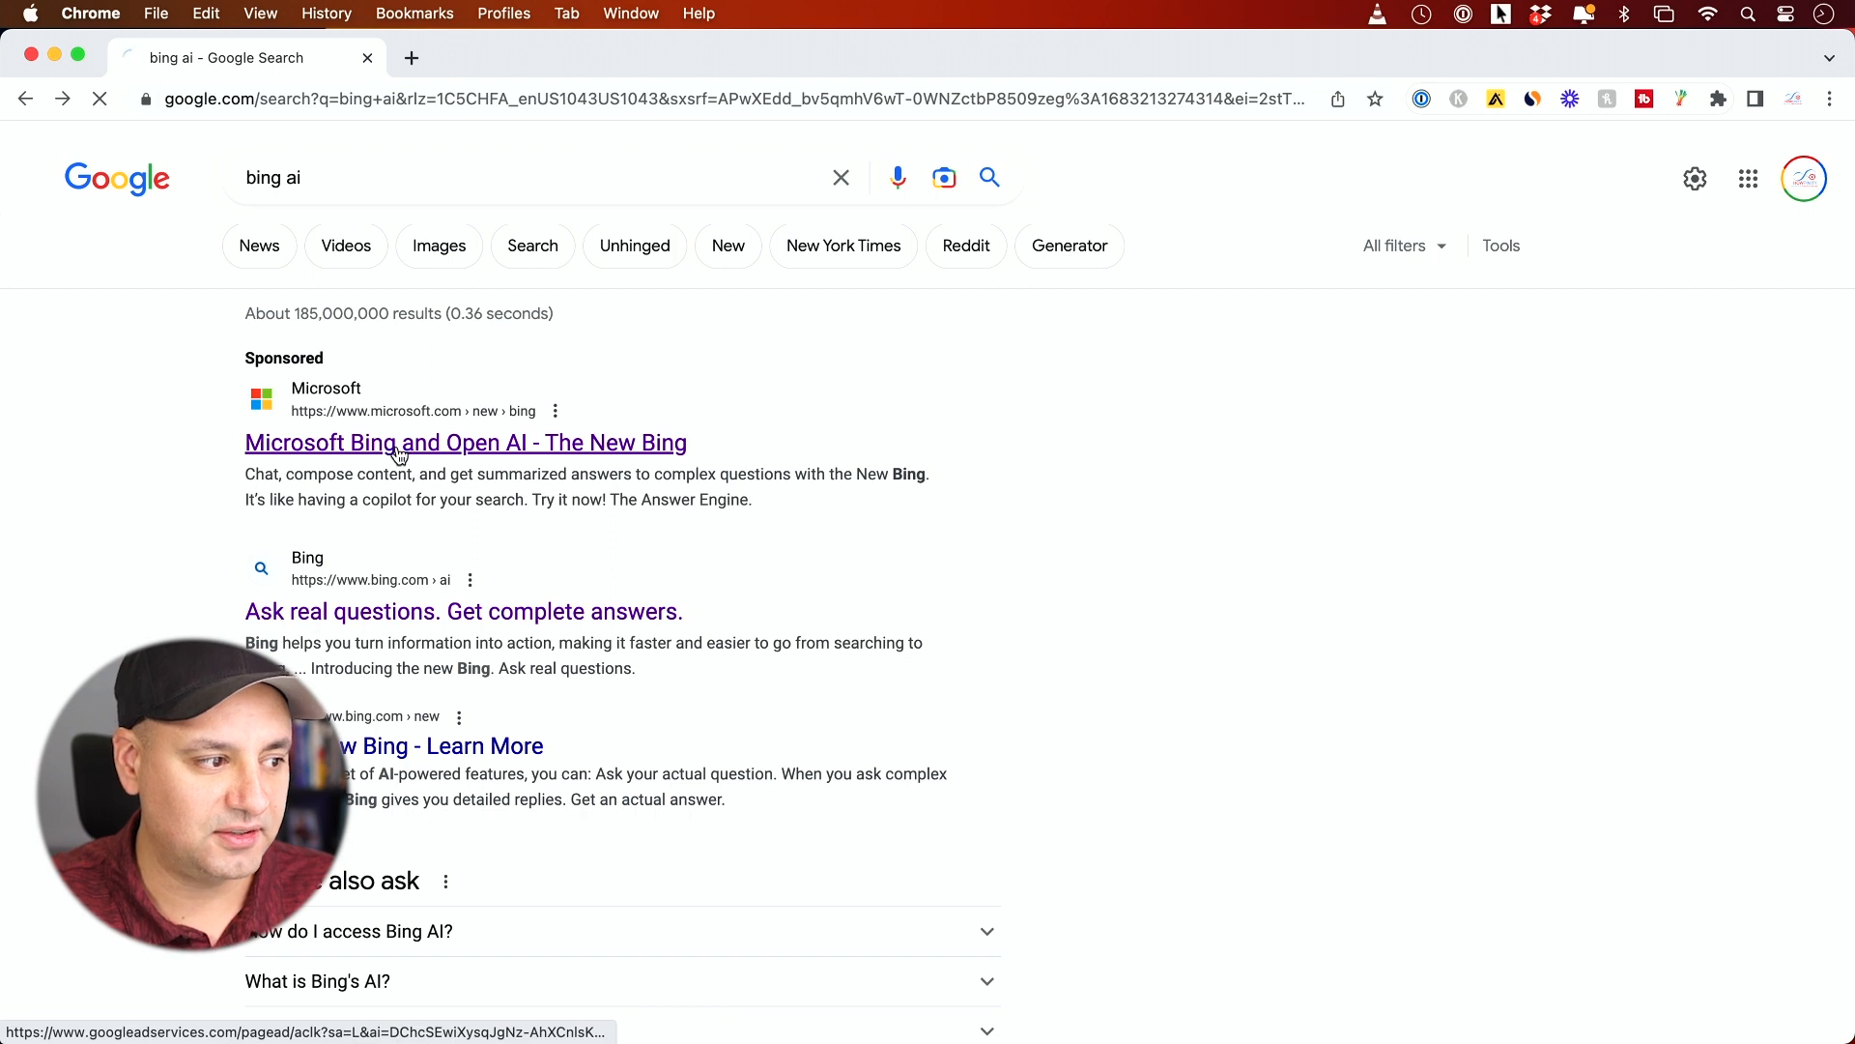
click(465, 442)
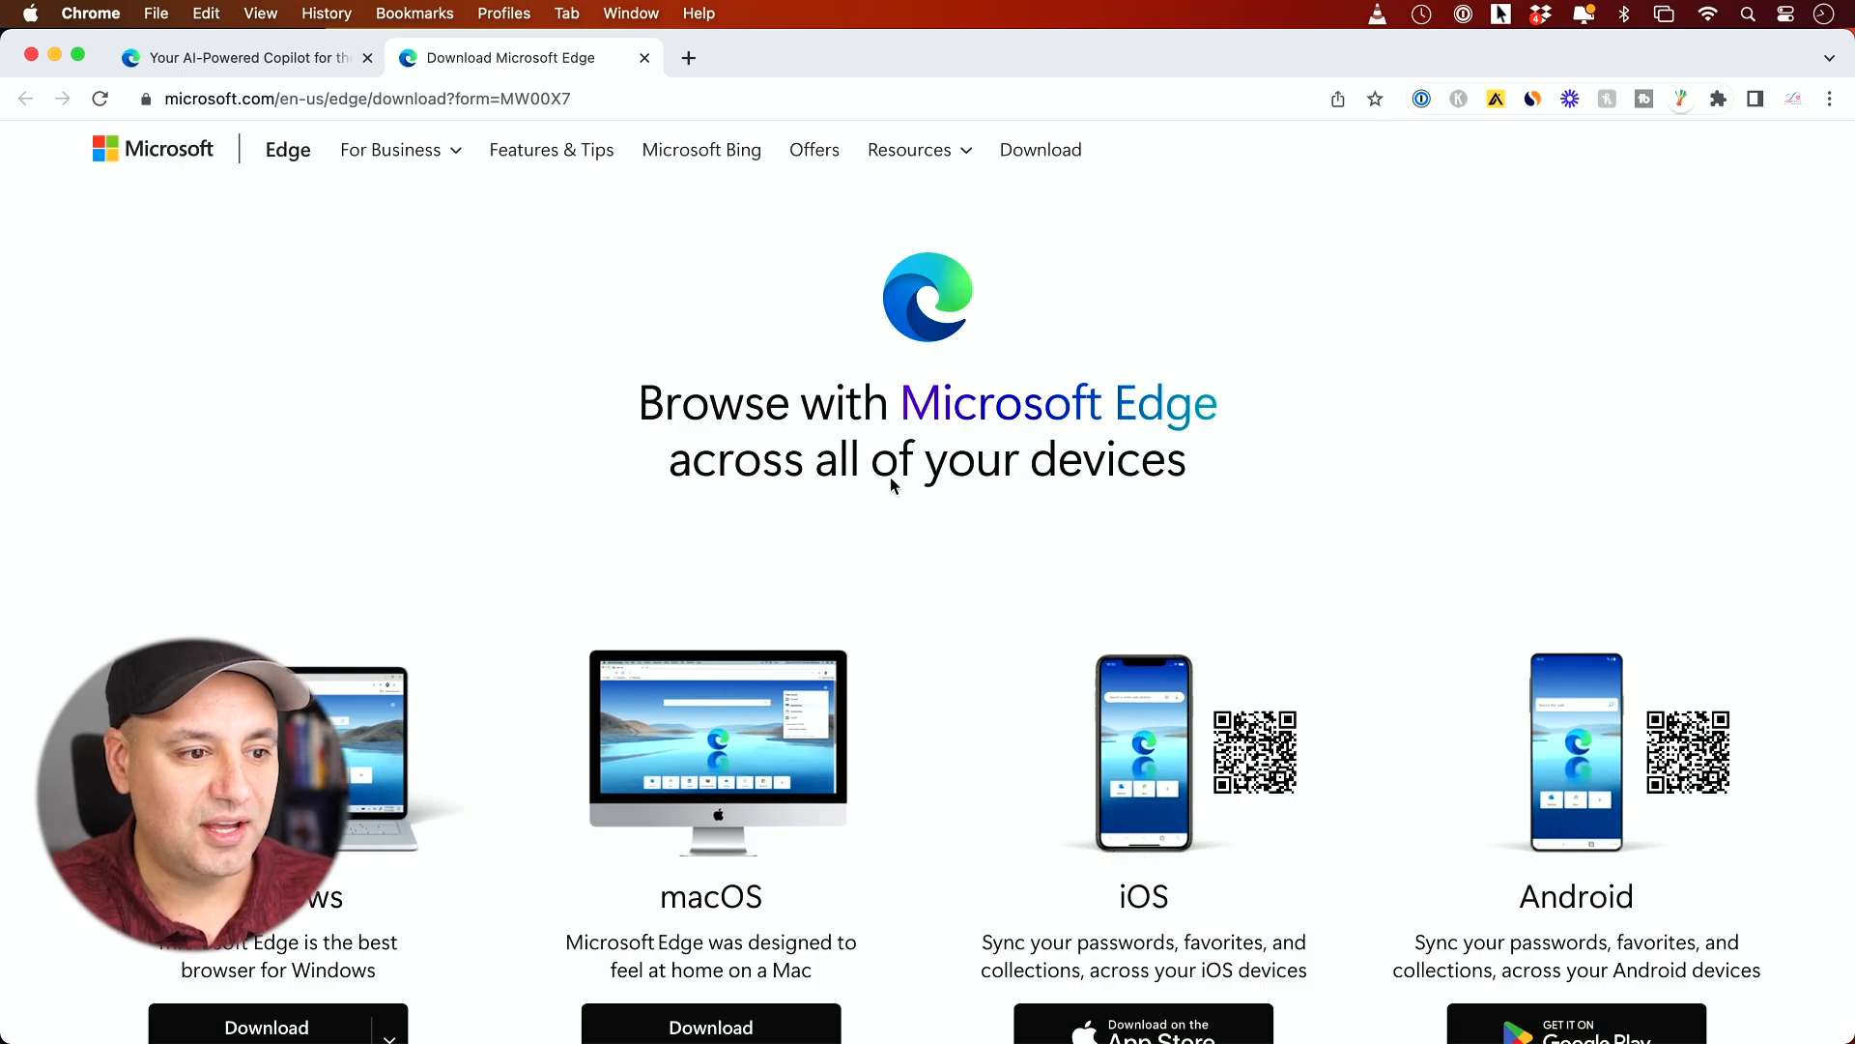
- Download Microsoft Edge for macOS from the Edge download page
scroll(down, 3)
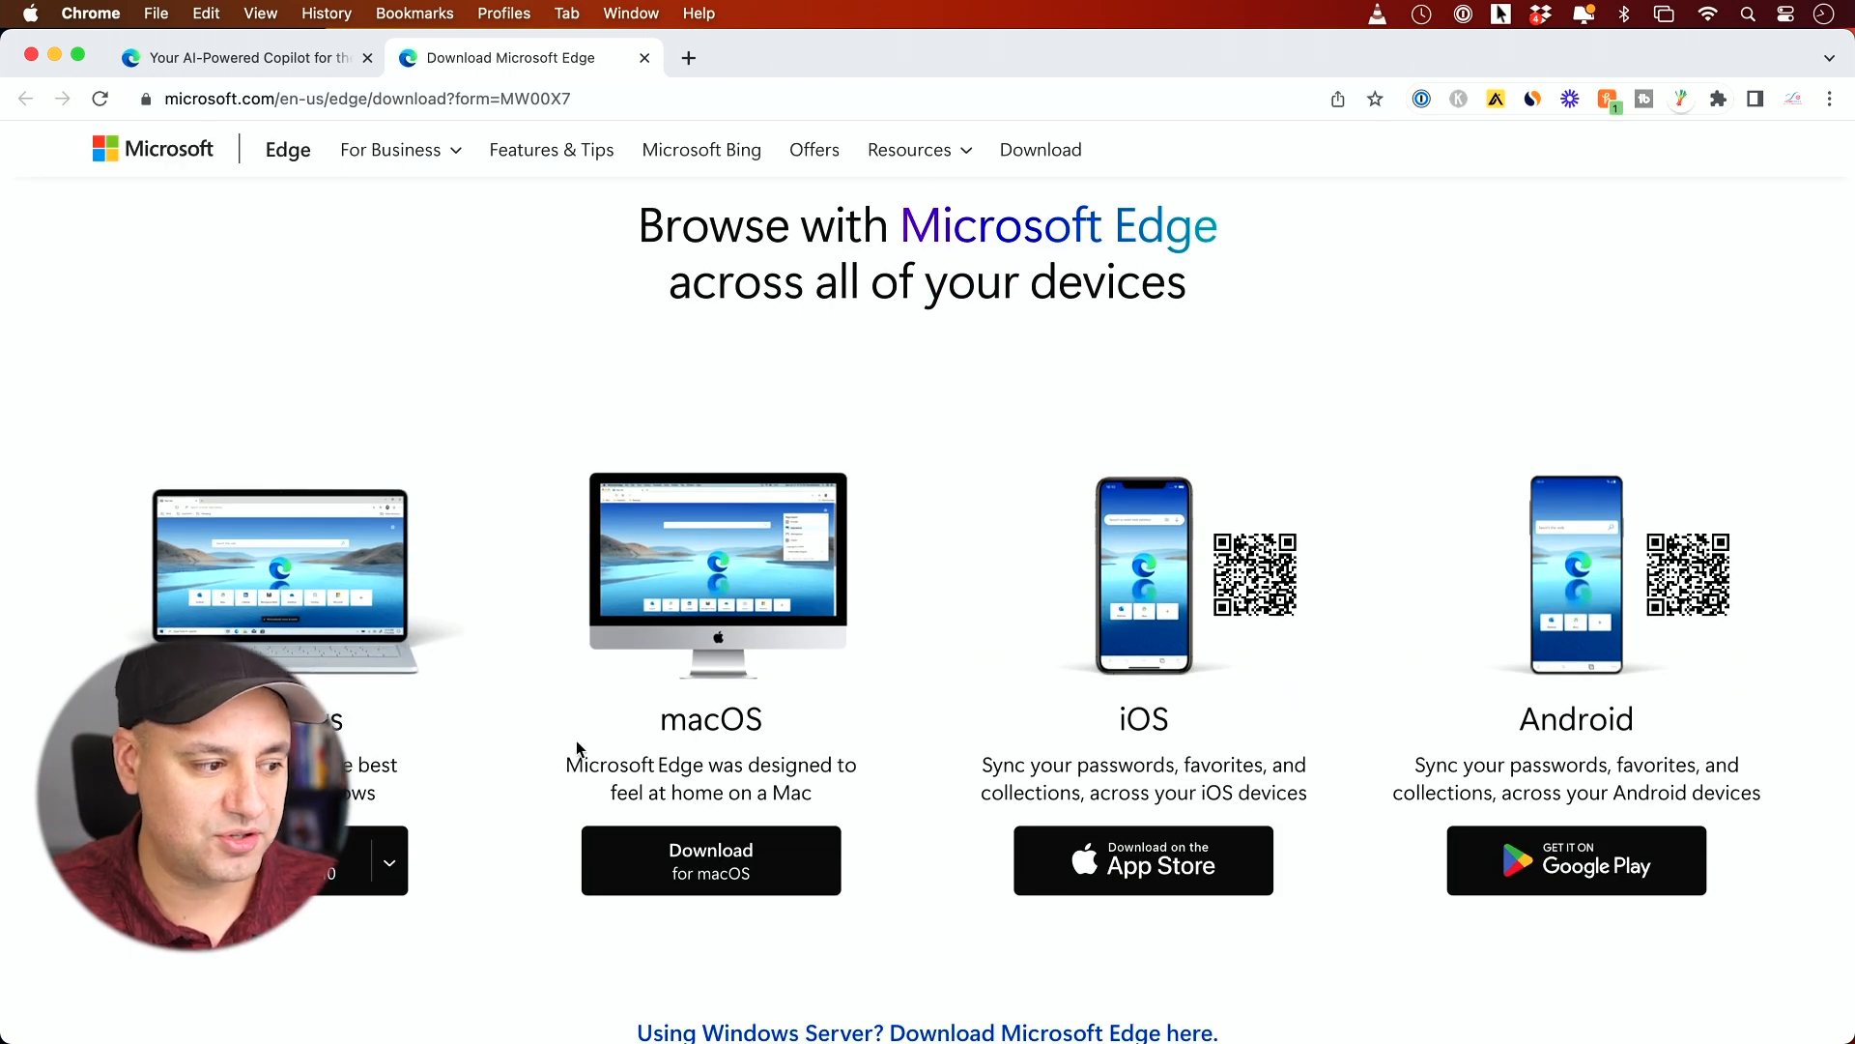
scroll(down, 3)
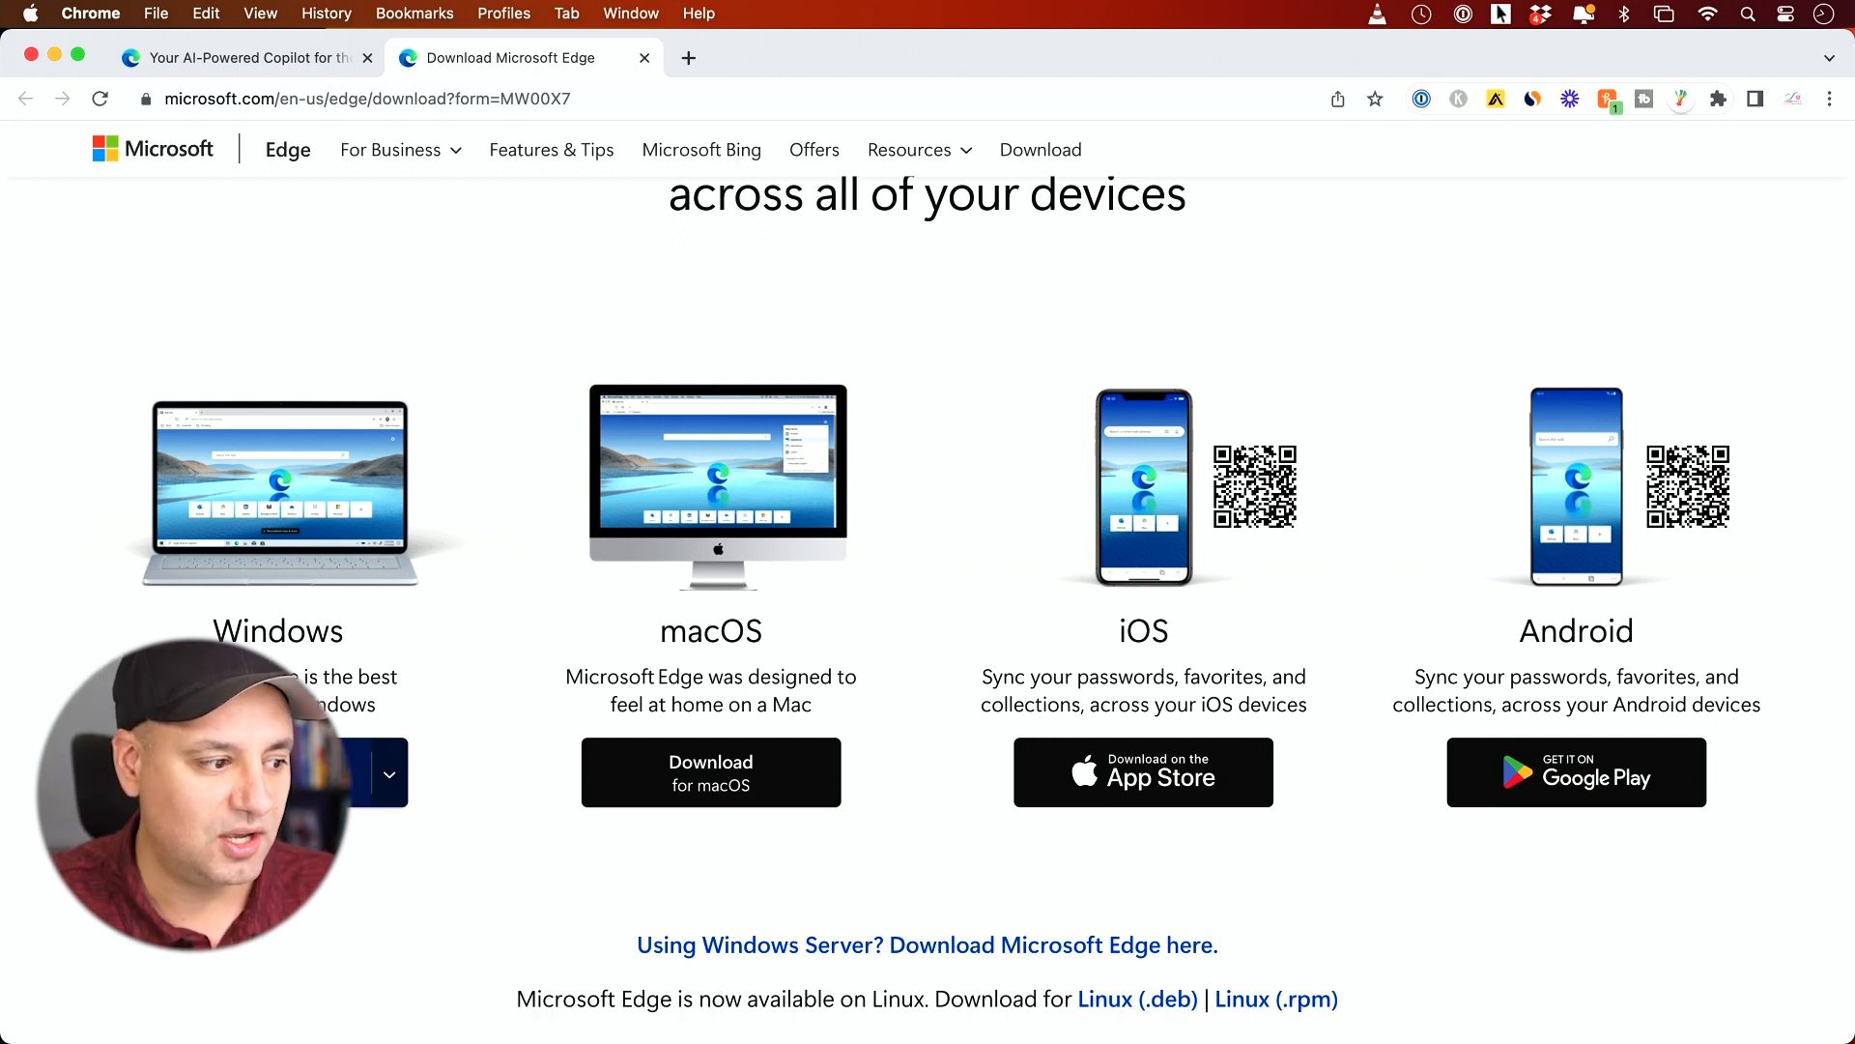
mouse_move(1211, 718)
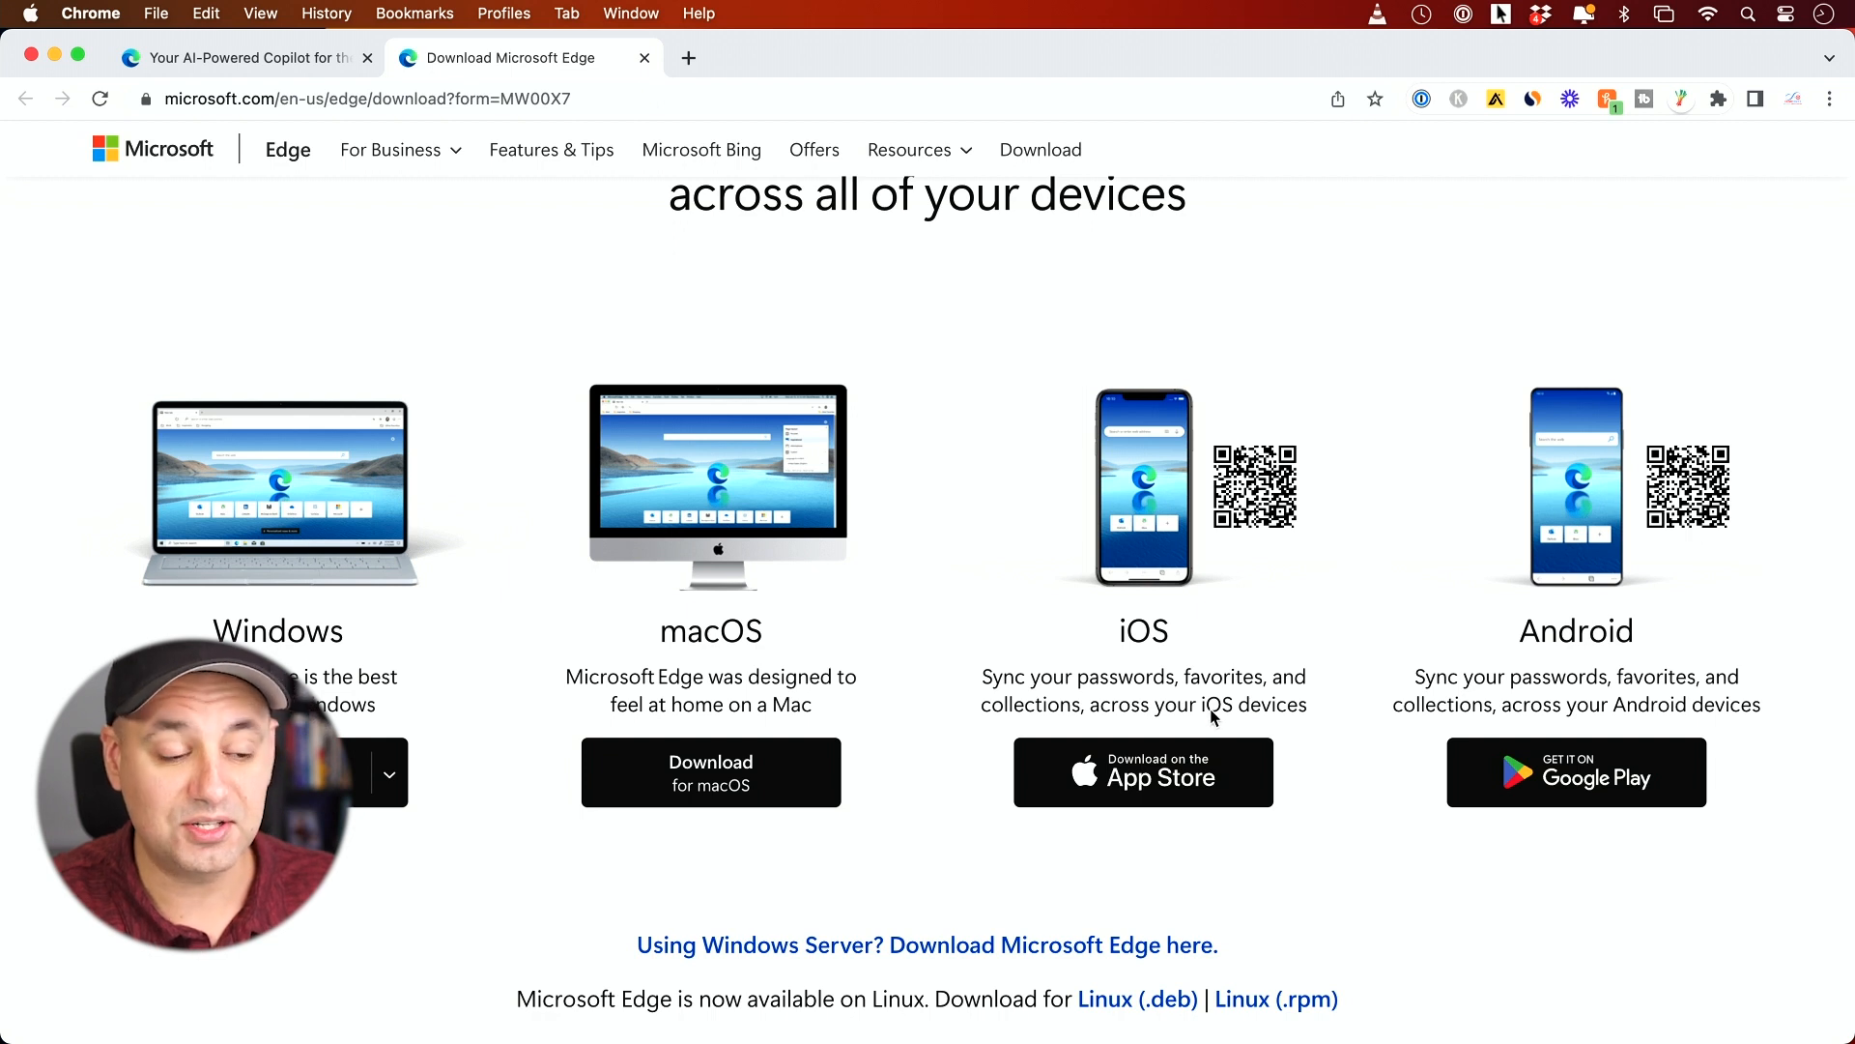
mouse_move(1113, 633)
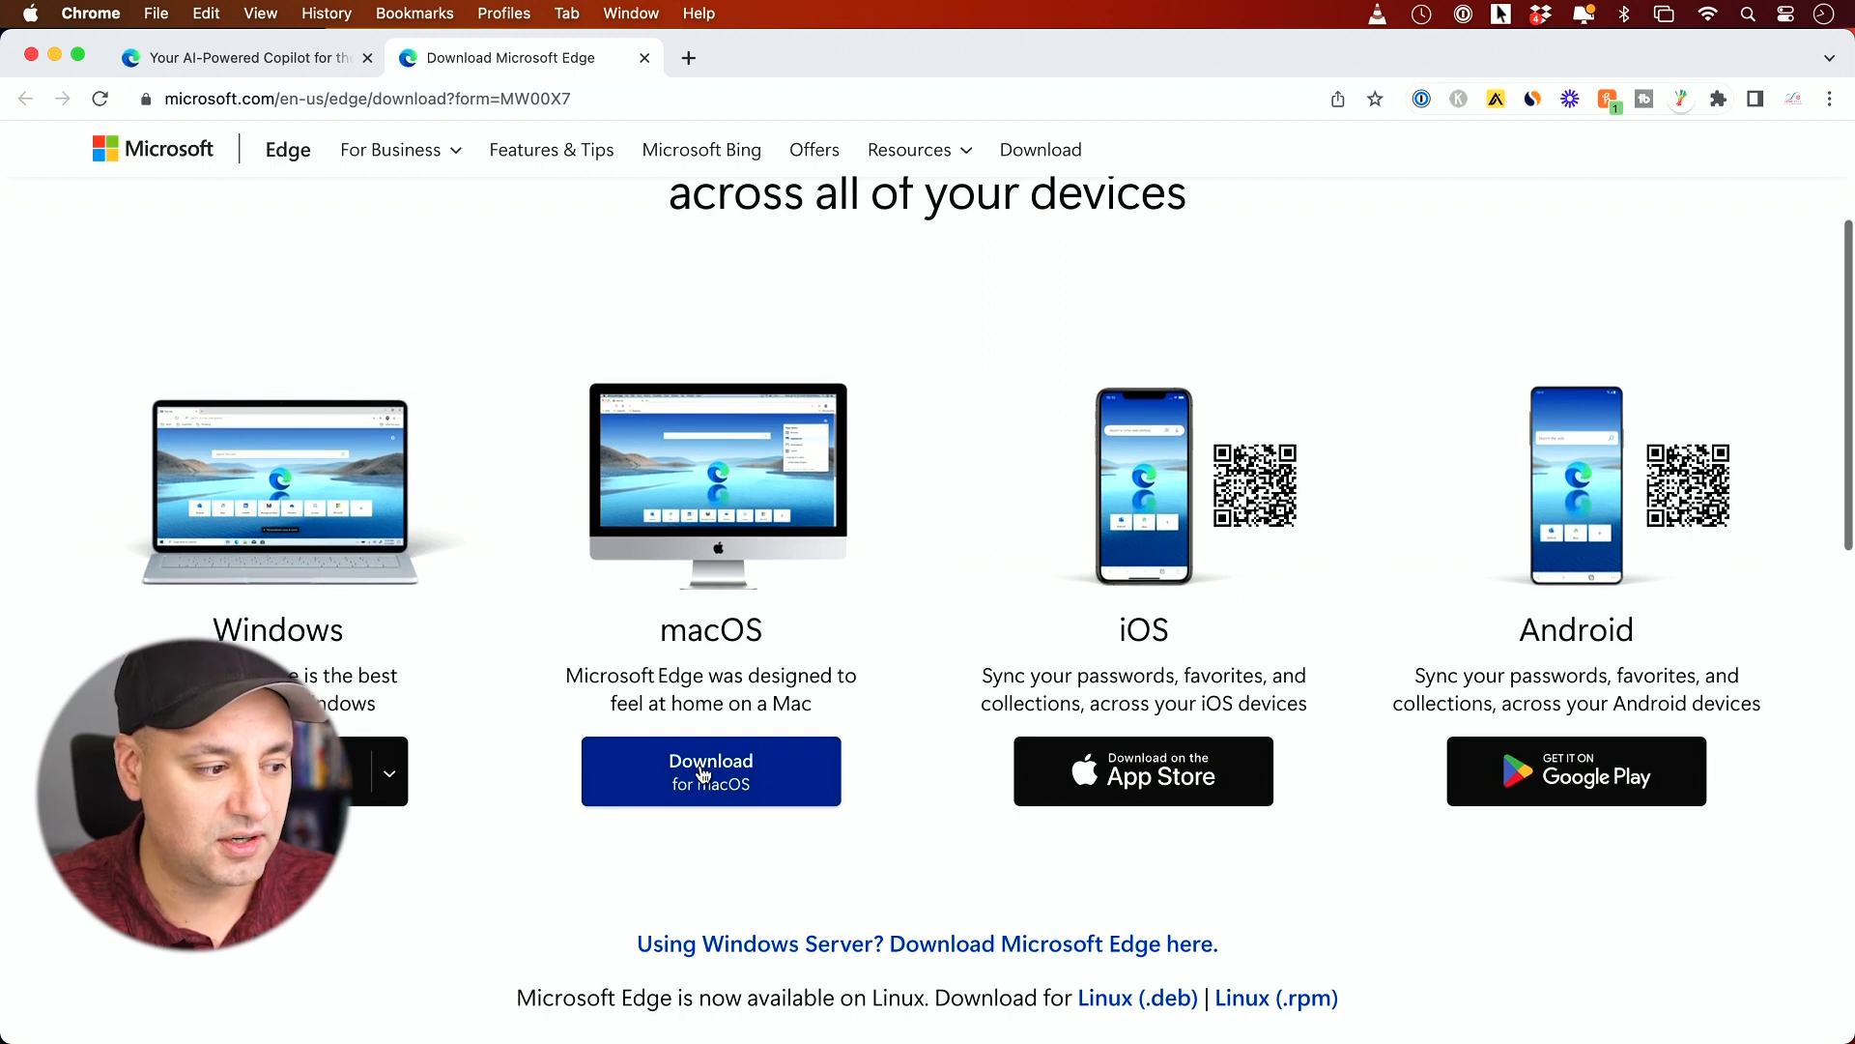
click(711, 771)
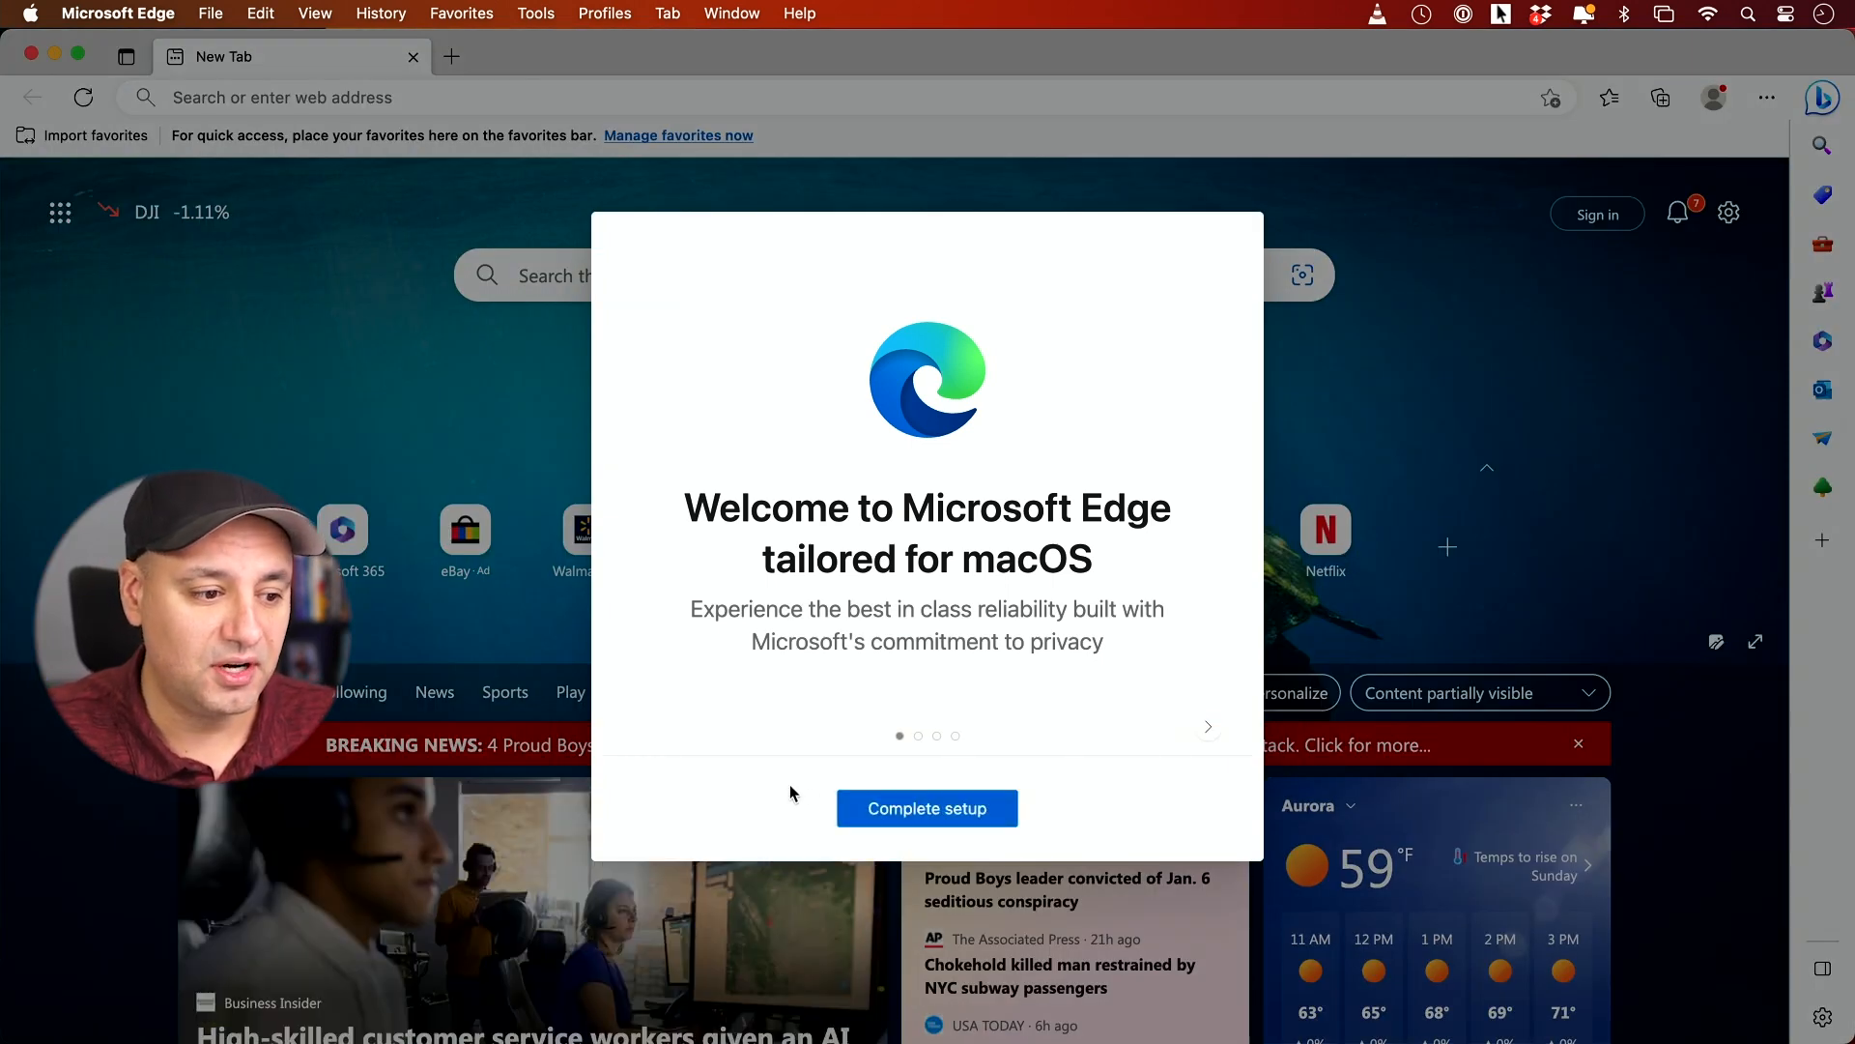
- Complete Edge setup with the Inspirational layout, continuing without signing in
click(927, 808)
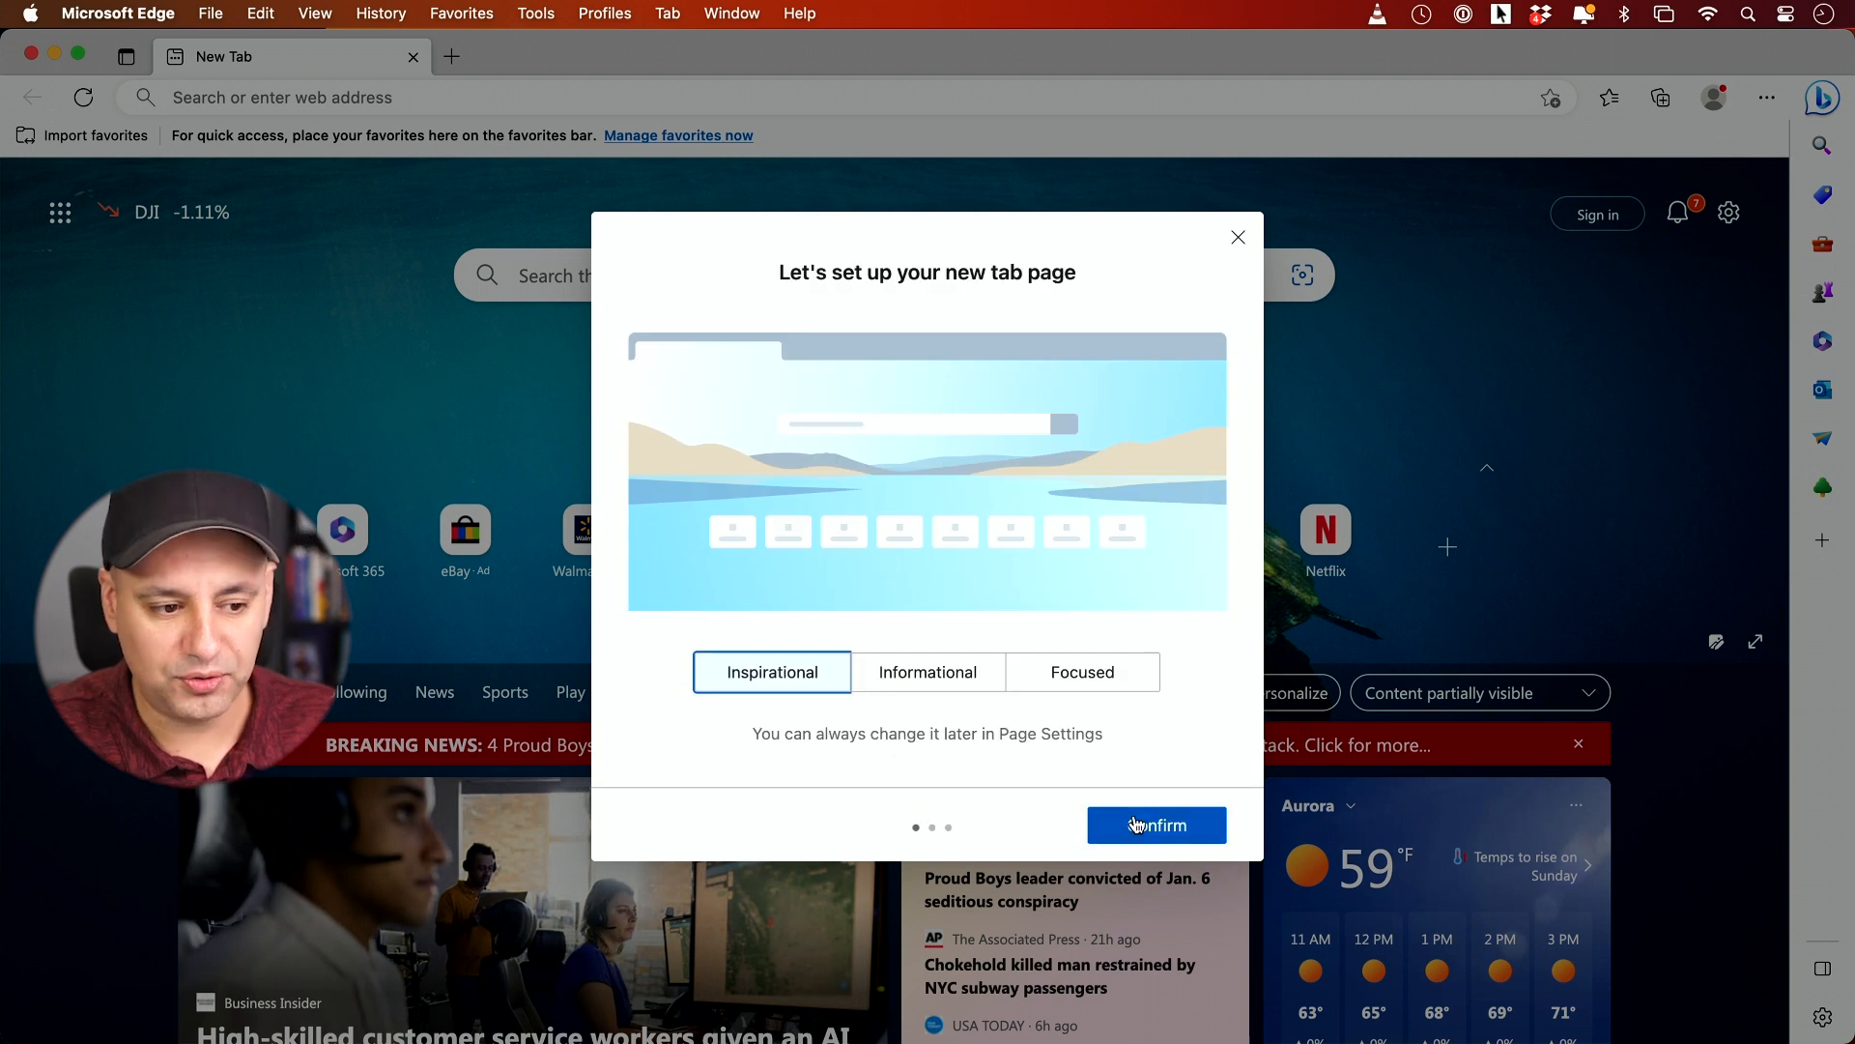
click(1156, 825)
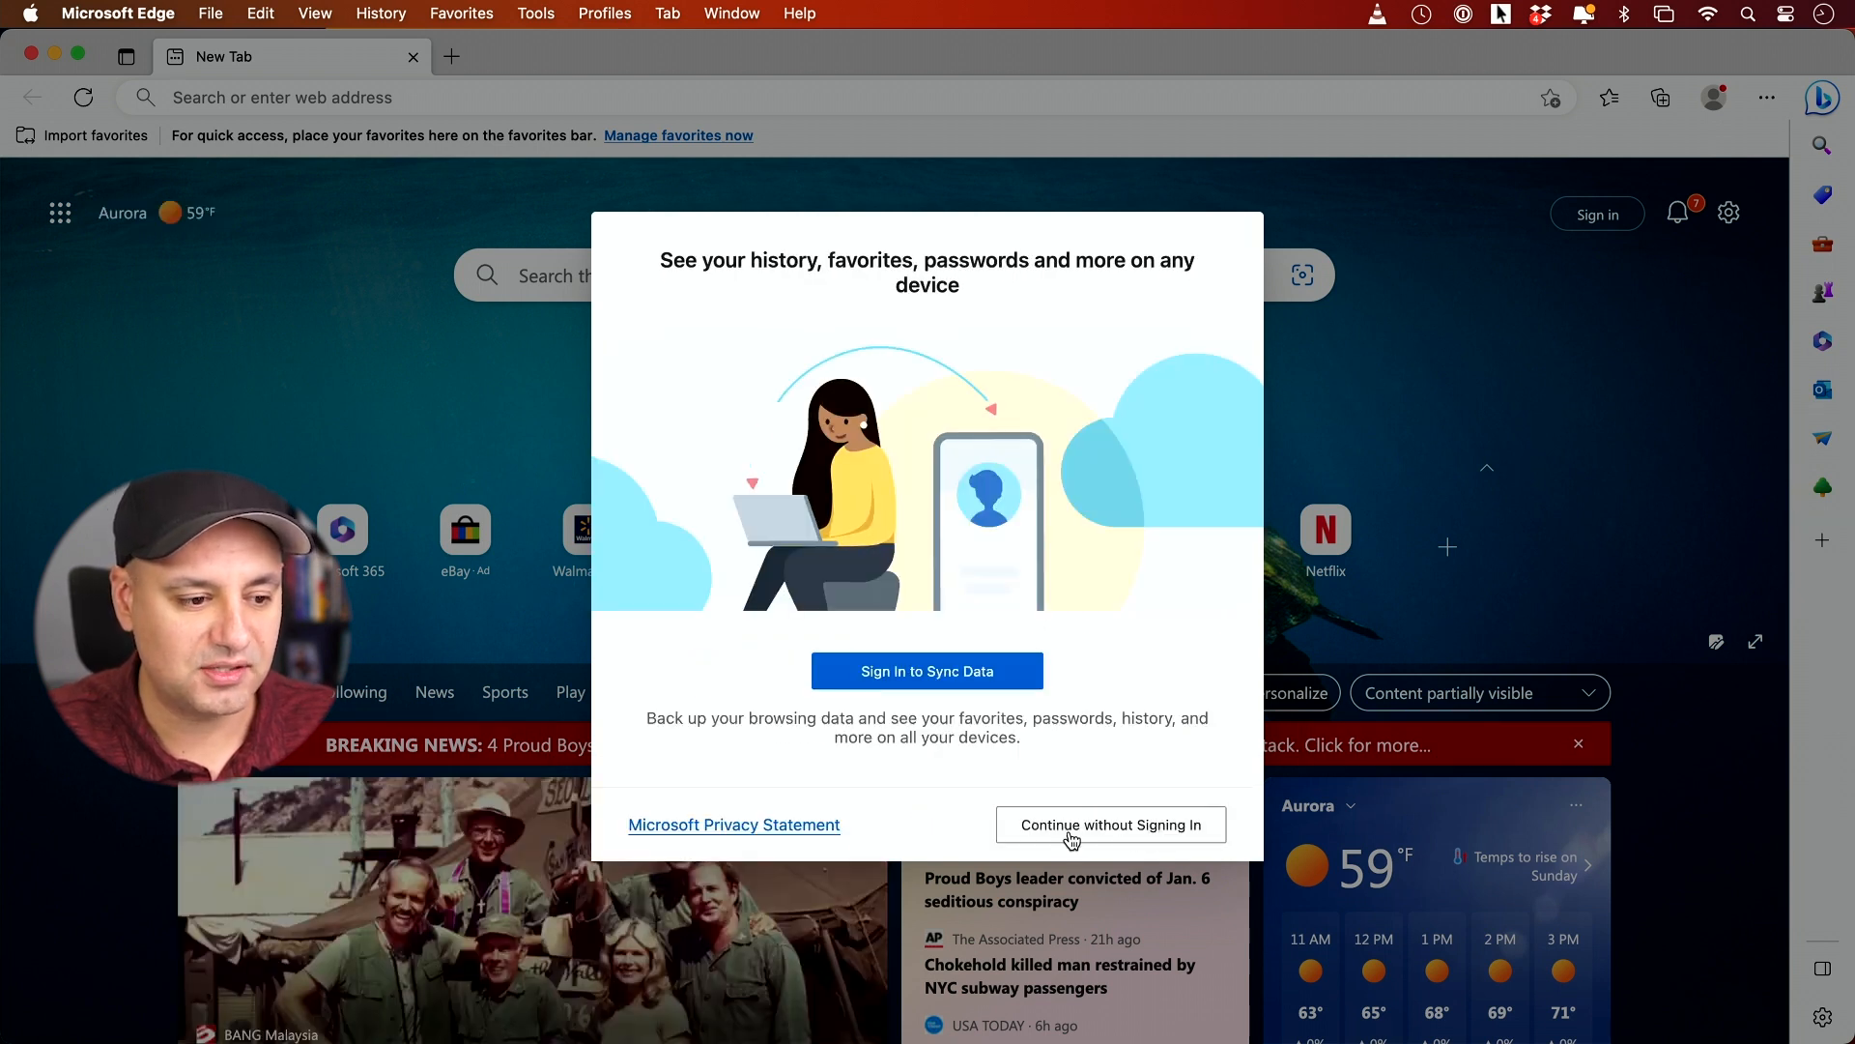
click(1110, 825)
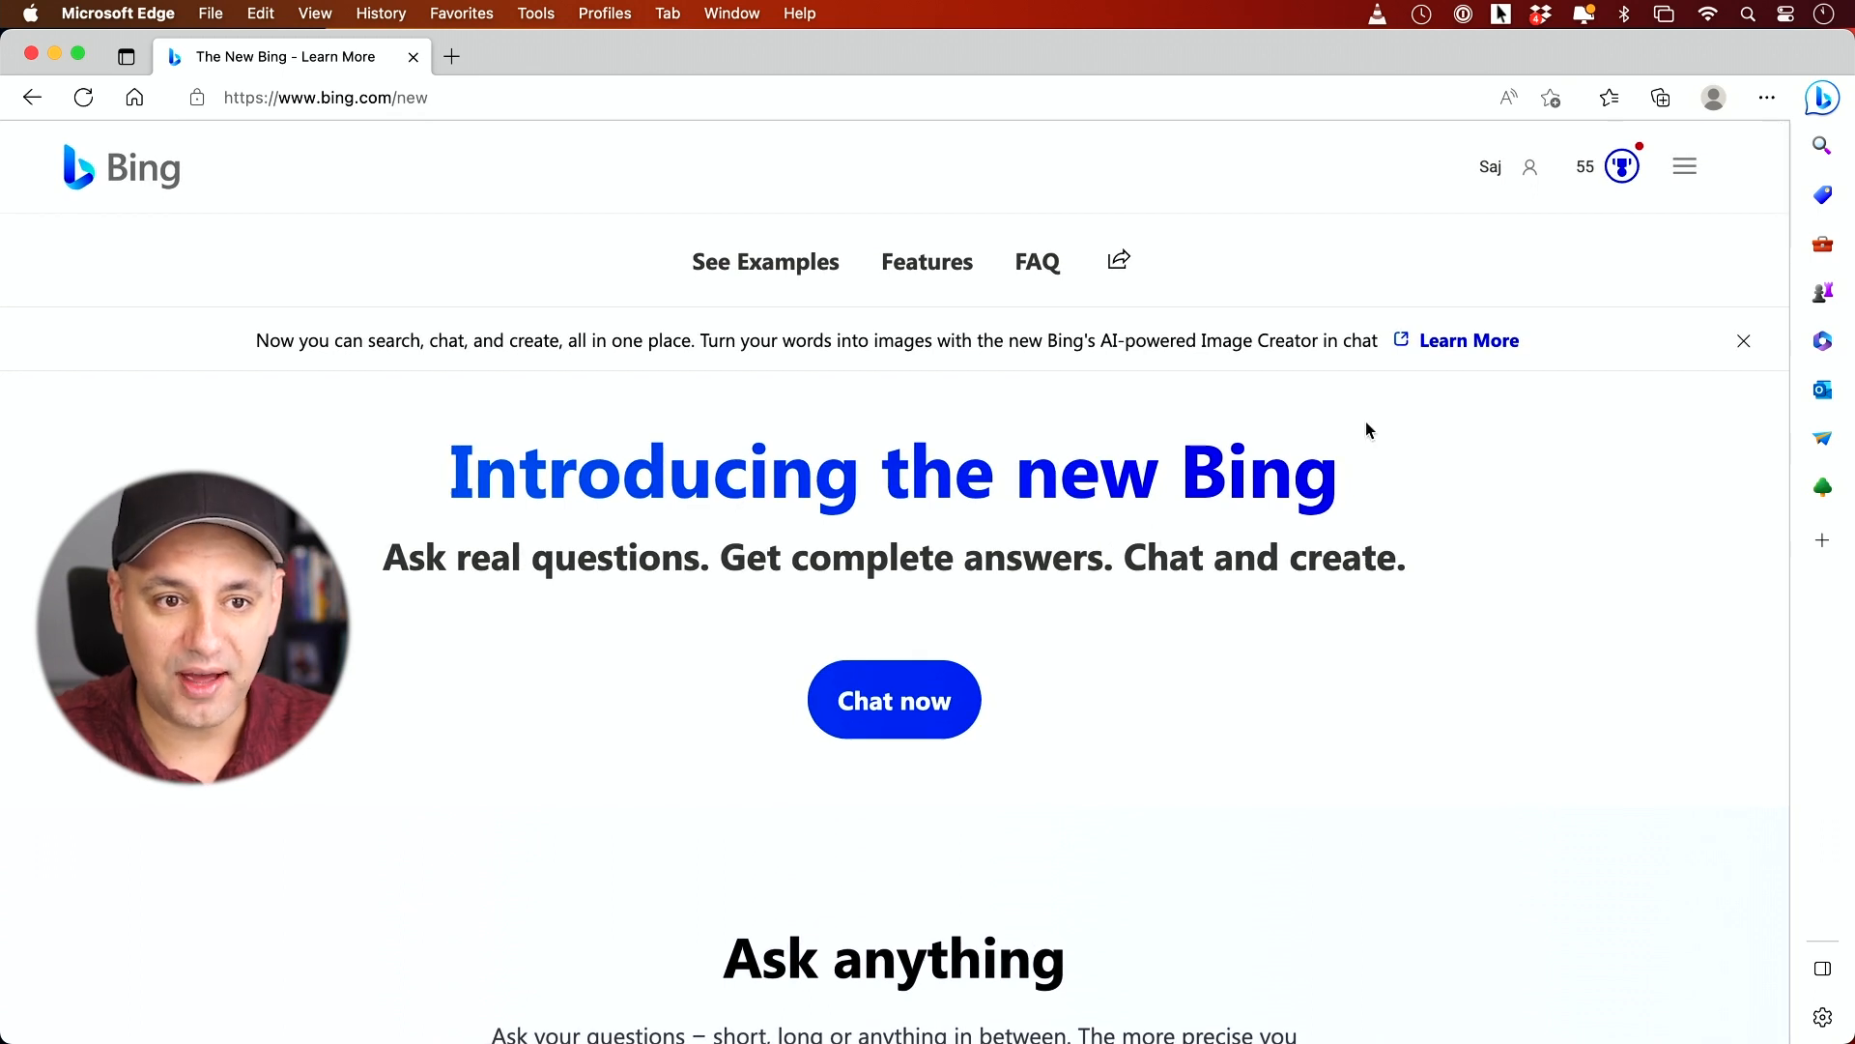
- Toggle the Bing sidebar's Chat tab, then start Bing Chat via 'Chat now'
click(1821, 98)
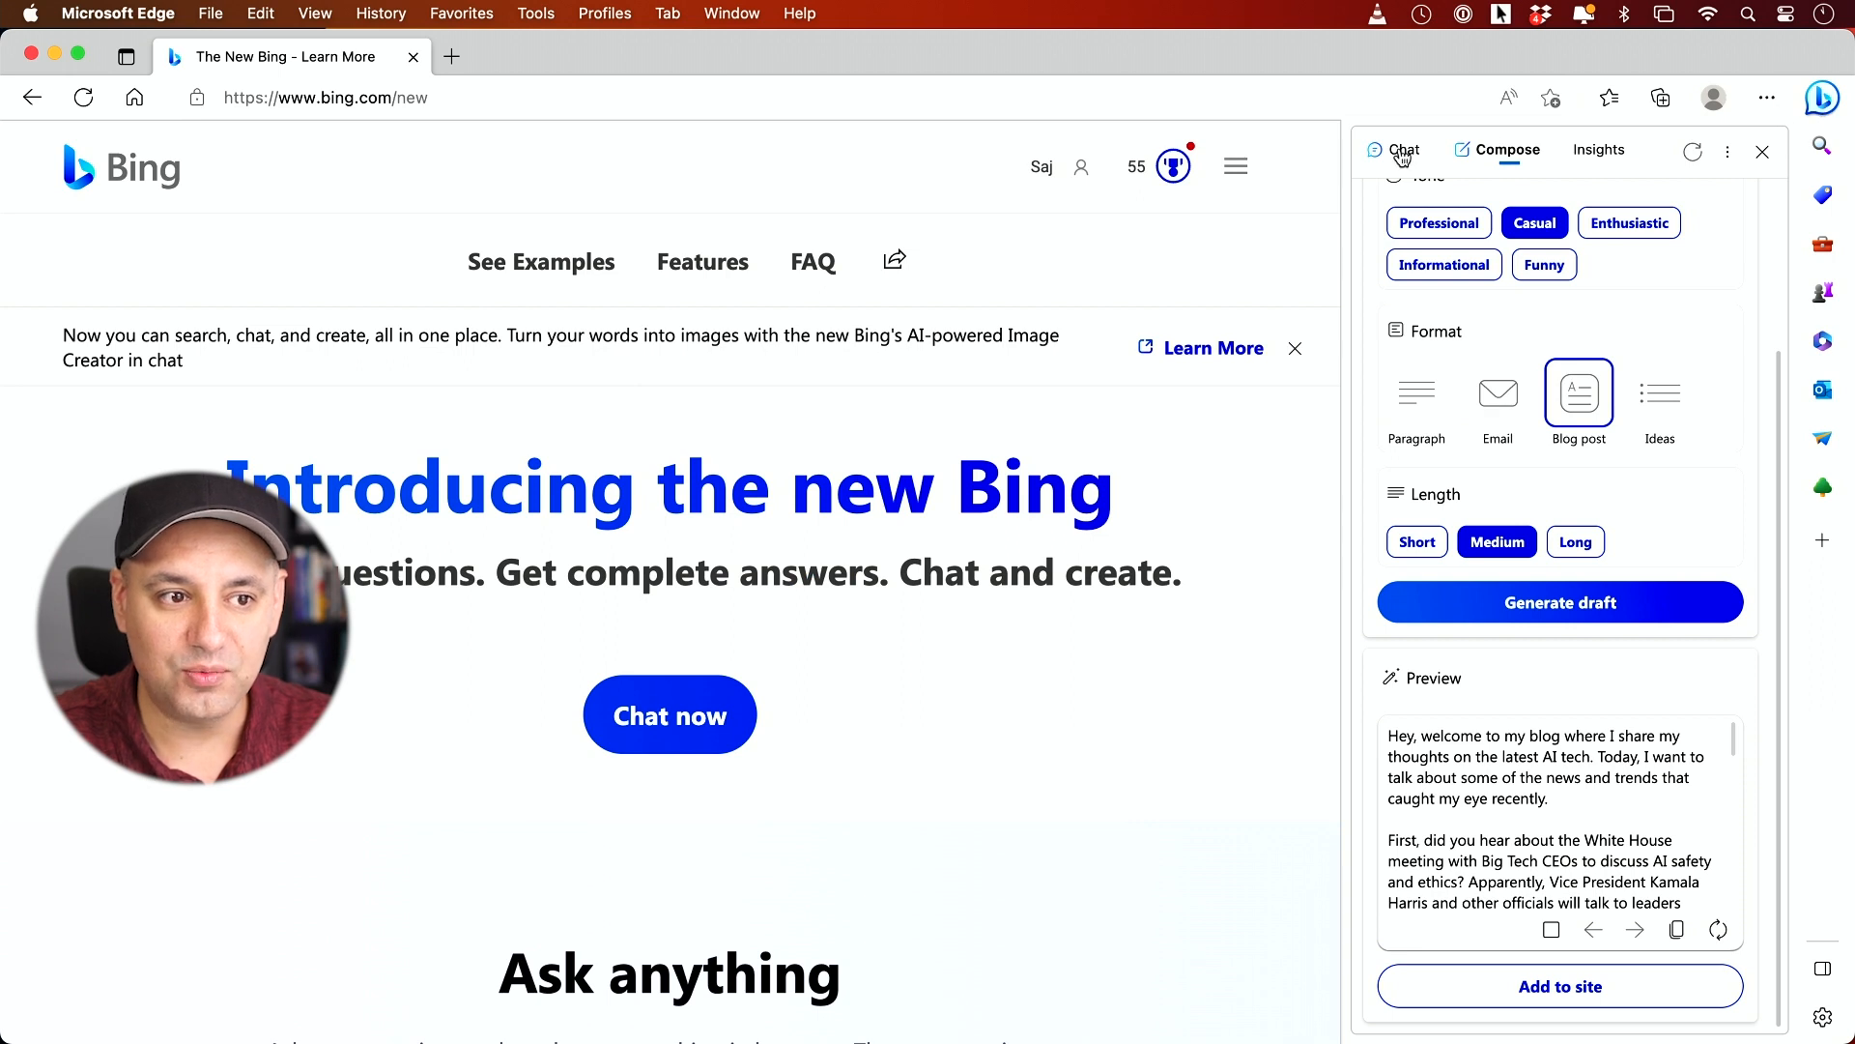
click(1404, 149)
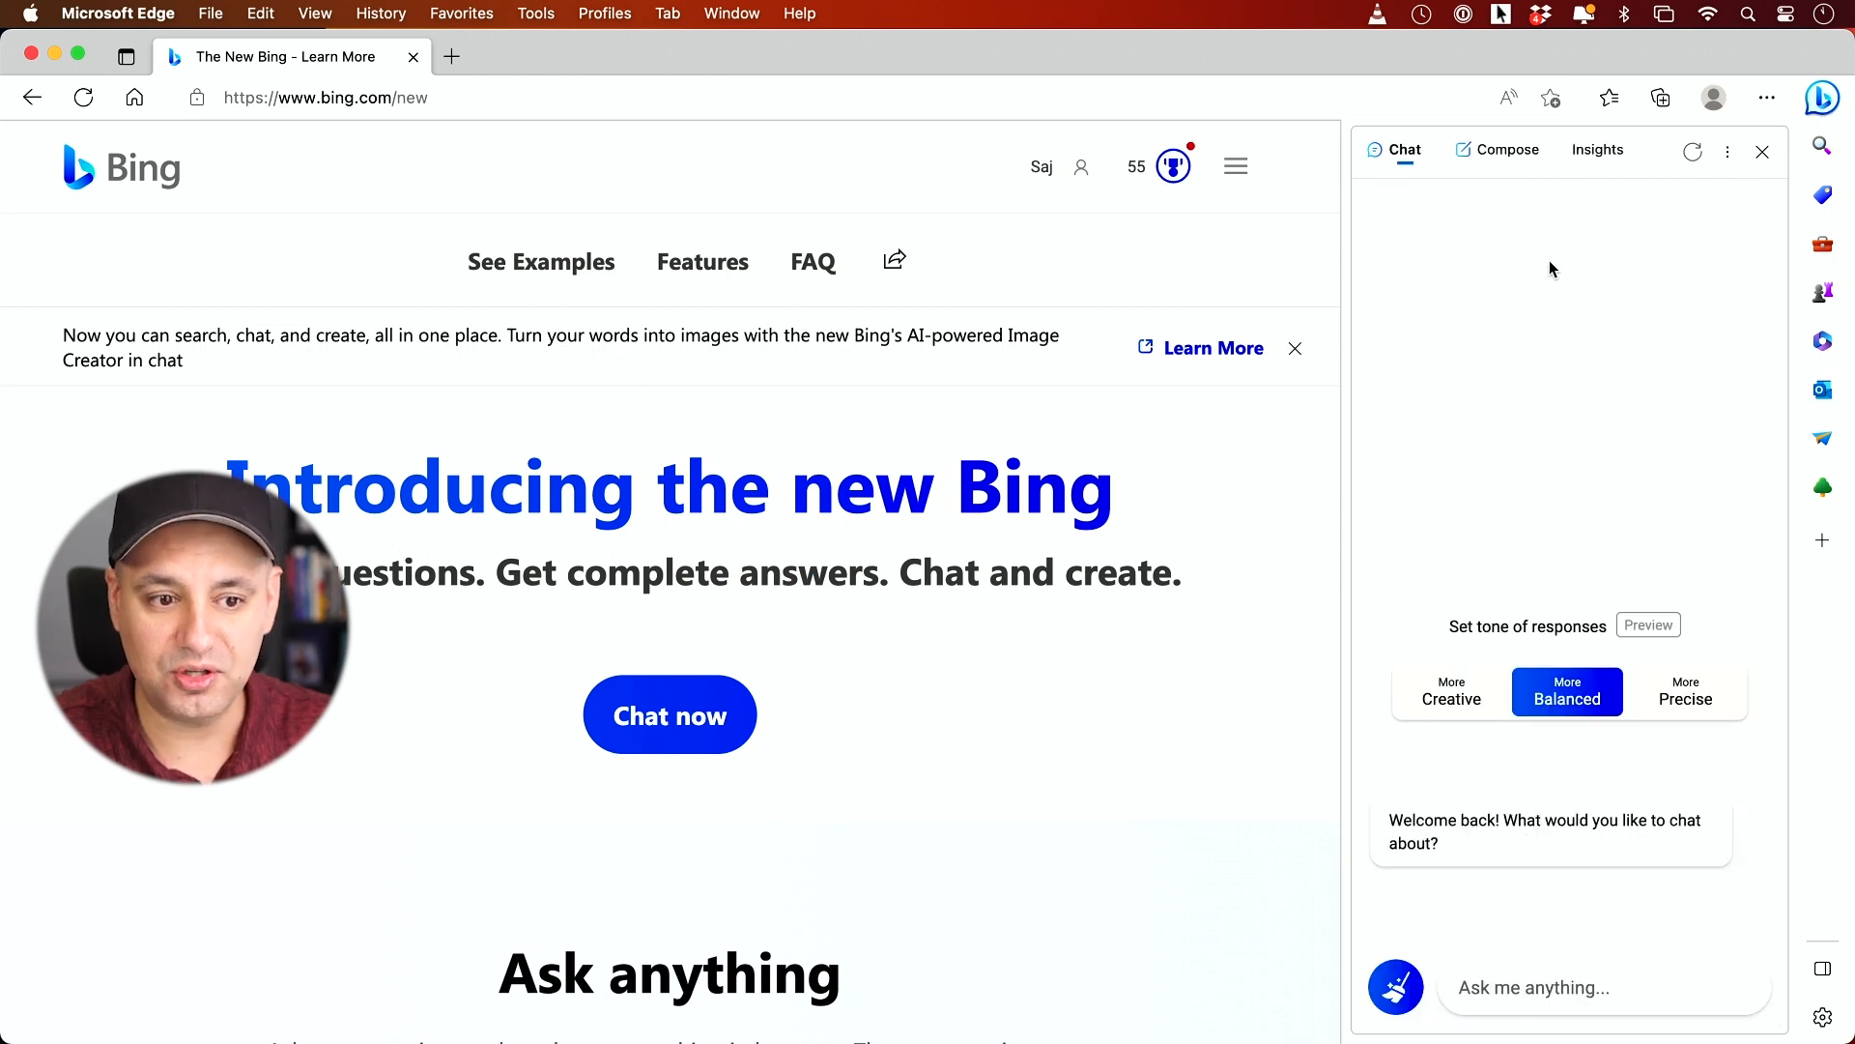
mouse_move(1555, 277)
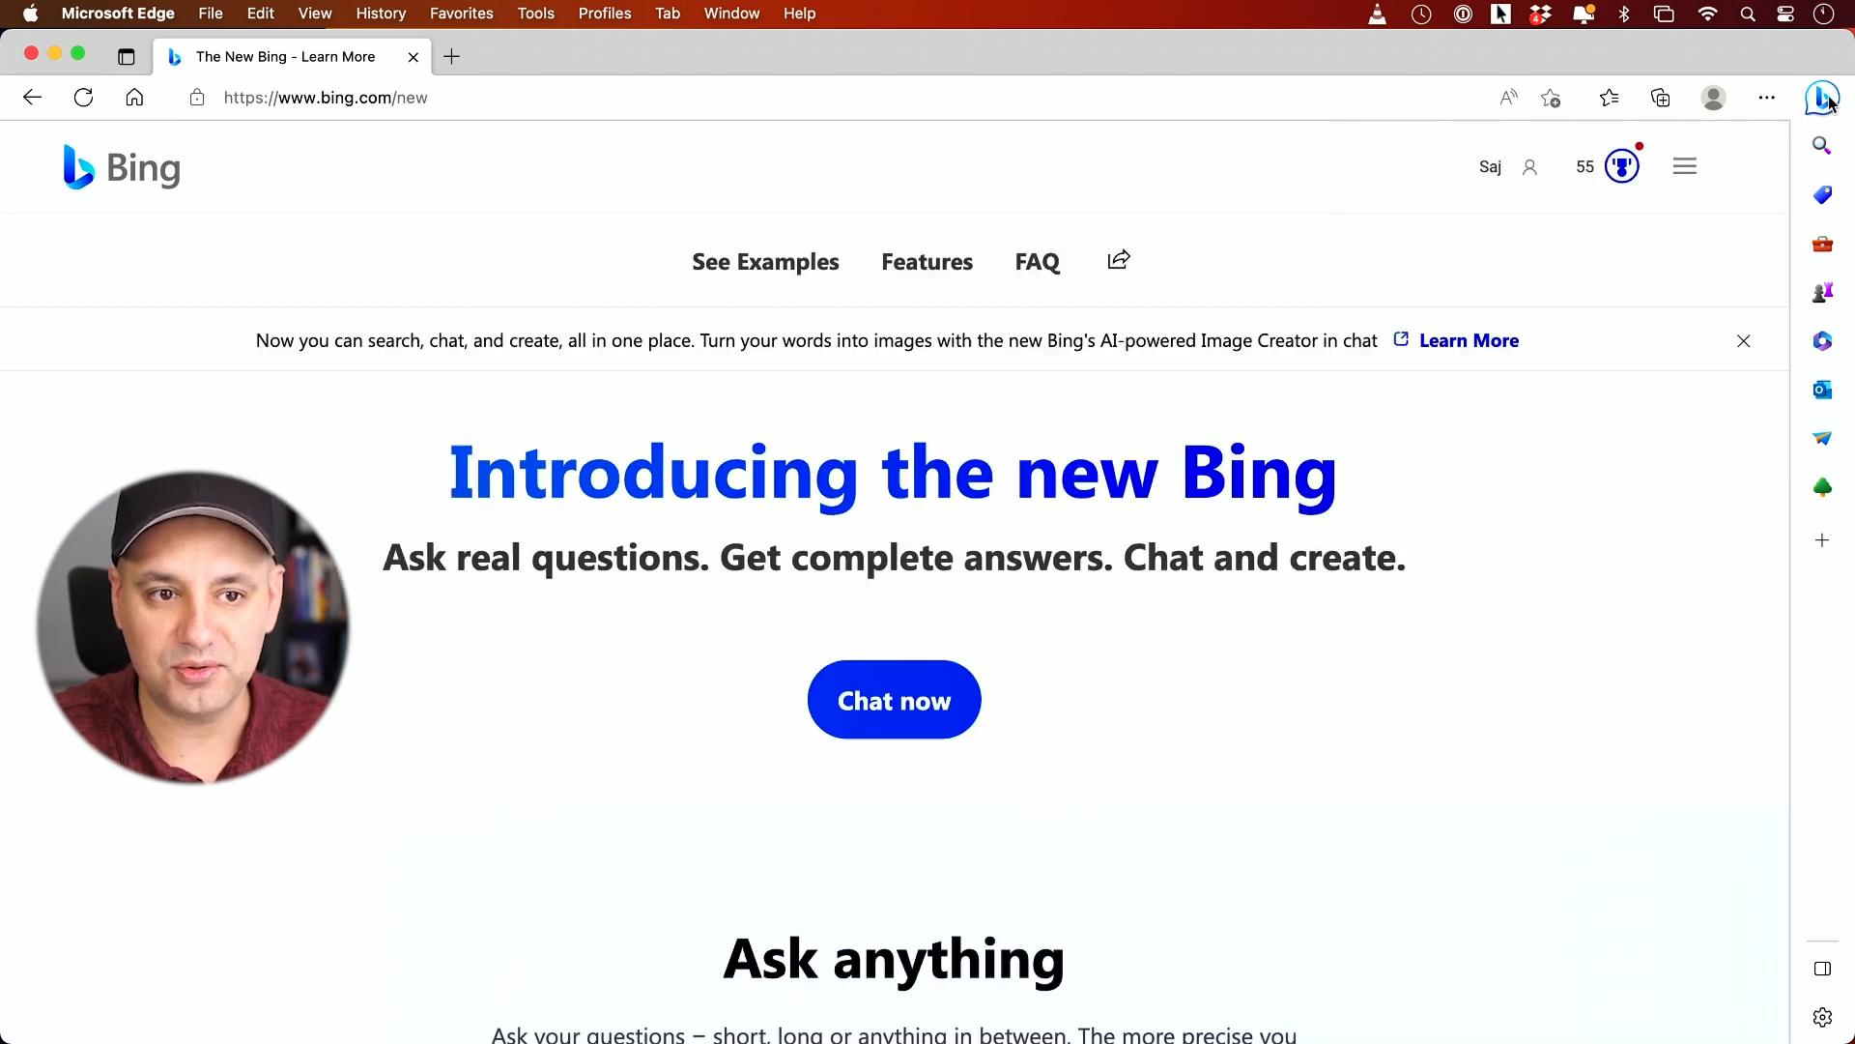
click(390, 97)
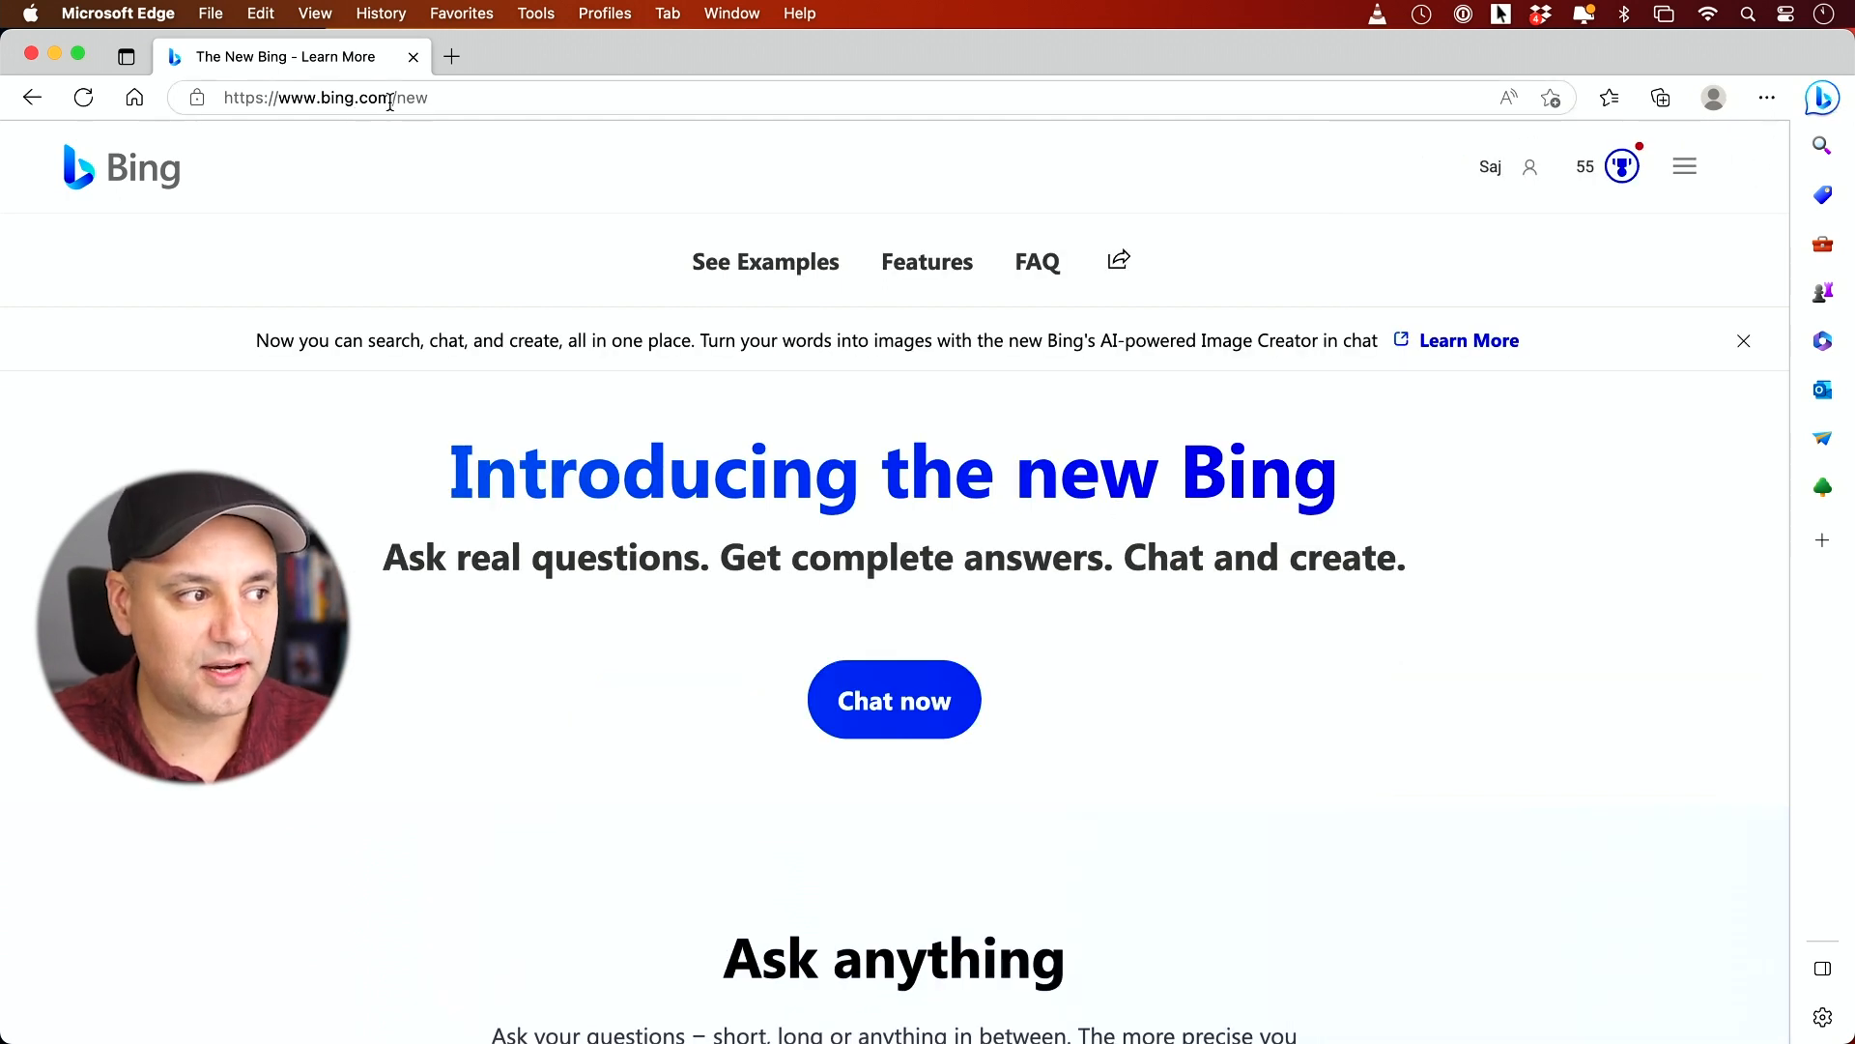
mouse_move(893, 700)
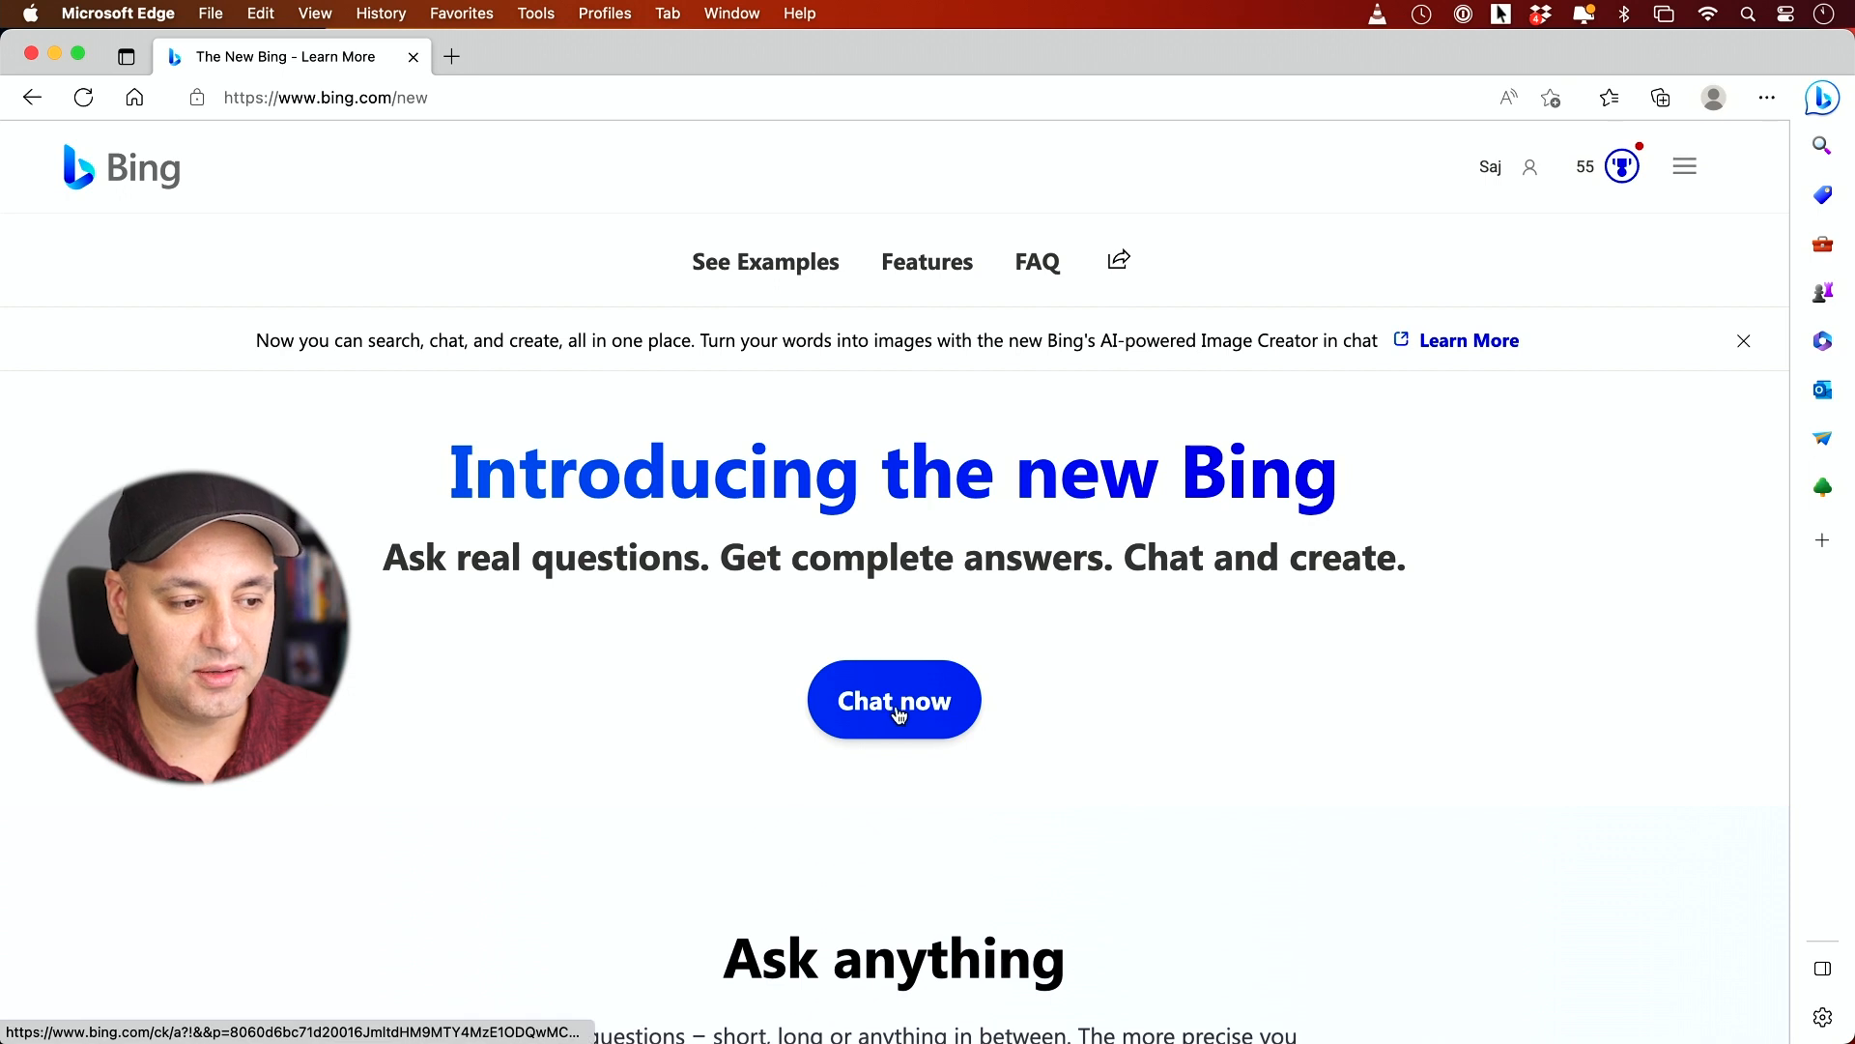
click(893, 699)
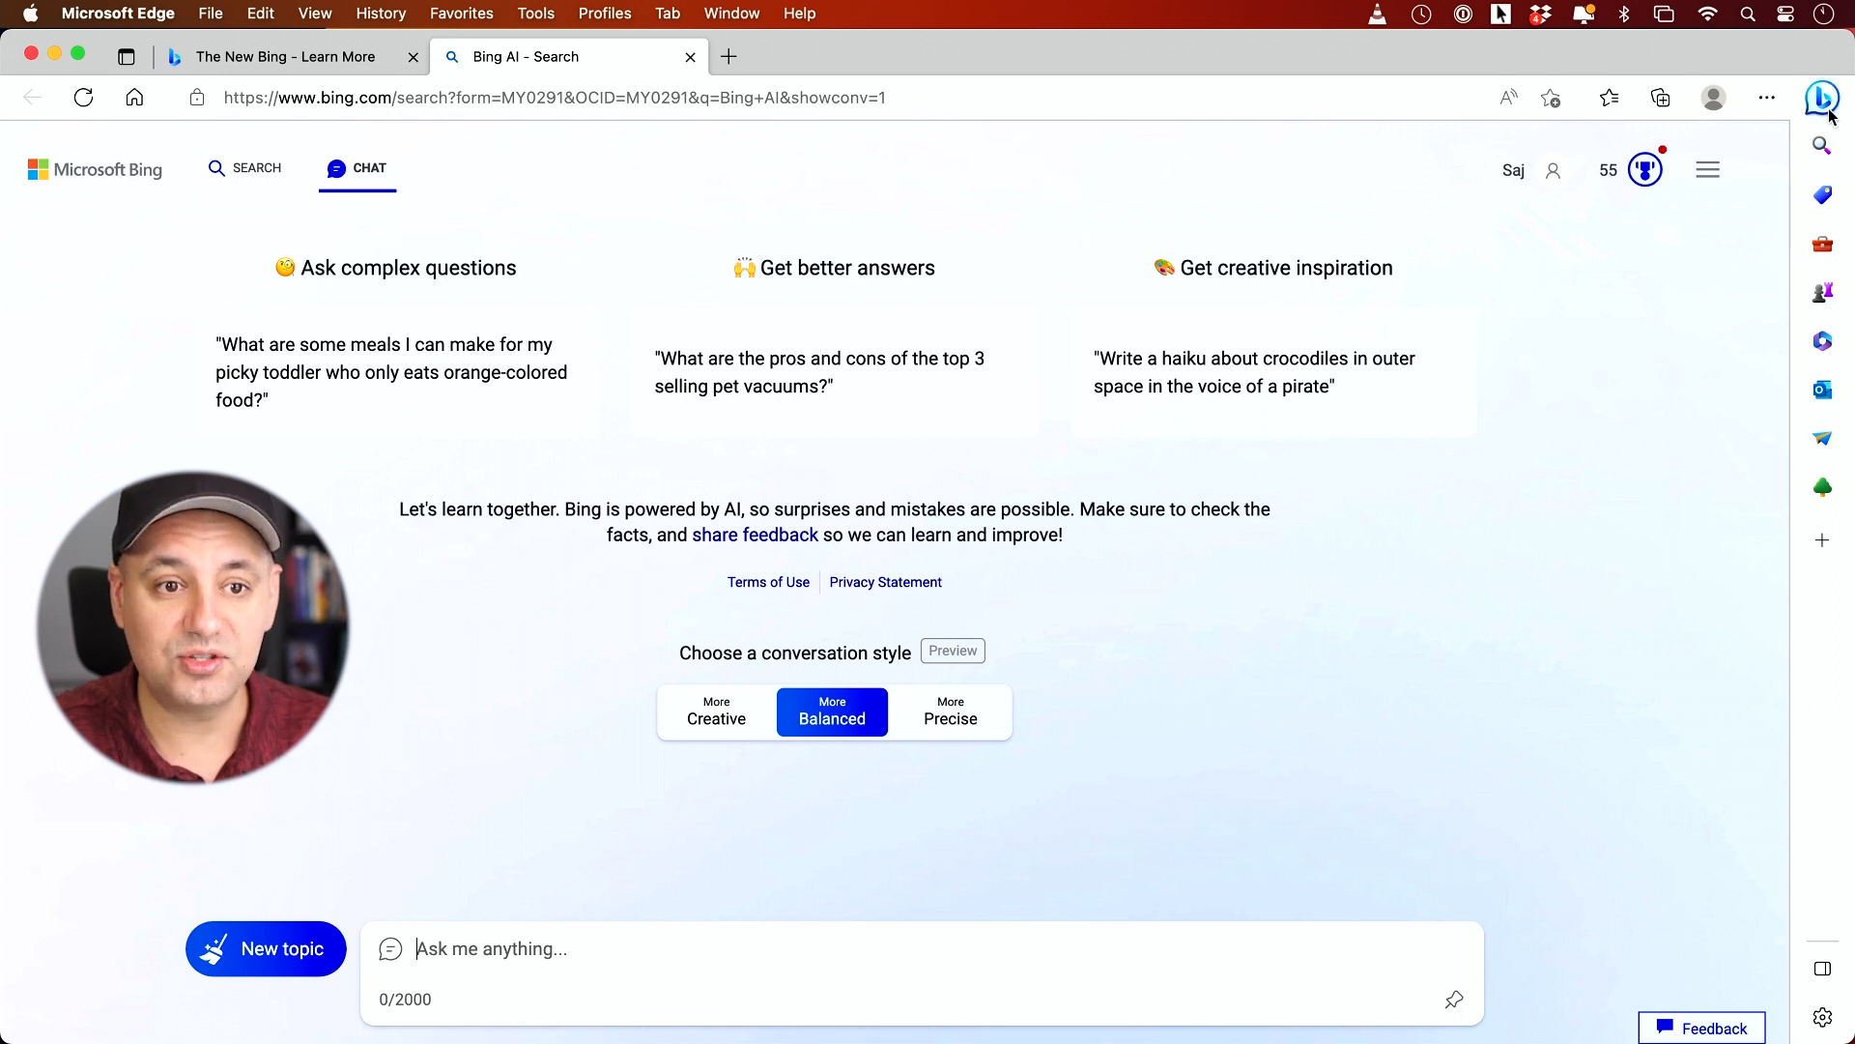
- Ask Bing Chat for a Paris, France travel itinerary
click(1820, 97)
text(can you help me come up with a travel itinerary for paris france.)
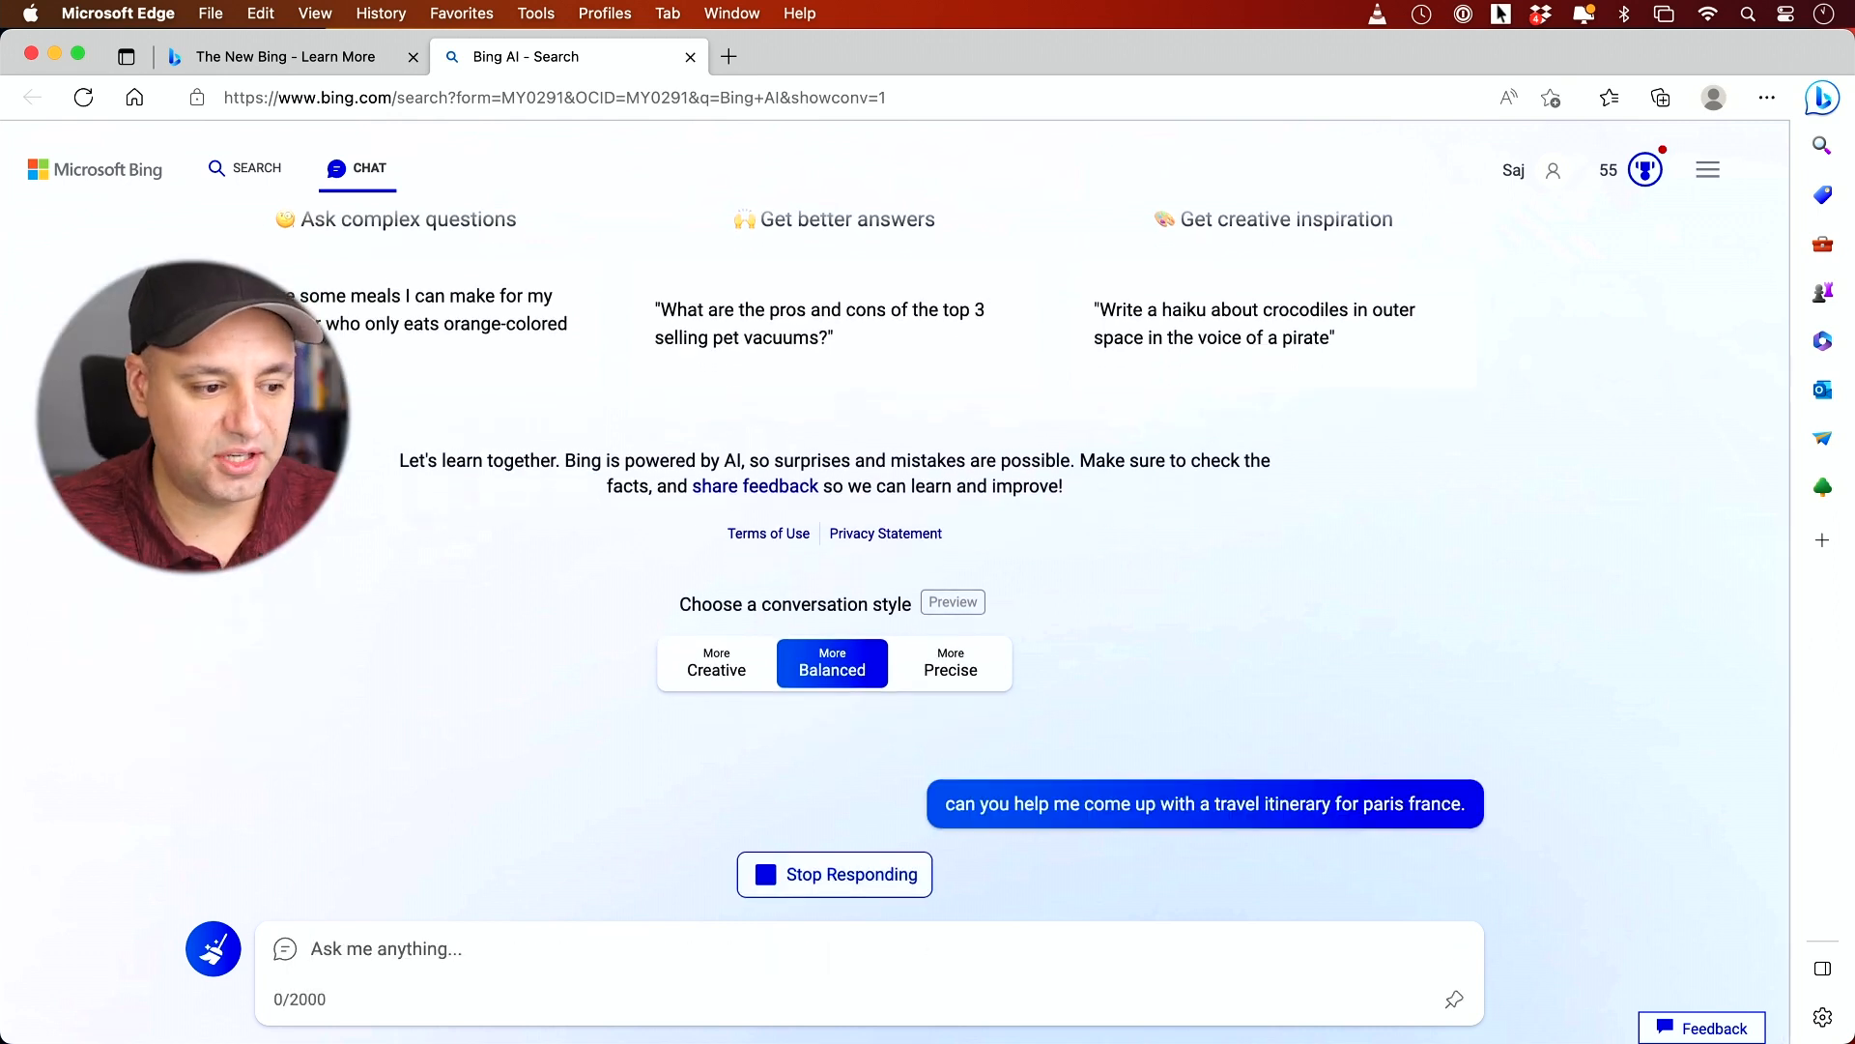
mouse_move(1175, 857)
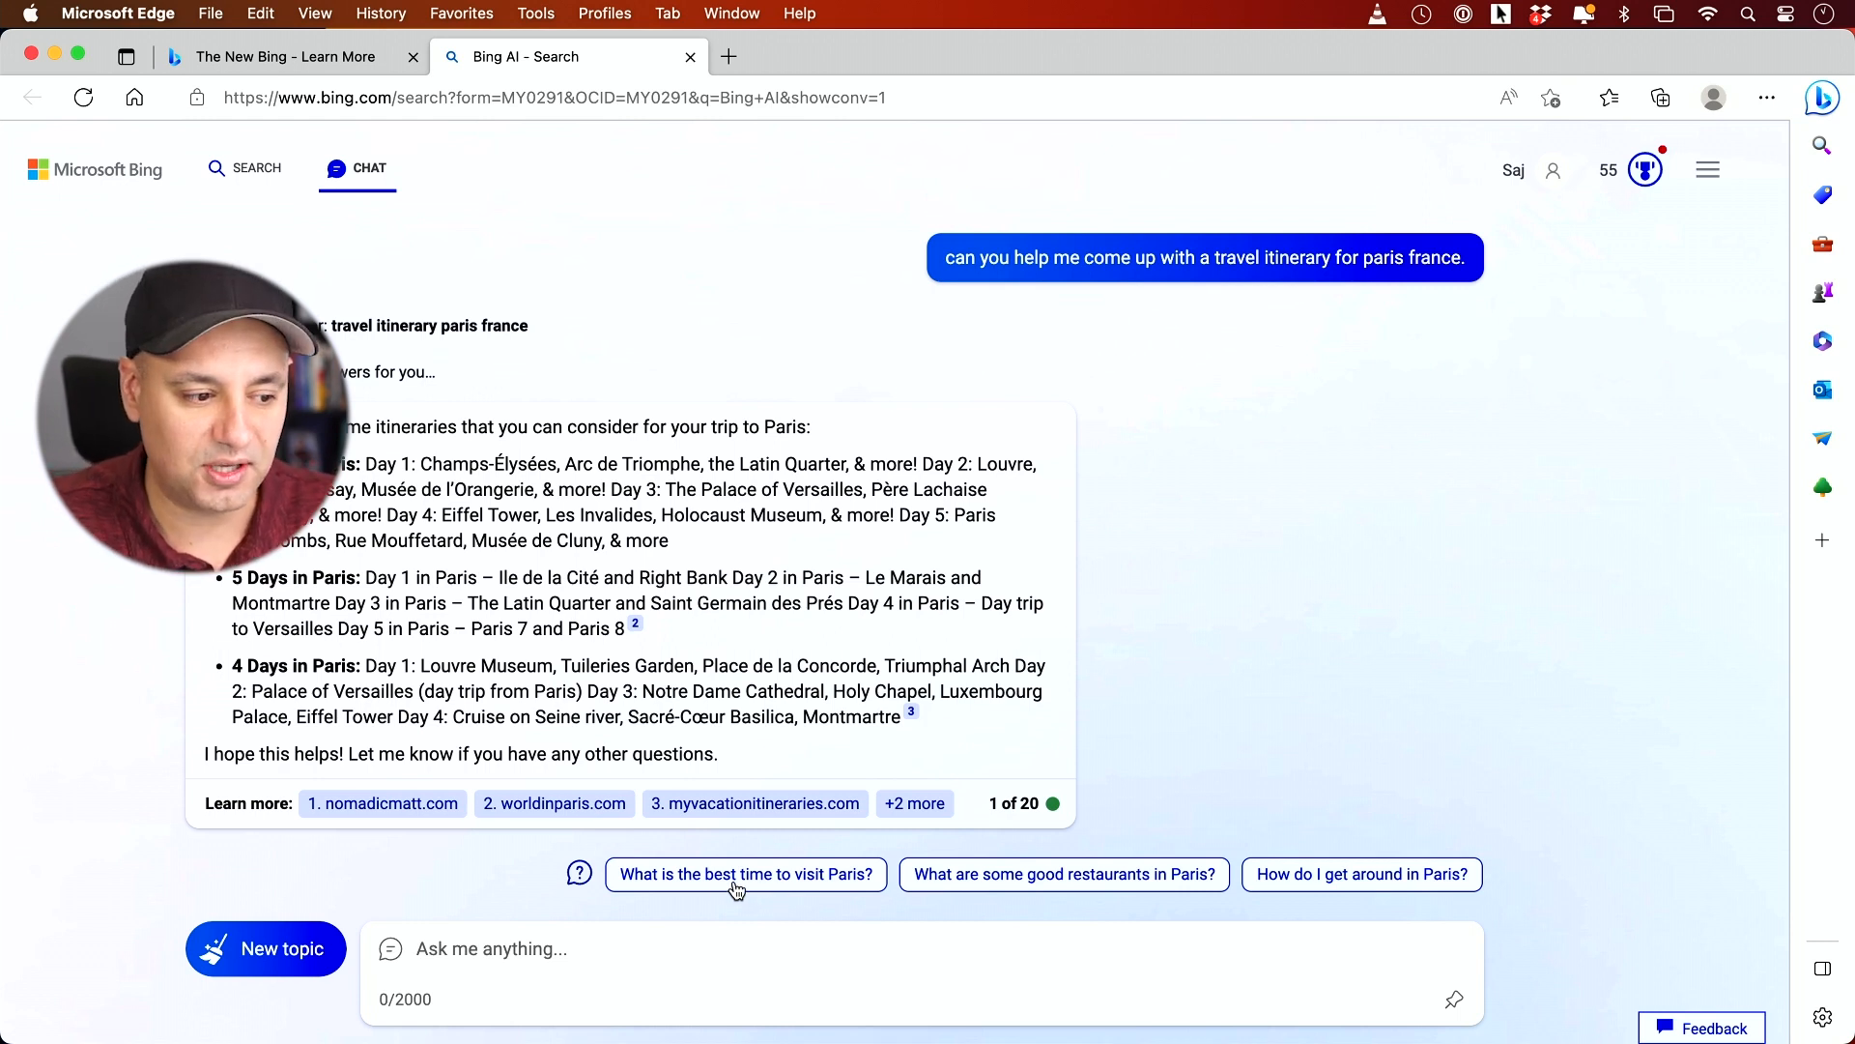
- Ask Bing Chat 'What is the best time to visit Paris?' and review sources
click(744, 873)
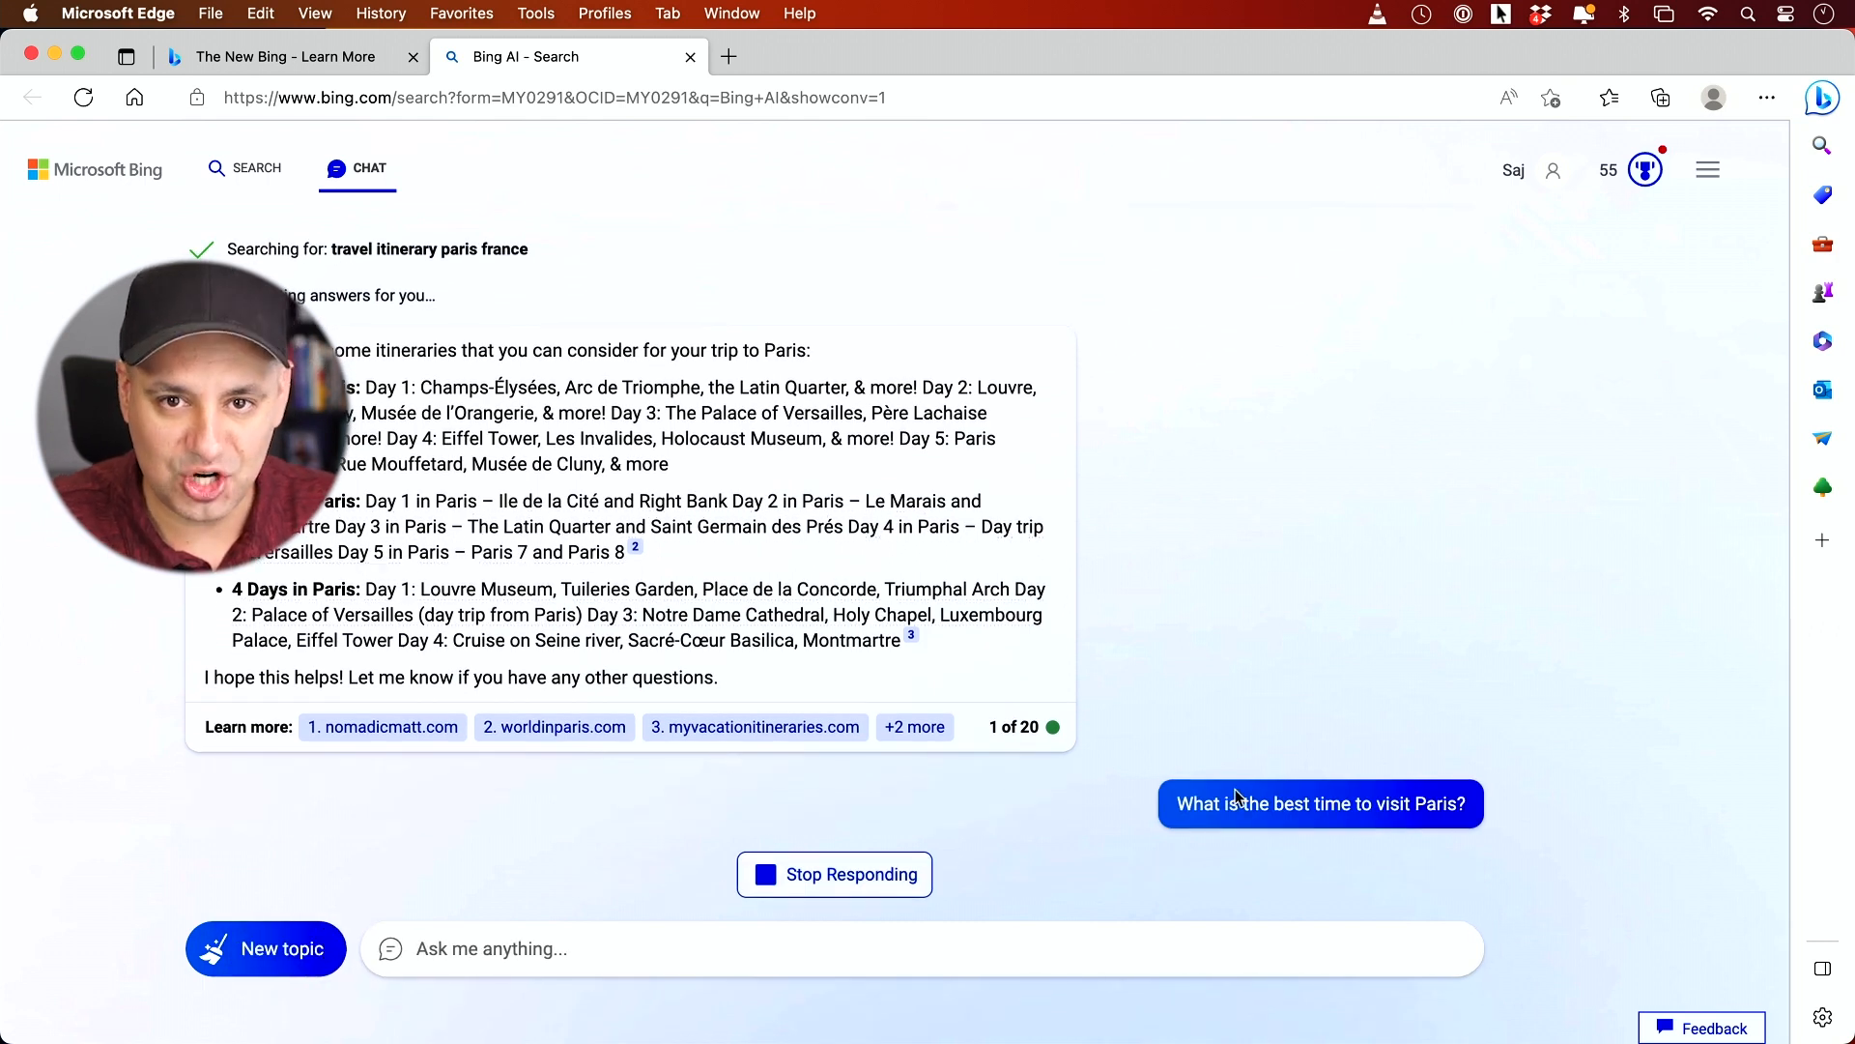
click(1319, 804)
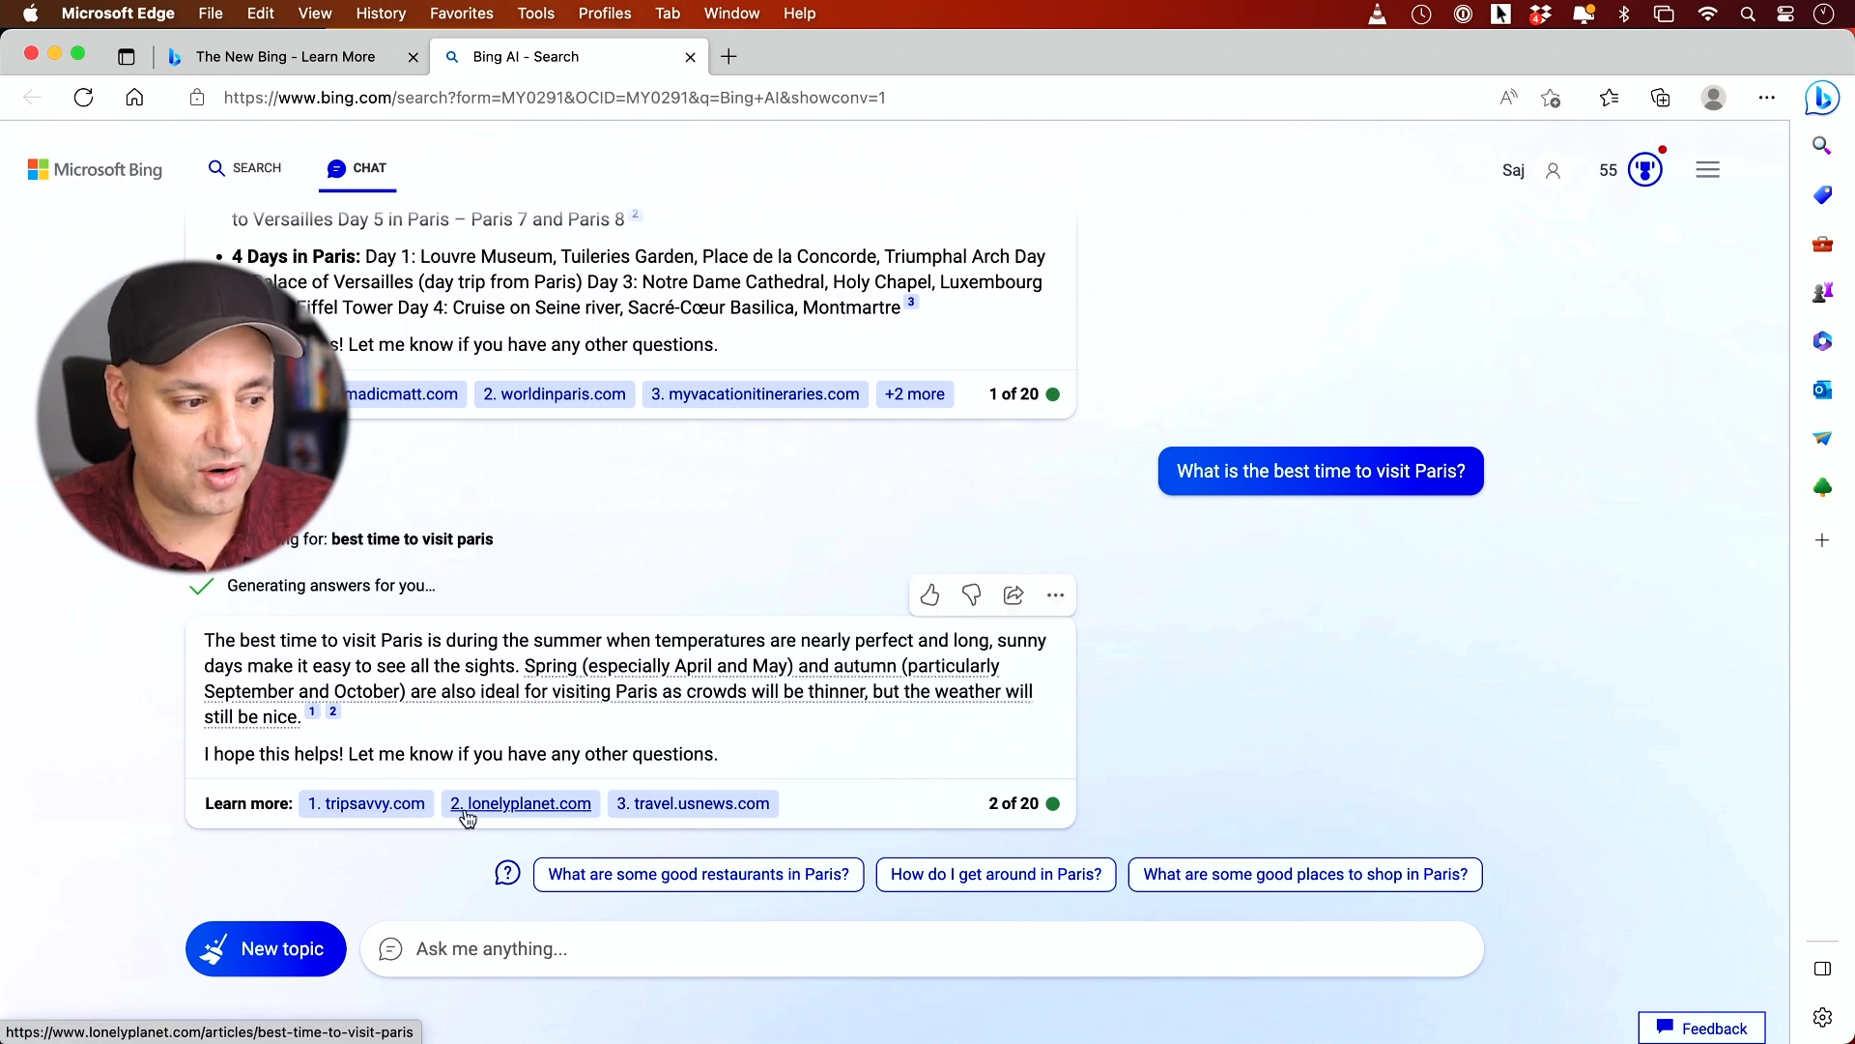
mouse_move(521, 803)
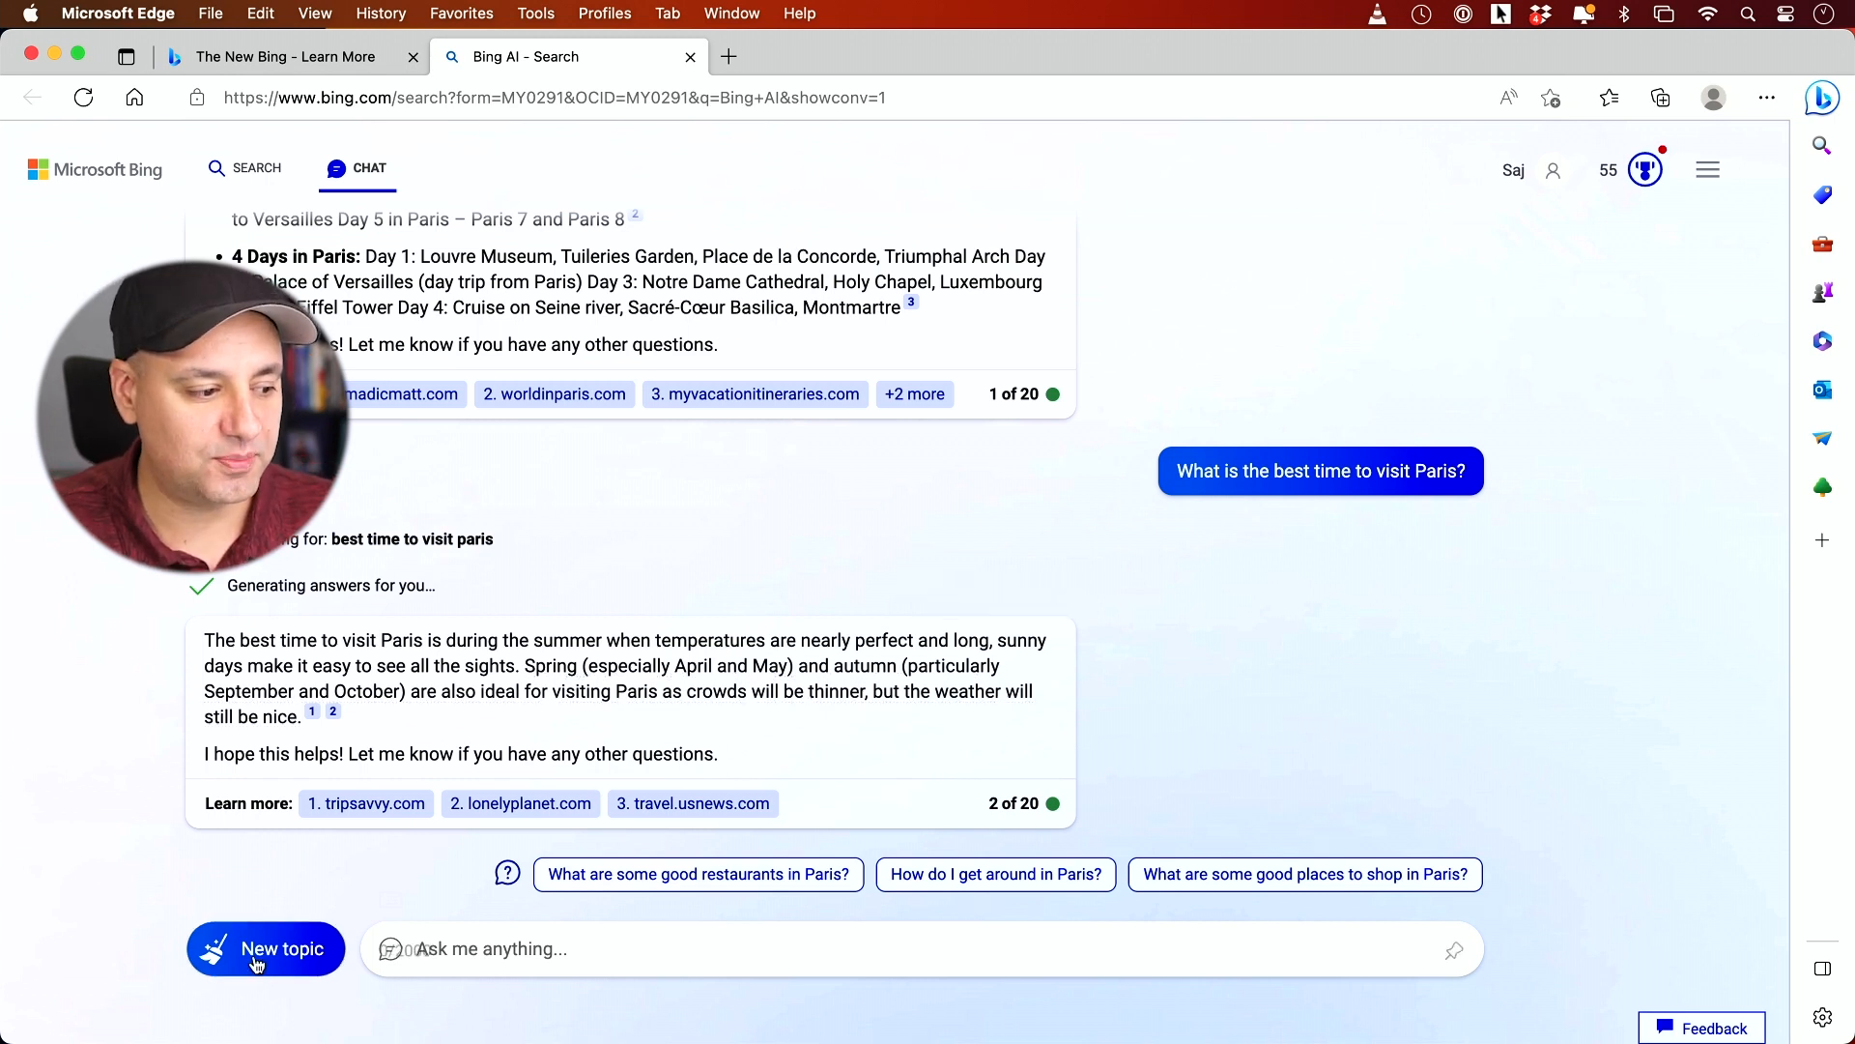
- Start a new Bing Chat topic, glance at Search, then return to Chat
click(265, 948)
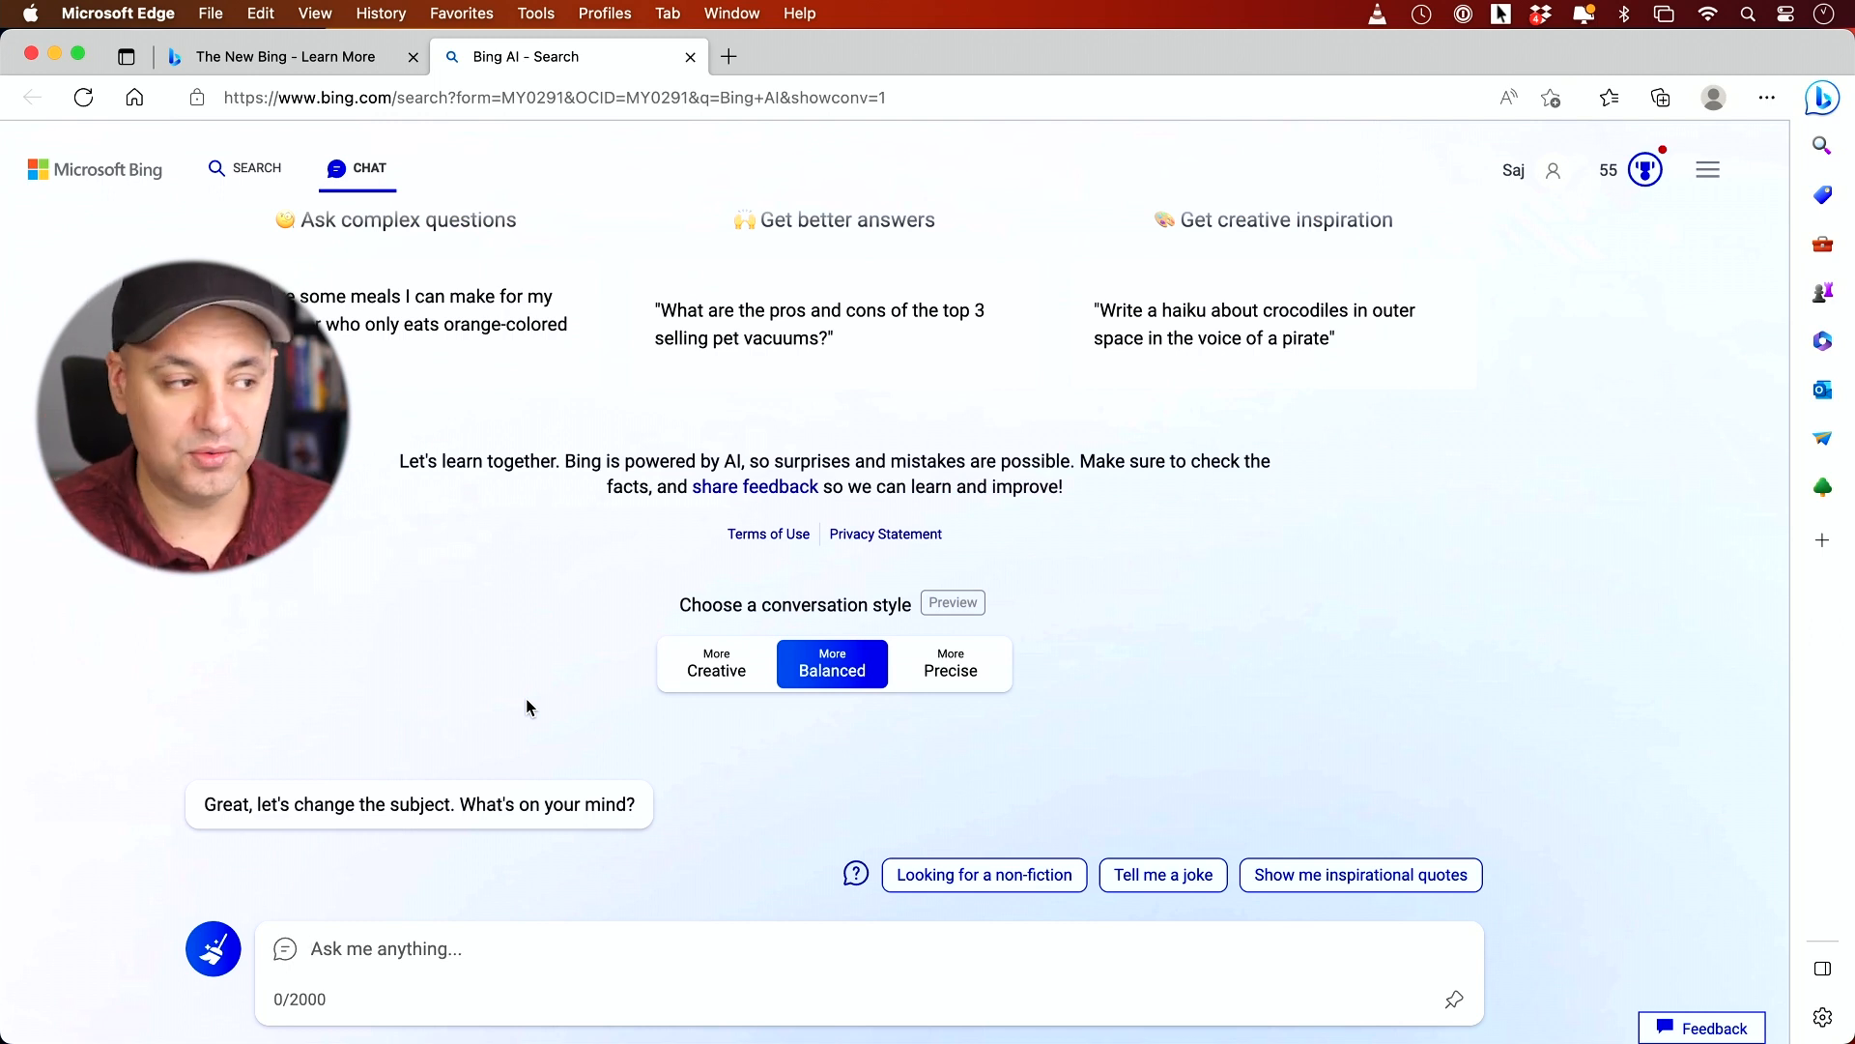
mouse_move(369, 168)
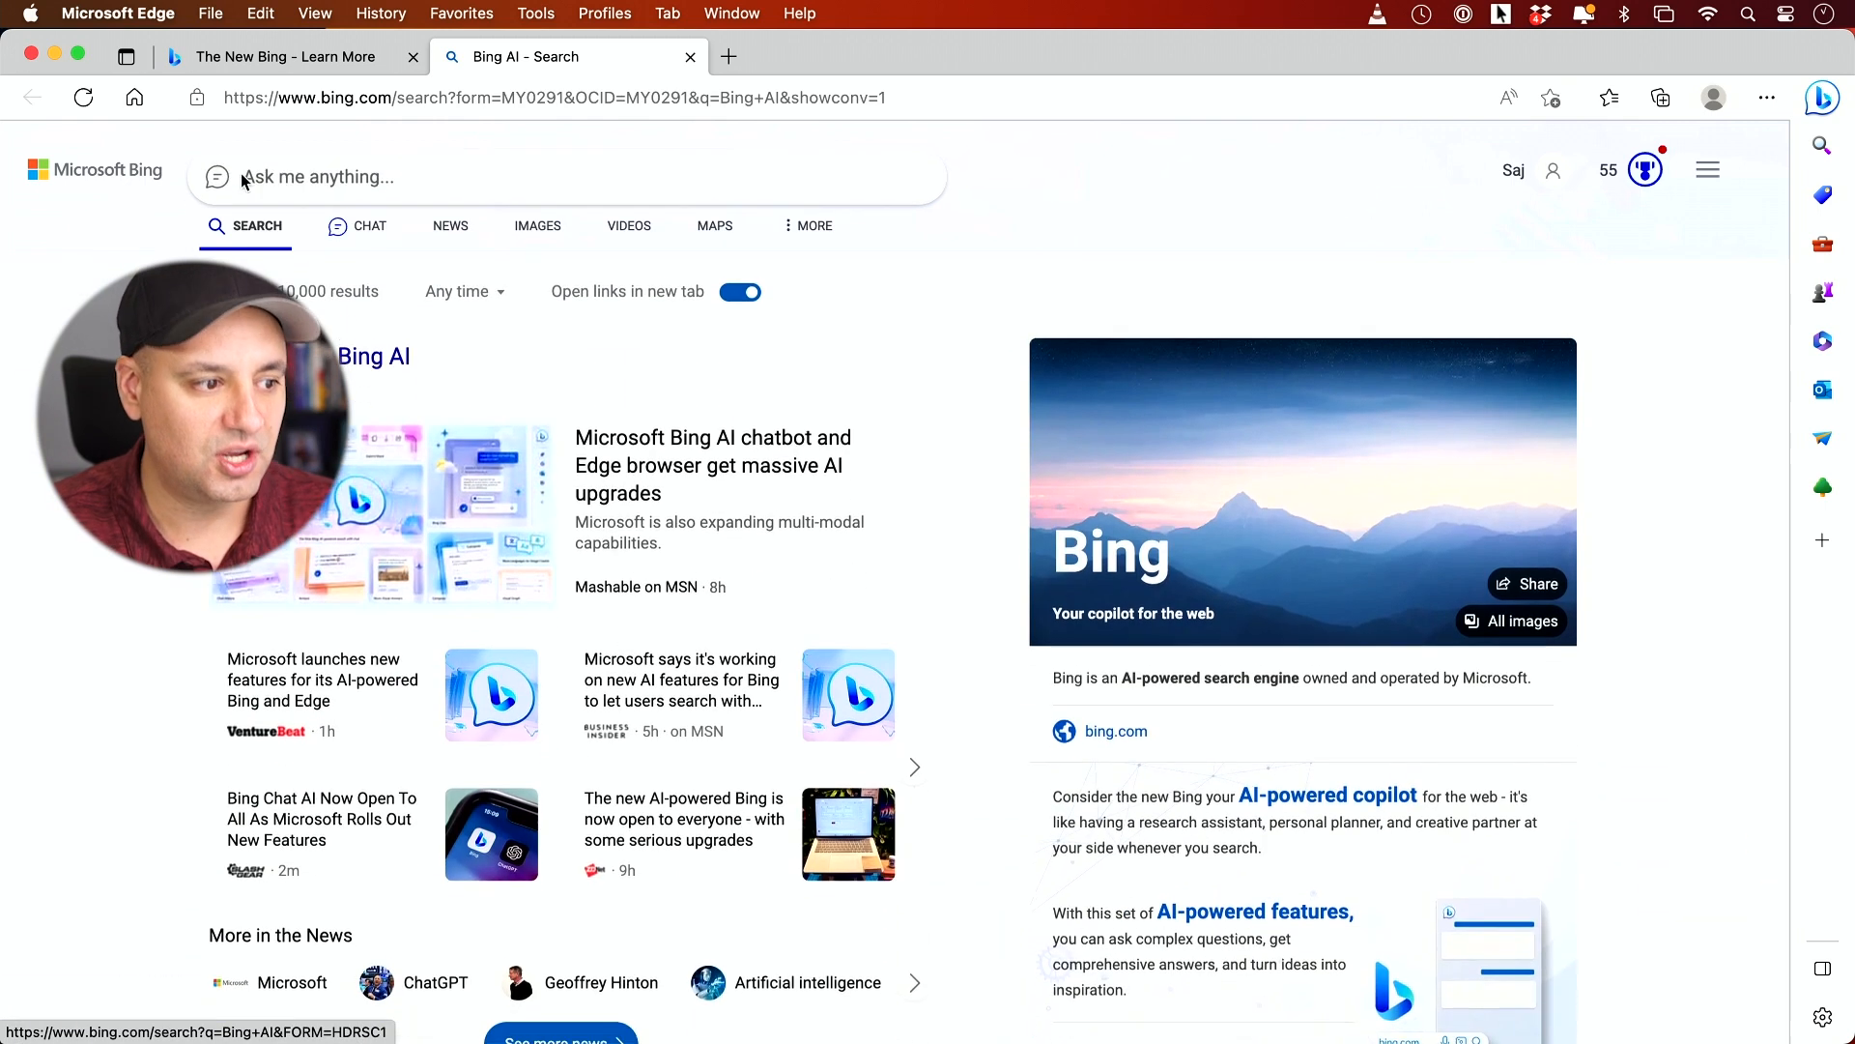
click(474, 176)
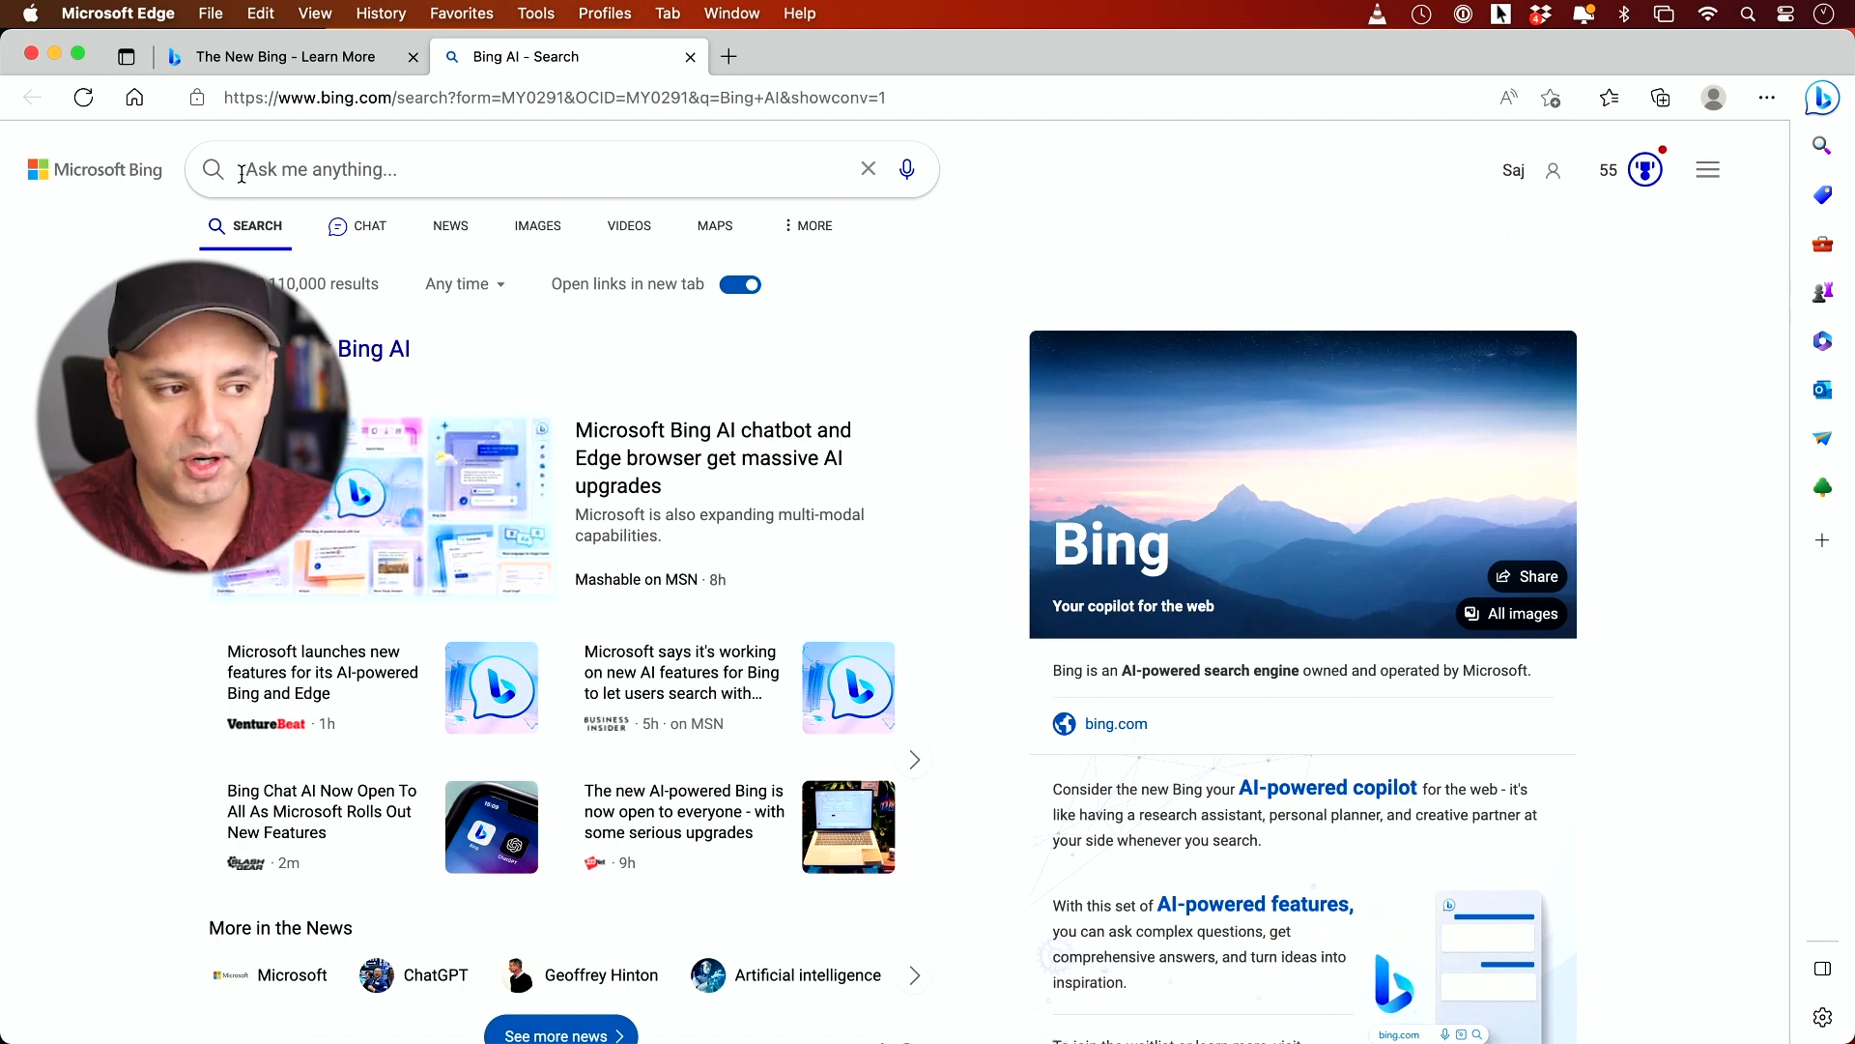
click(369, 168)
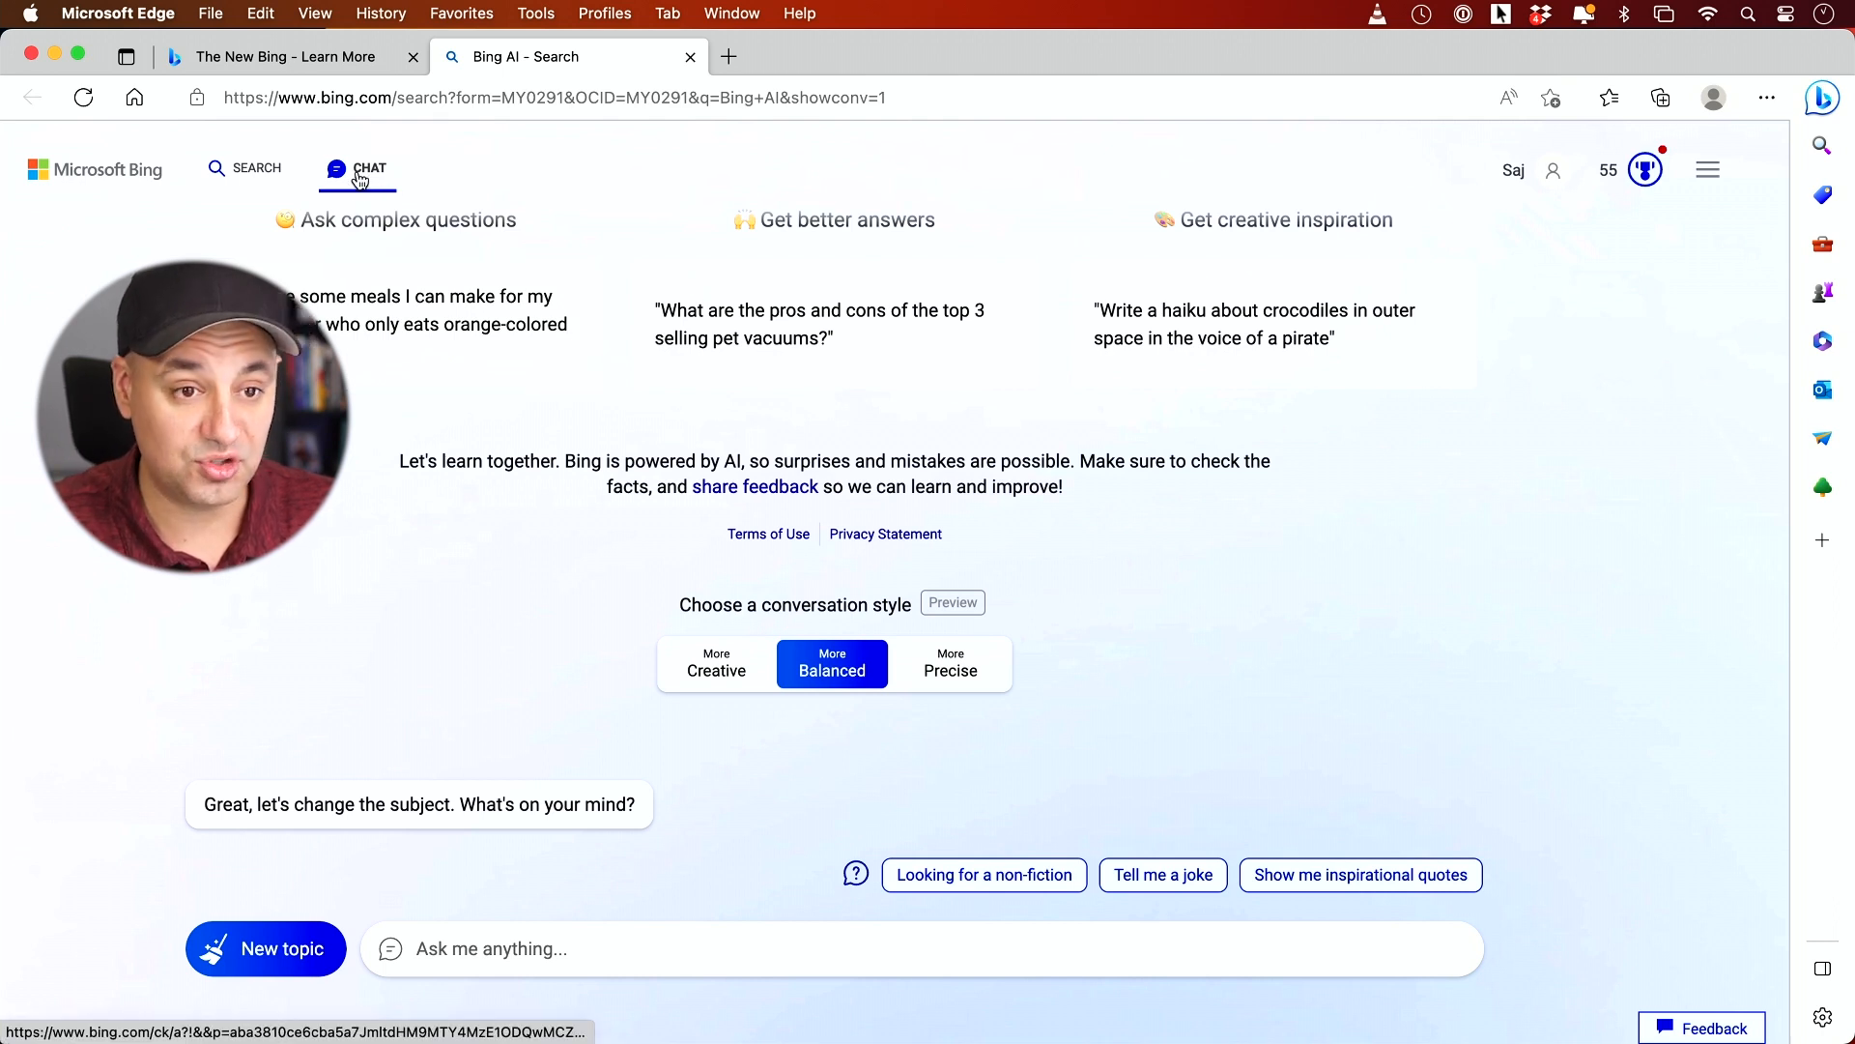
click(1822, 97)
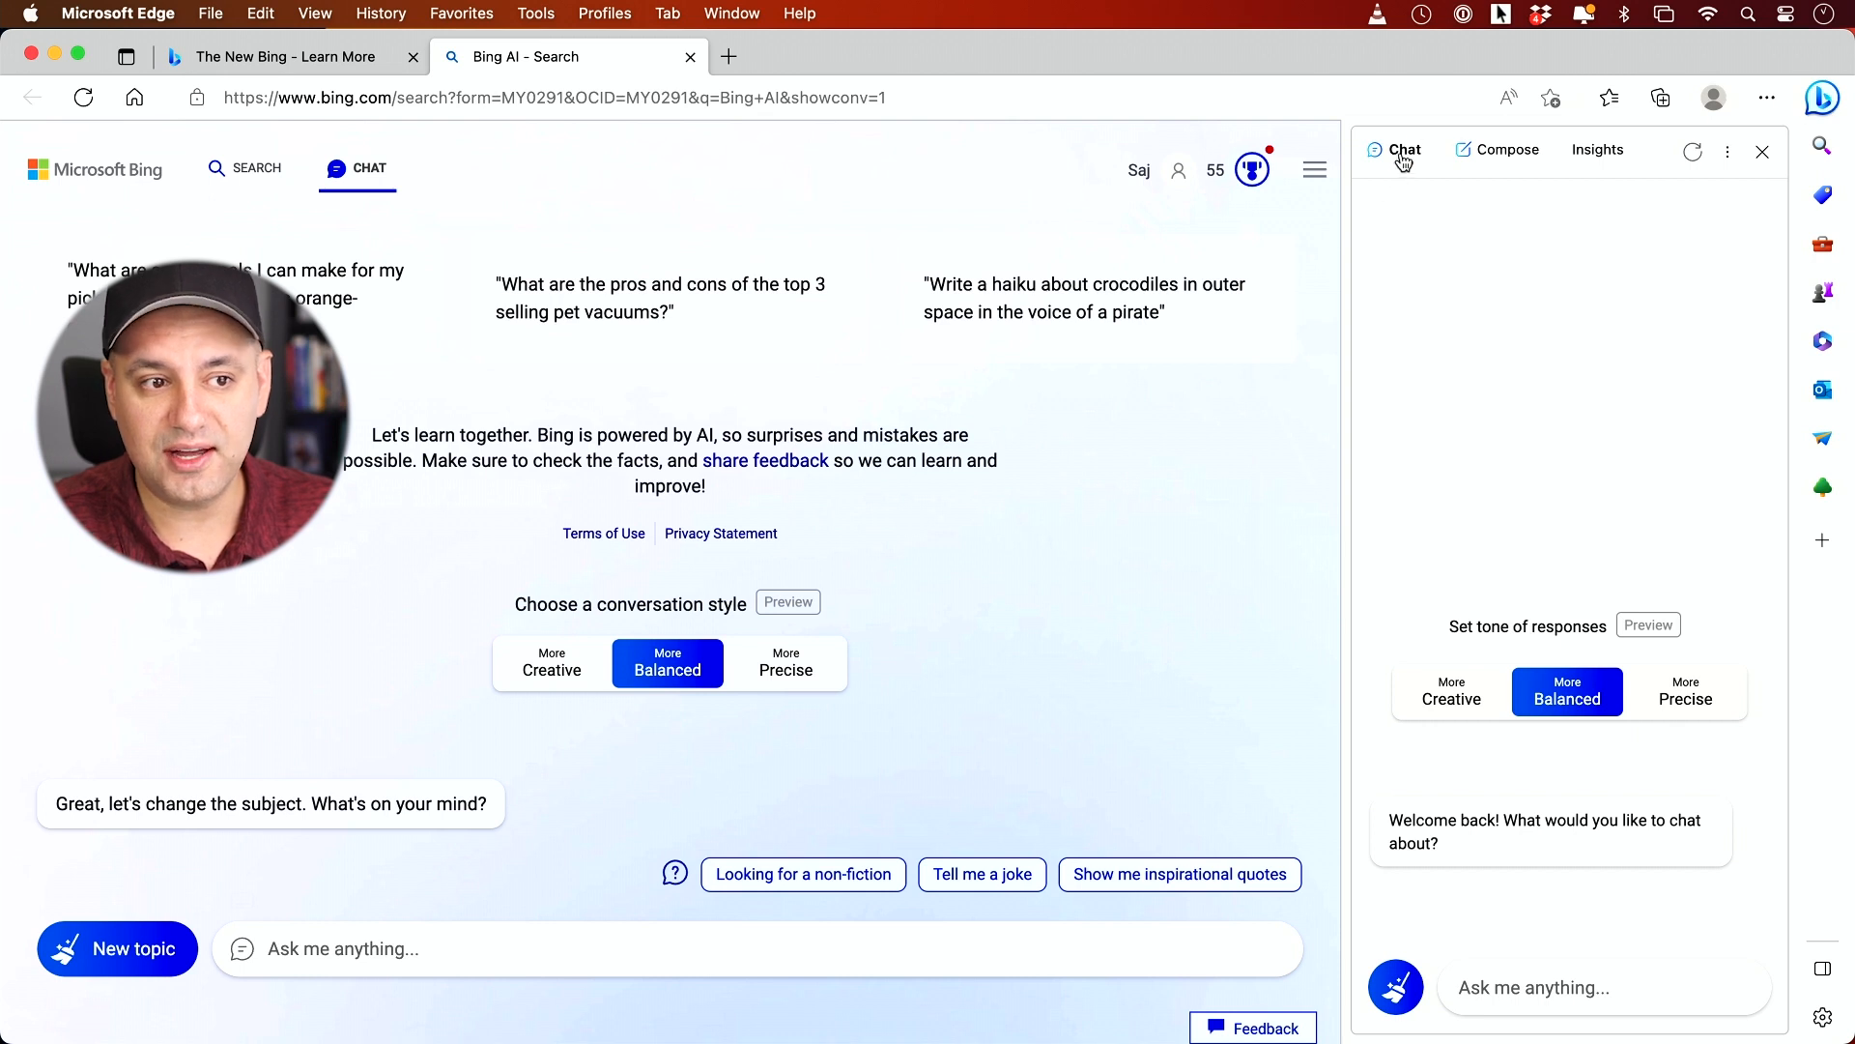
mouse_move(1645, 559)
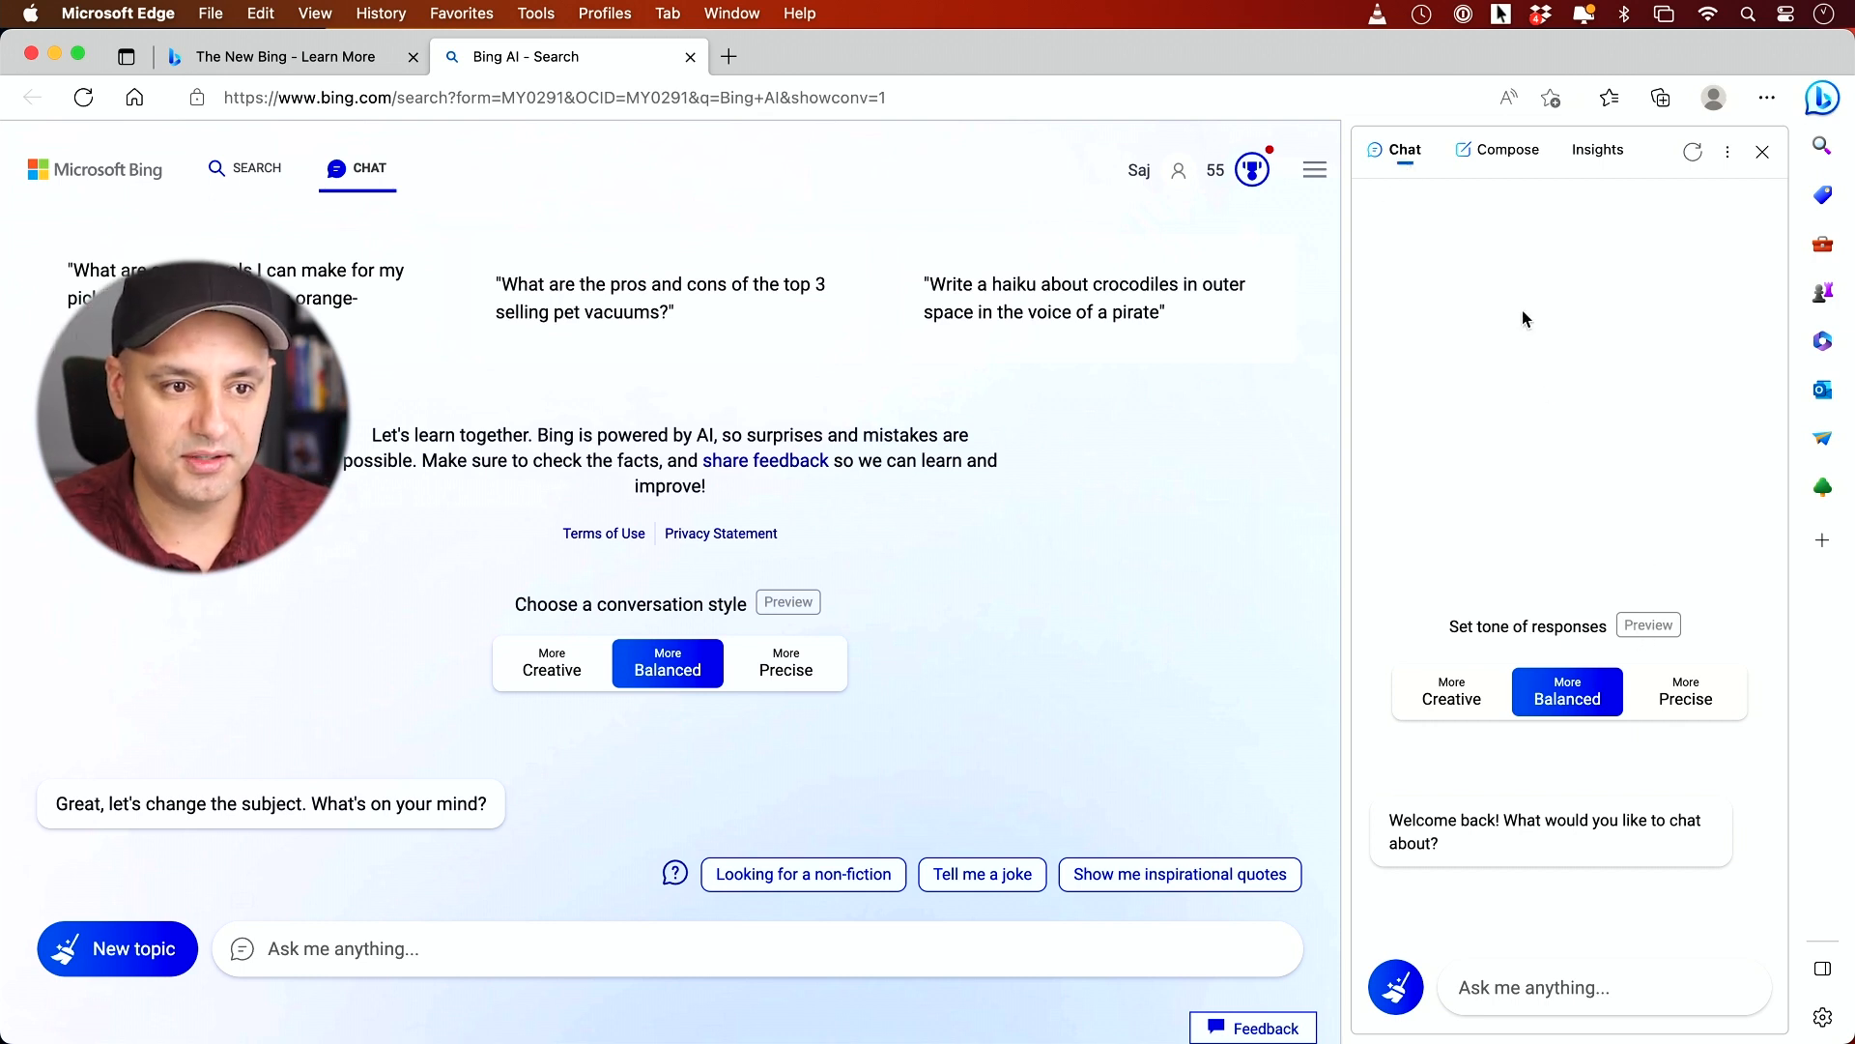
- Switch the Edge Bing sidebar to its chat pane beside the page
click(1508, 149)
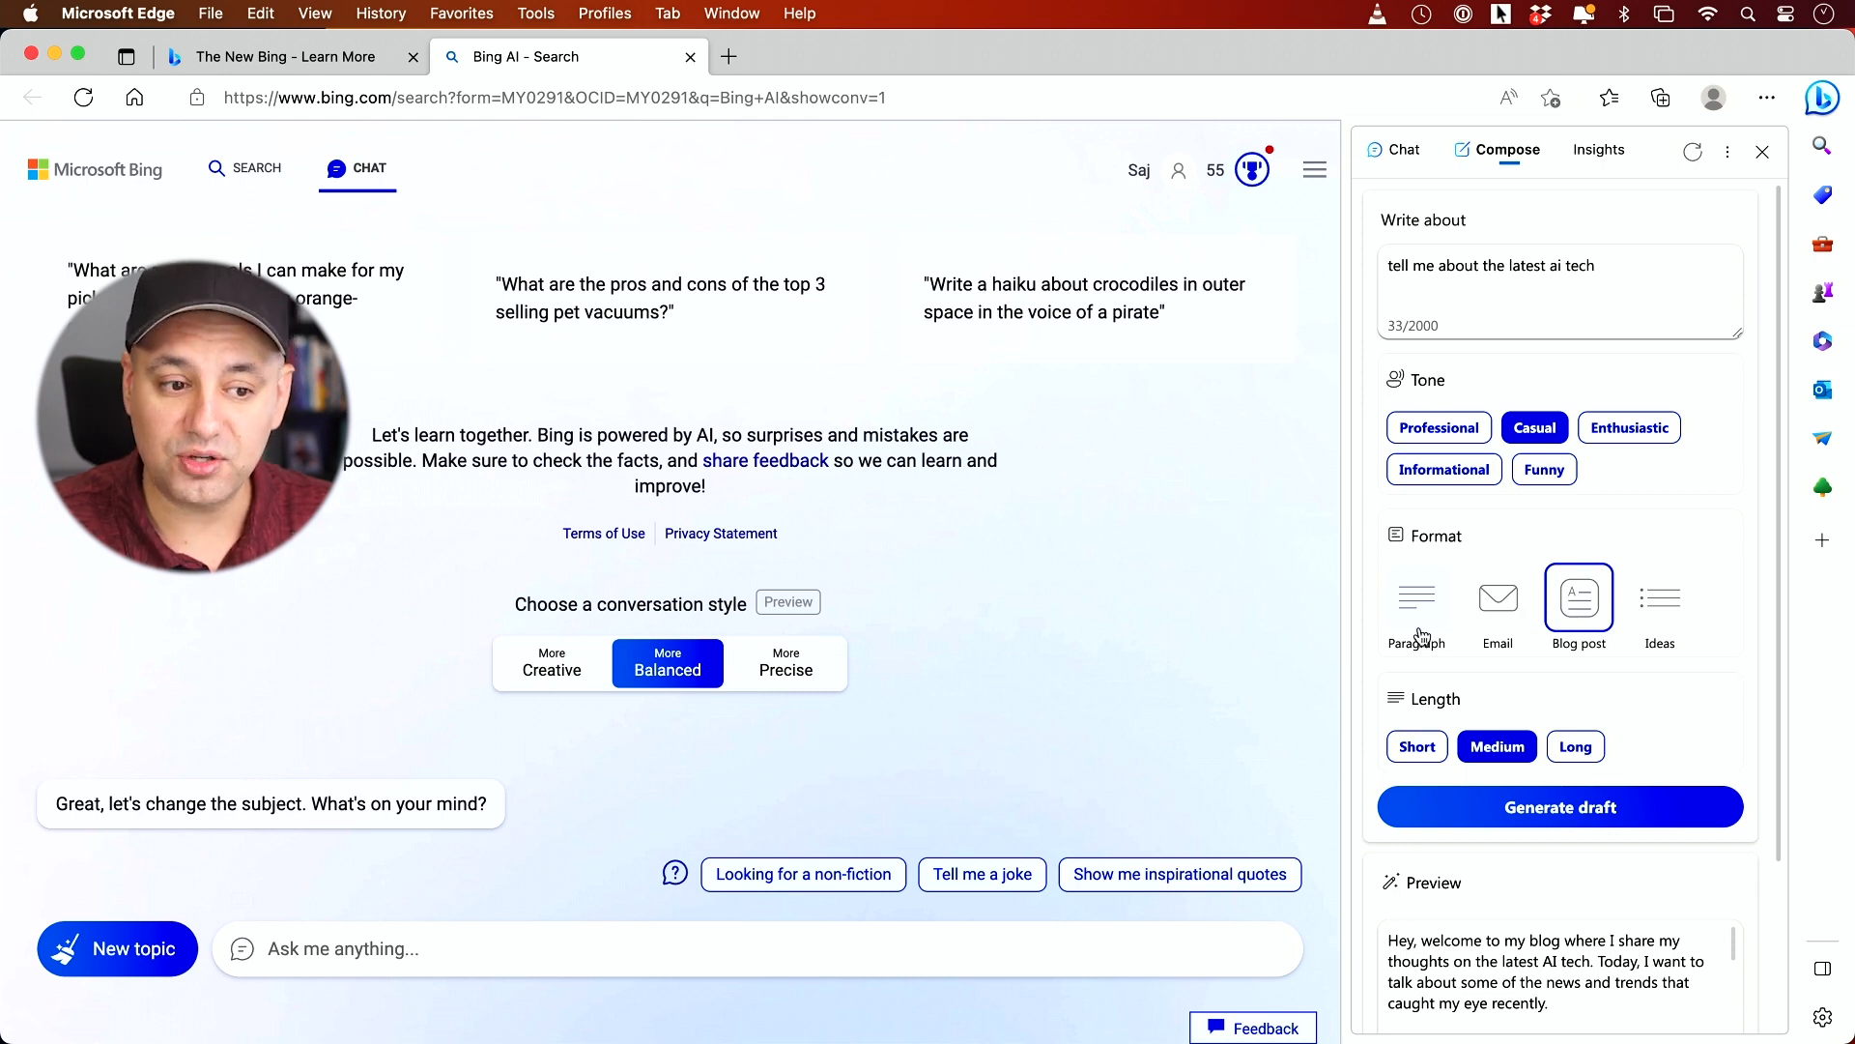
mouse_move(1528, 618)
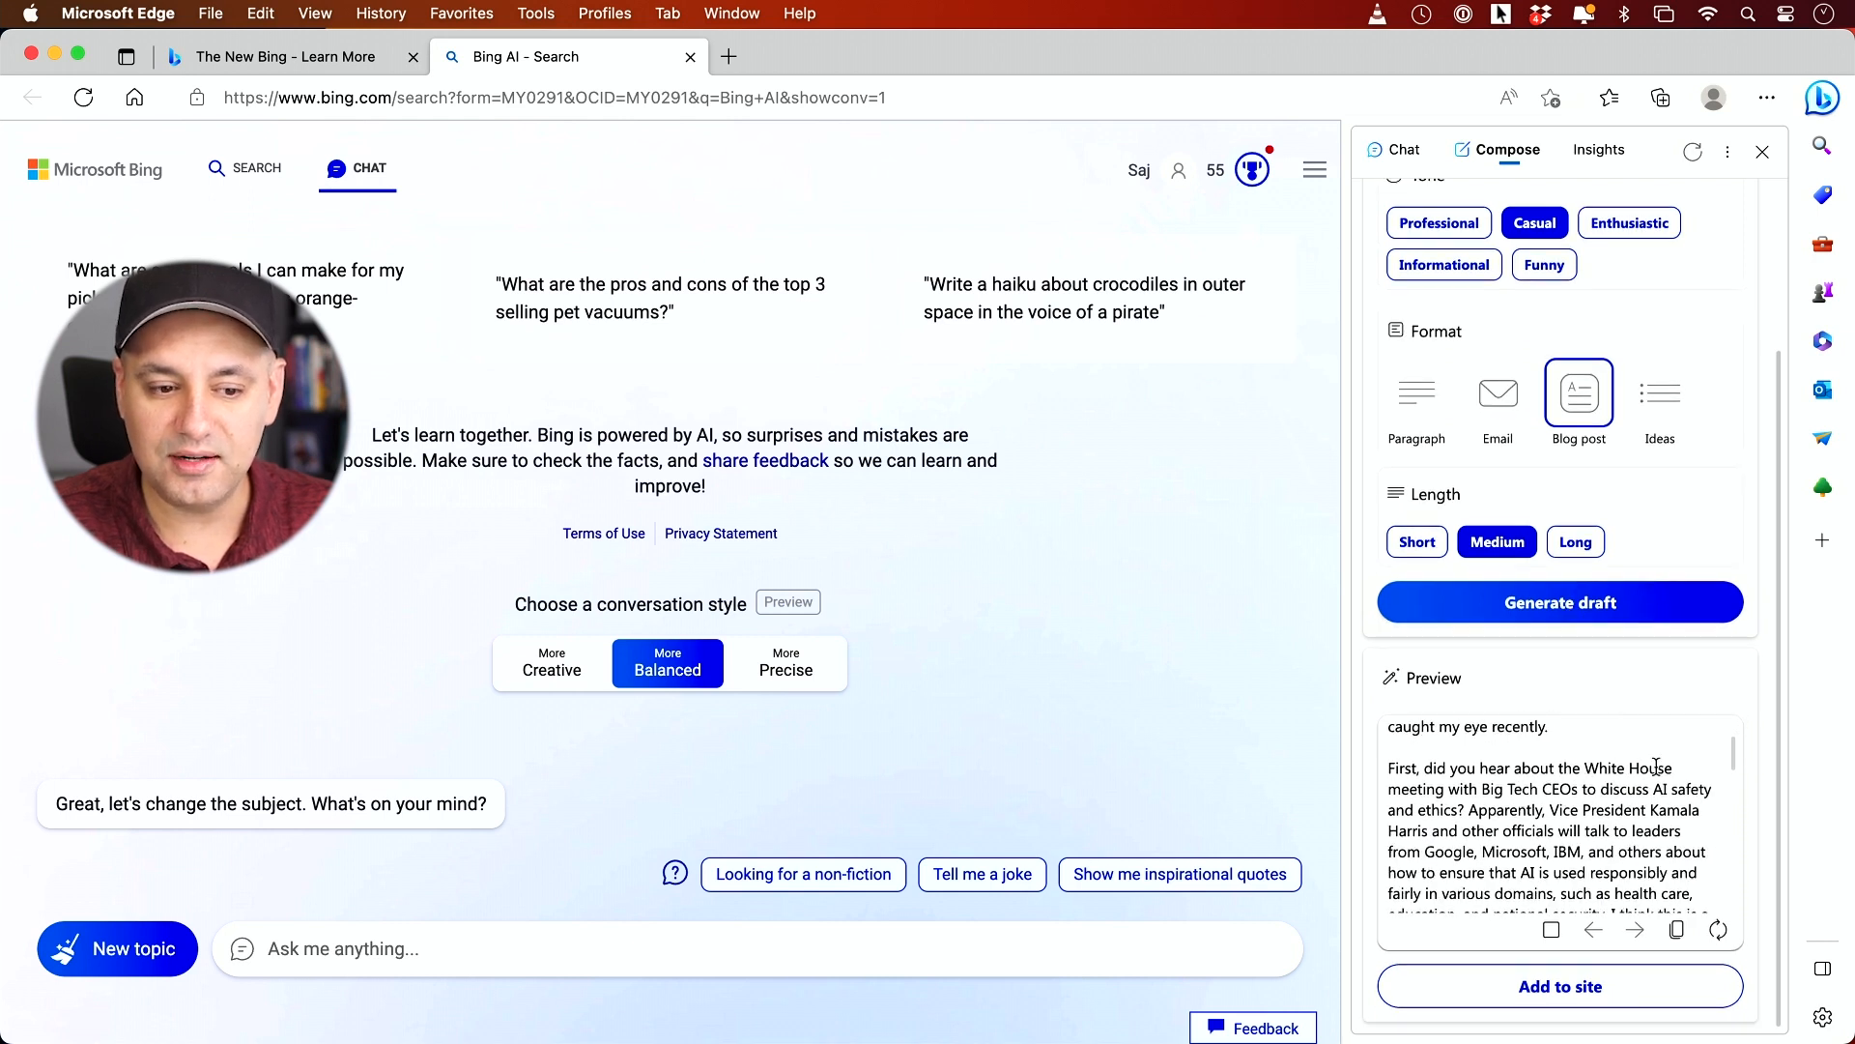
scroll(down, 3)
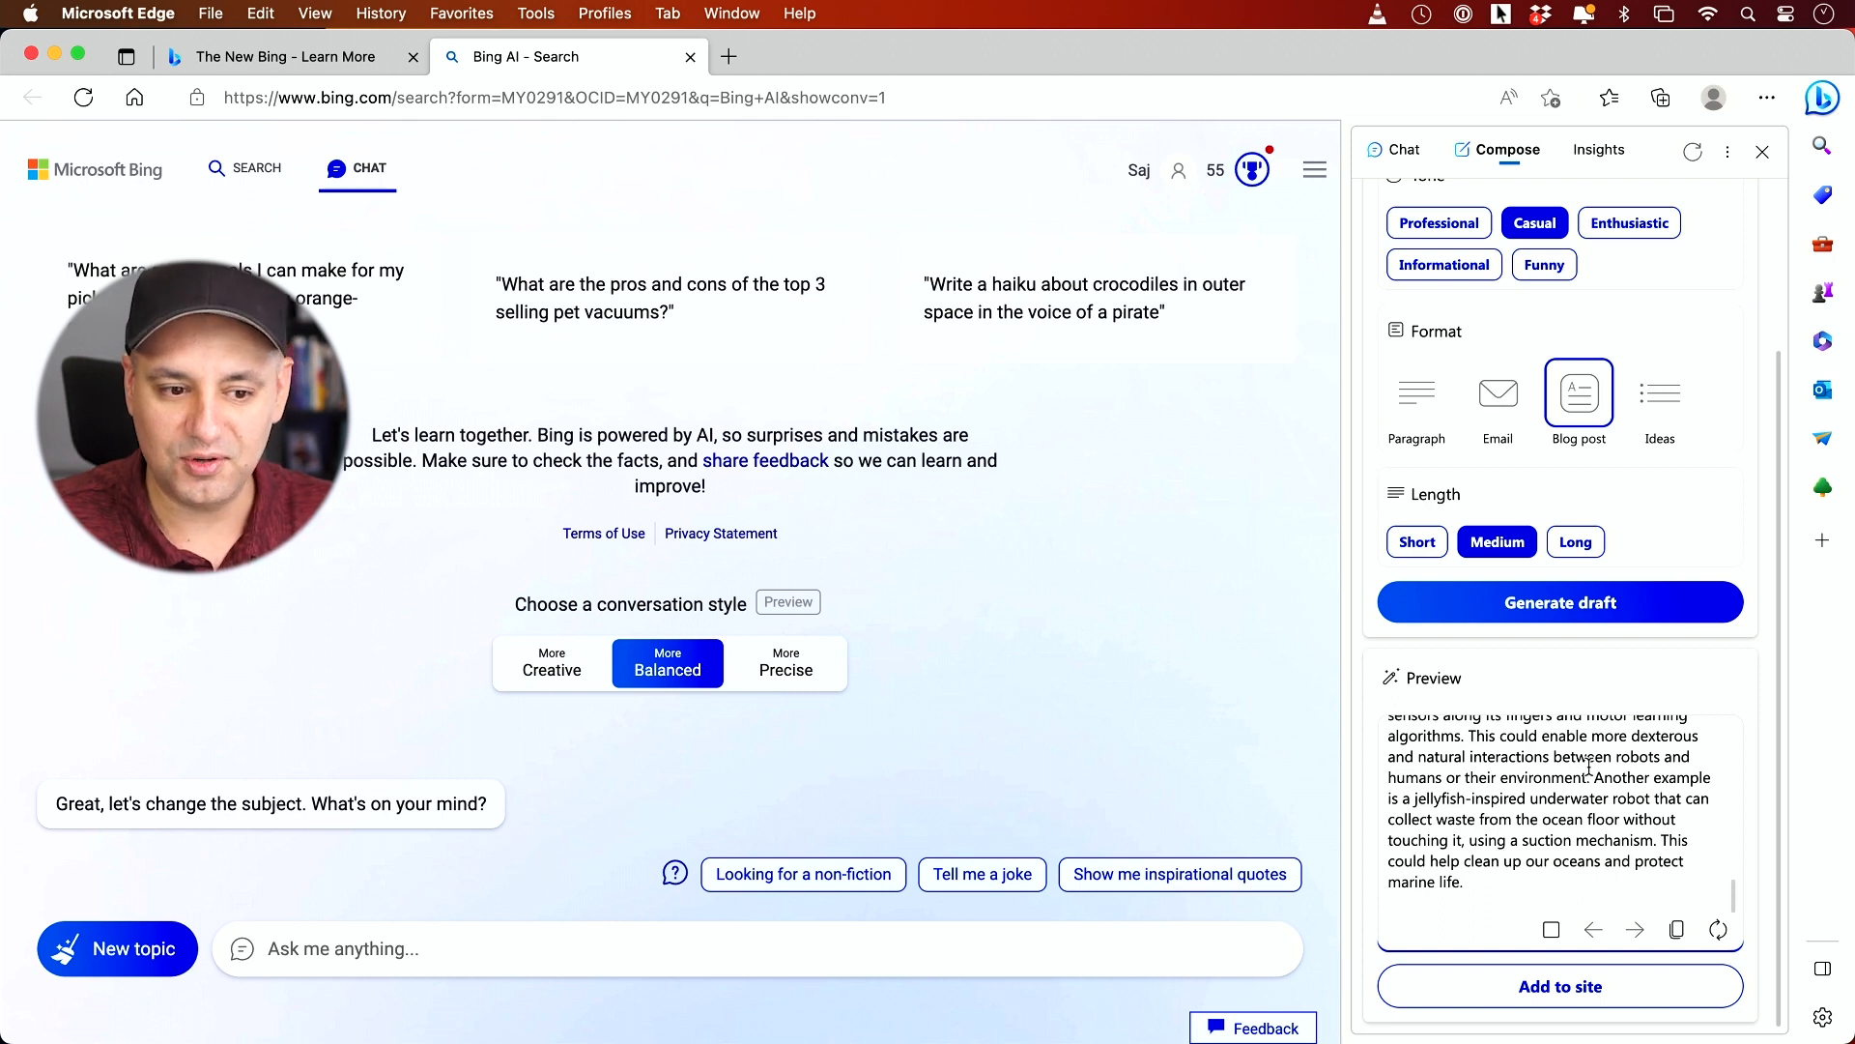
scroll(down, 3)
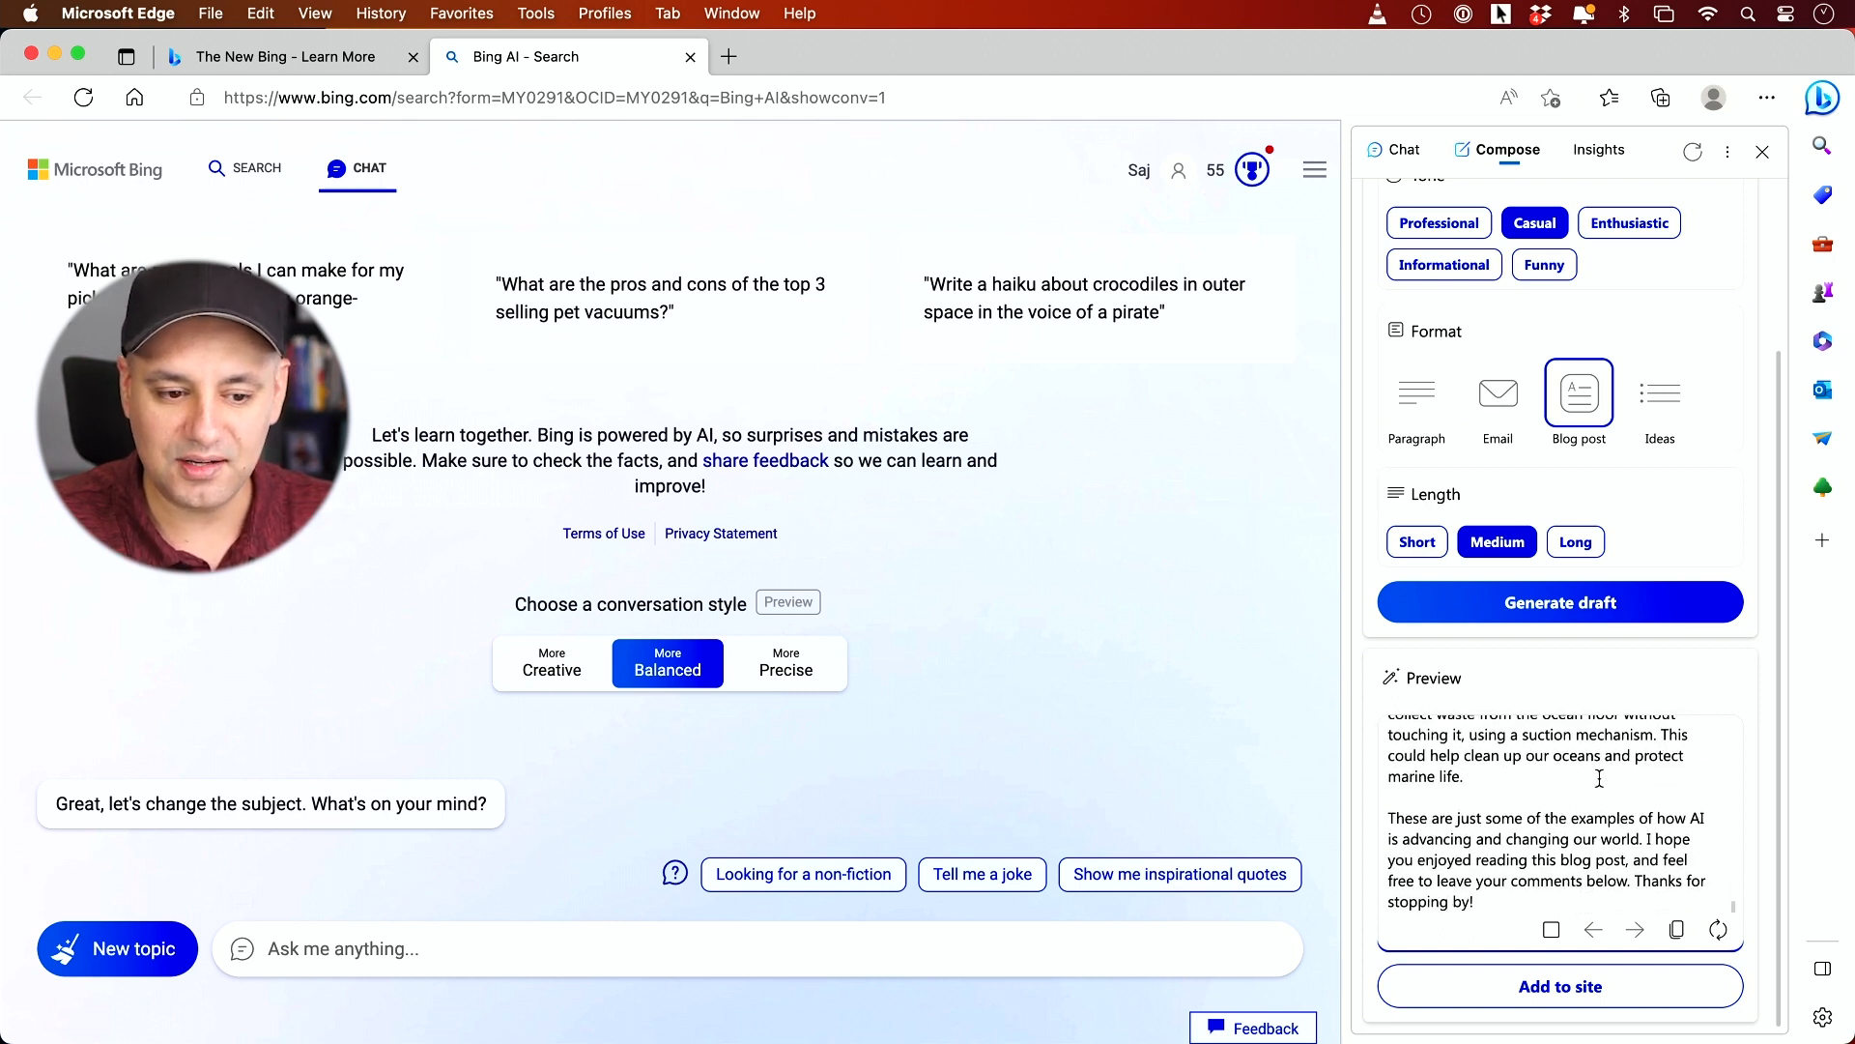
scroll(down, 3)
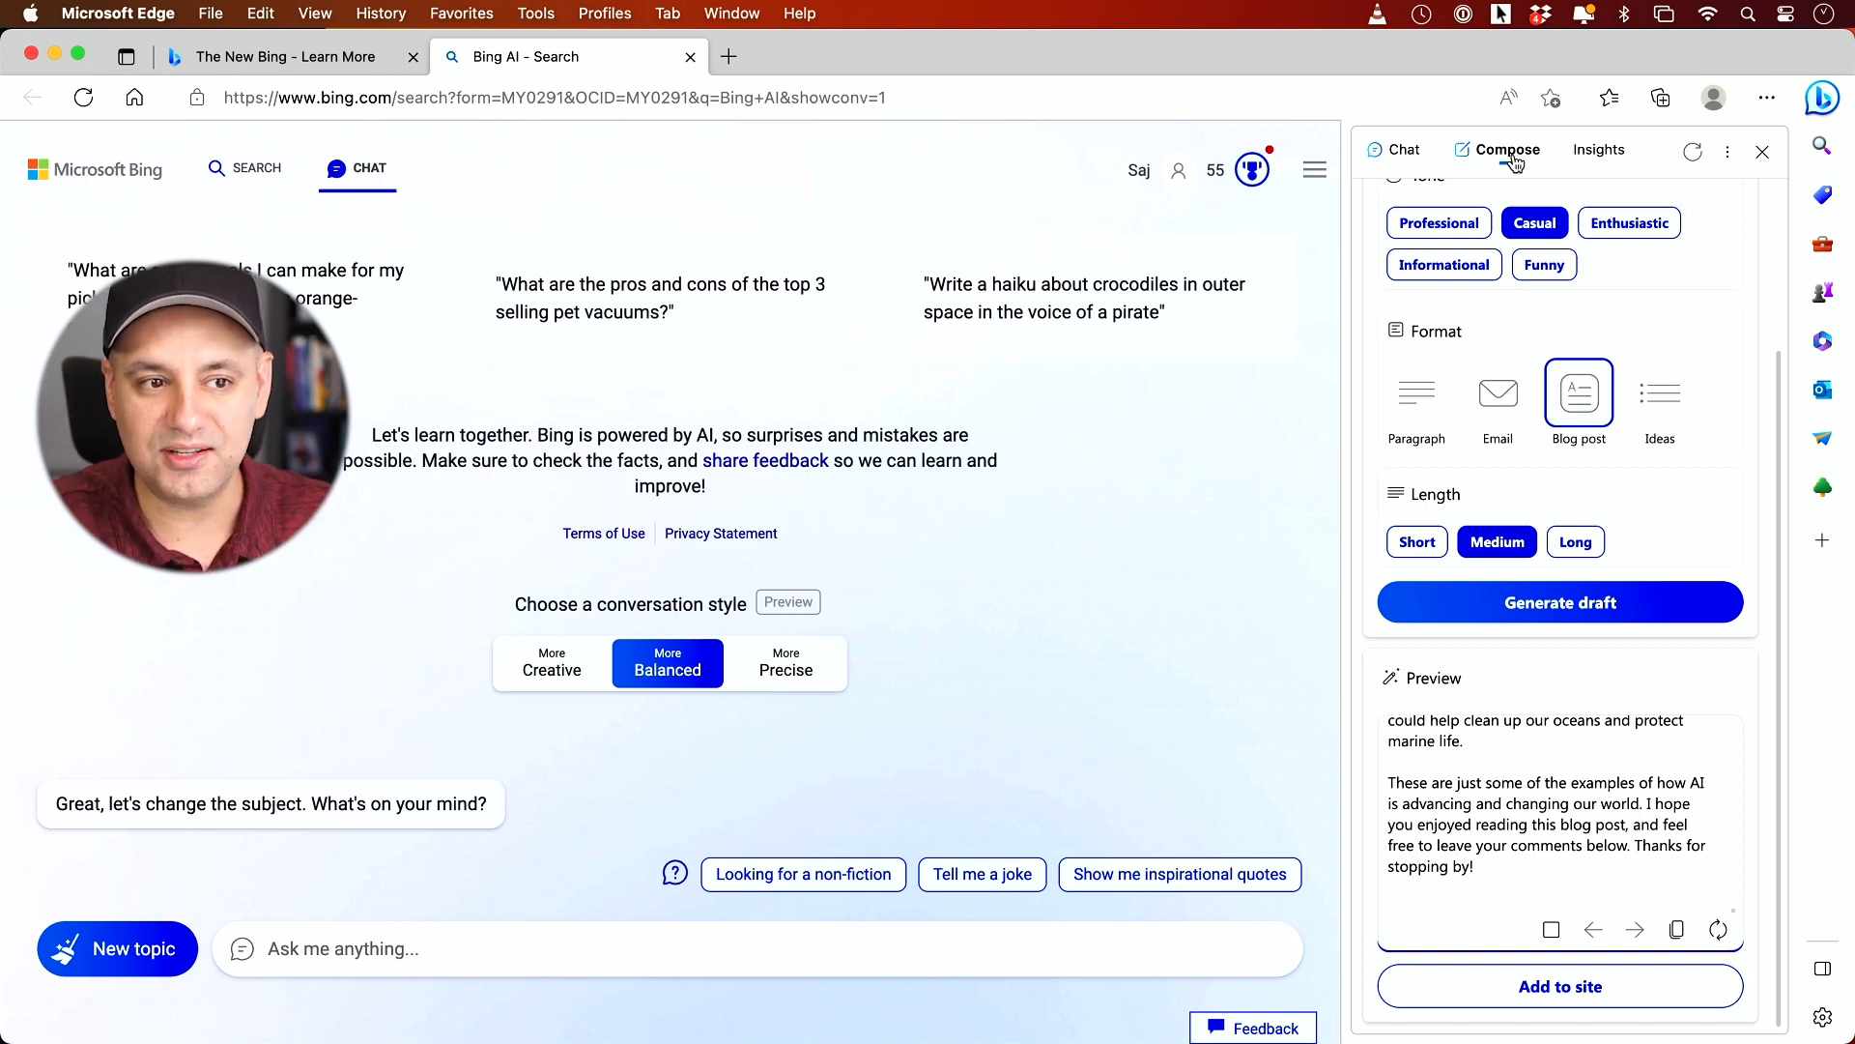
click(1404, 148)
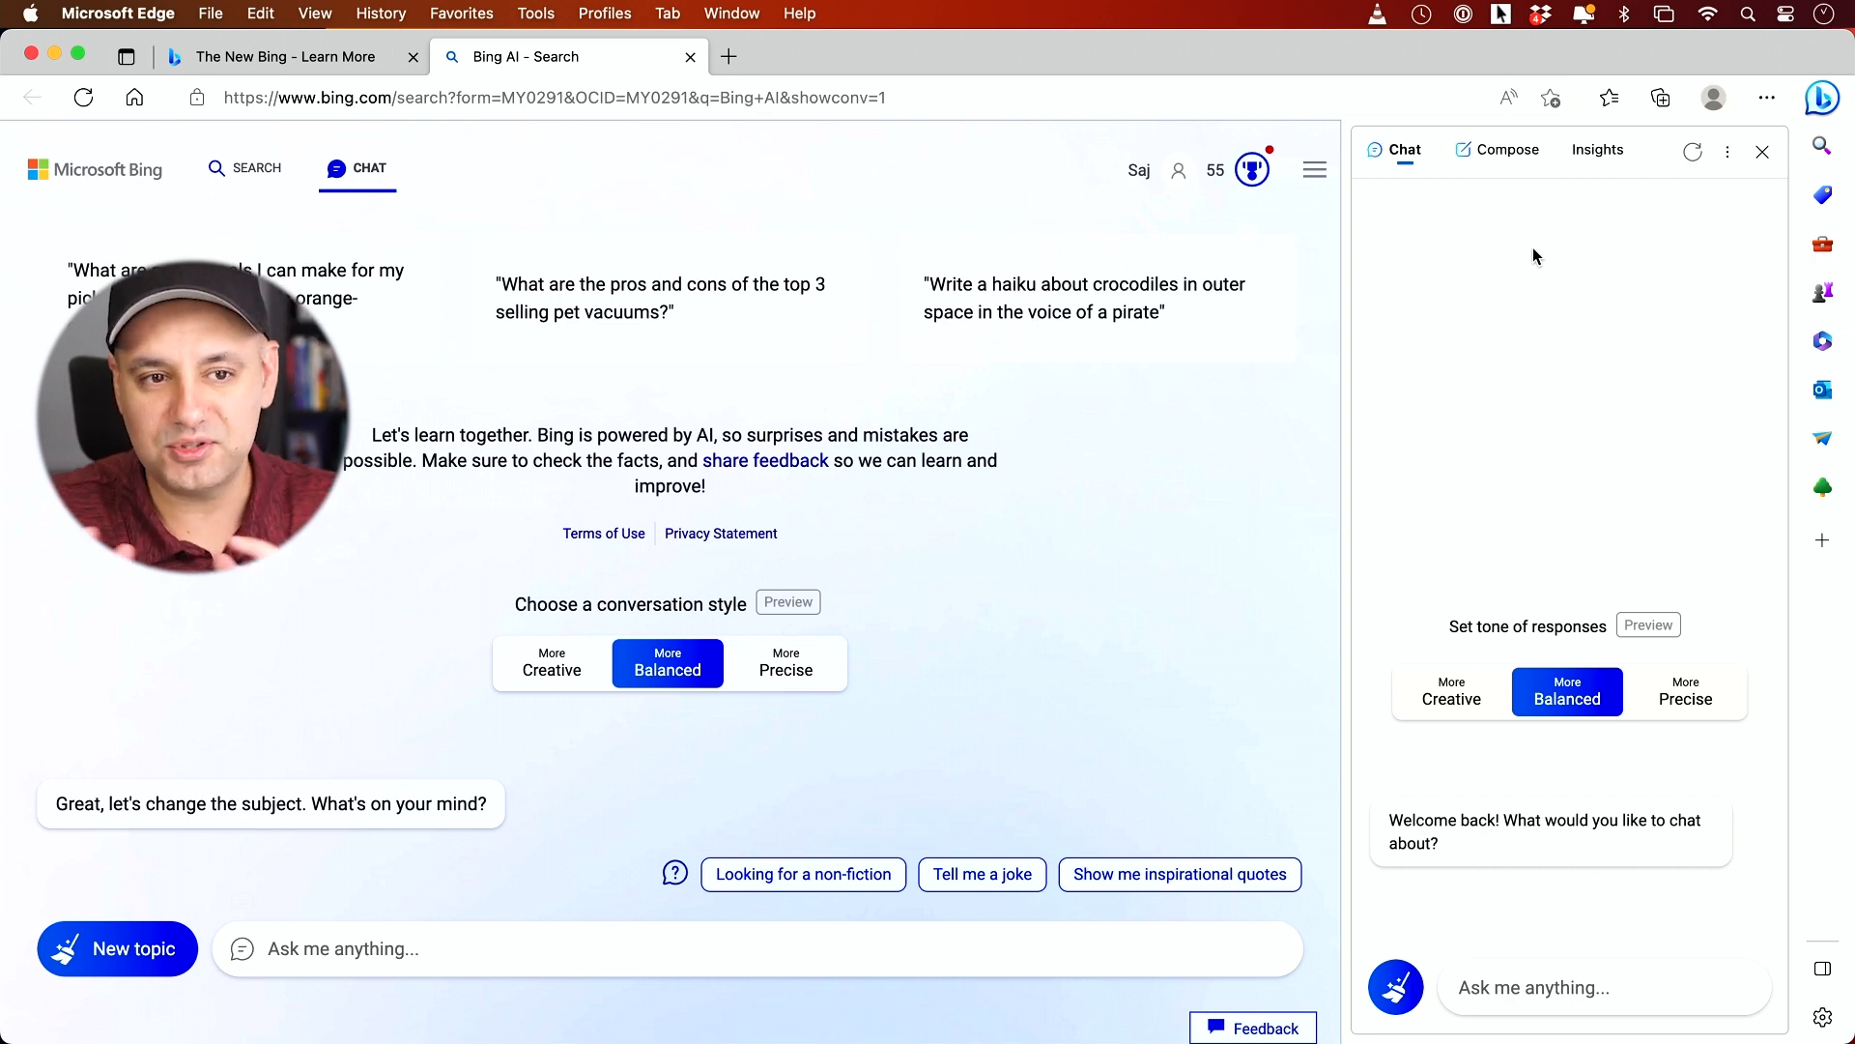
mouse_move(1503, 178)
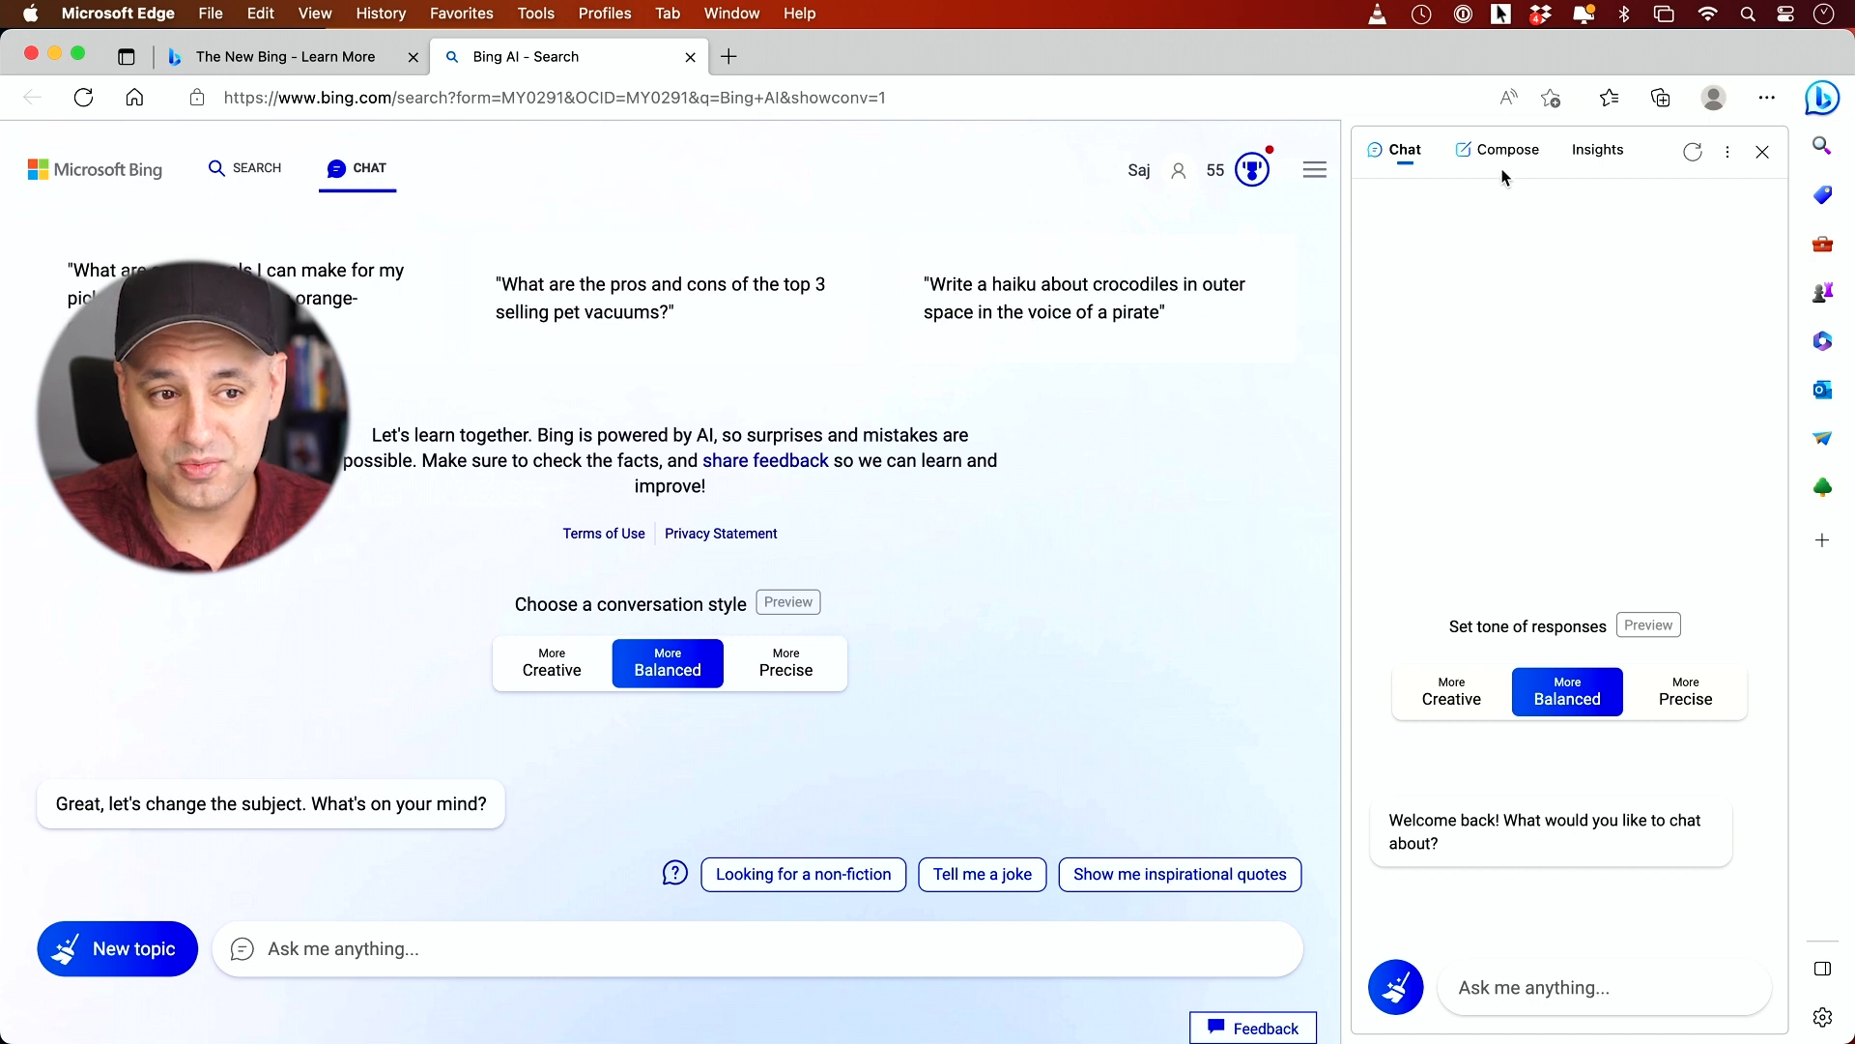
click(1507, 149)
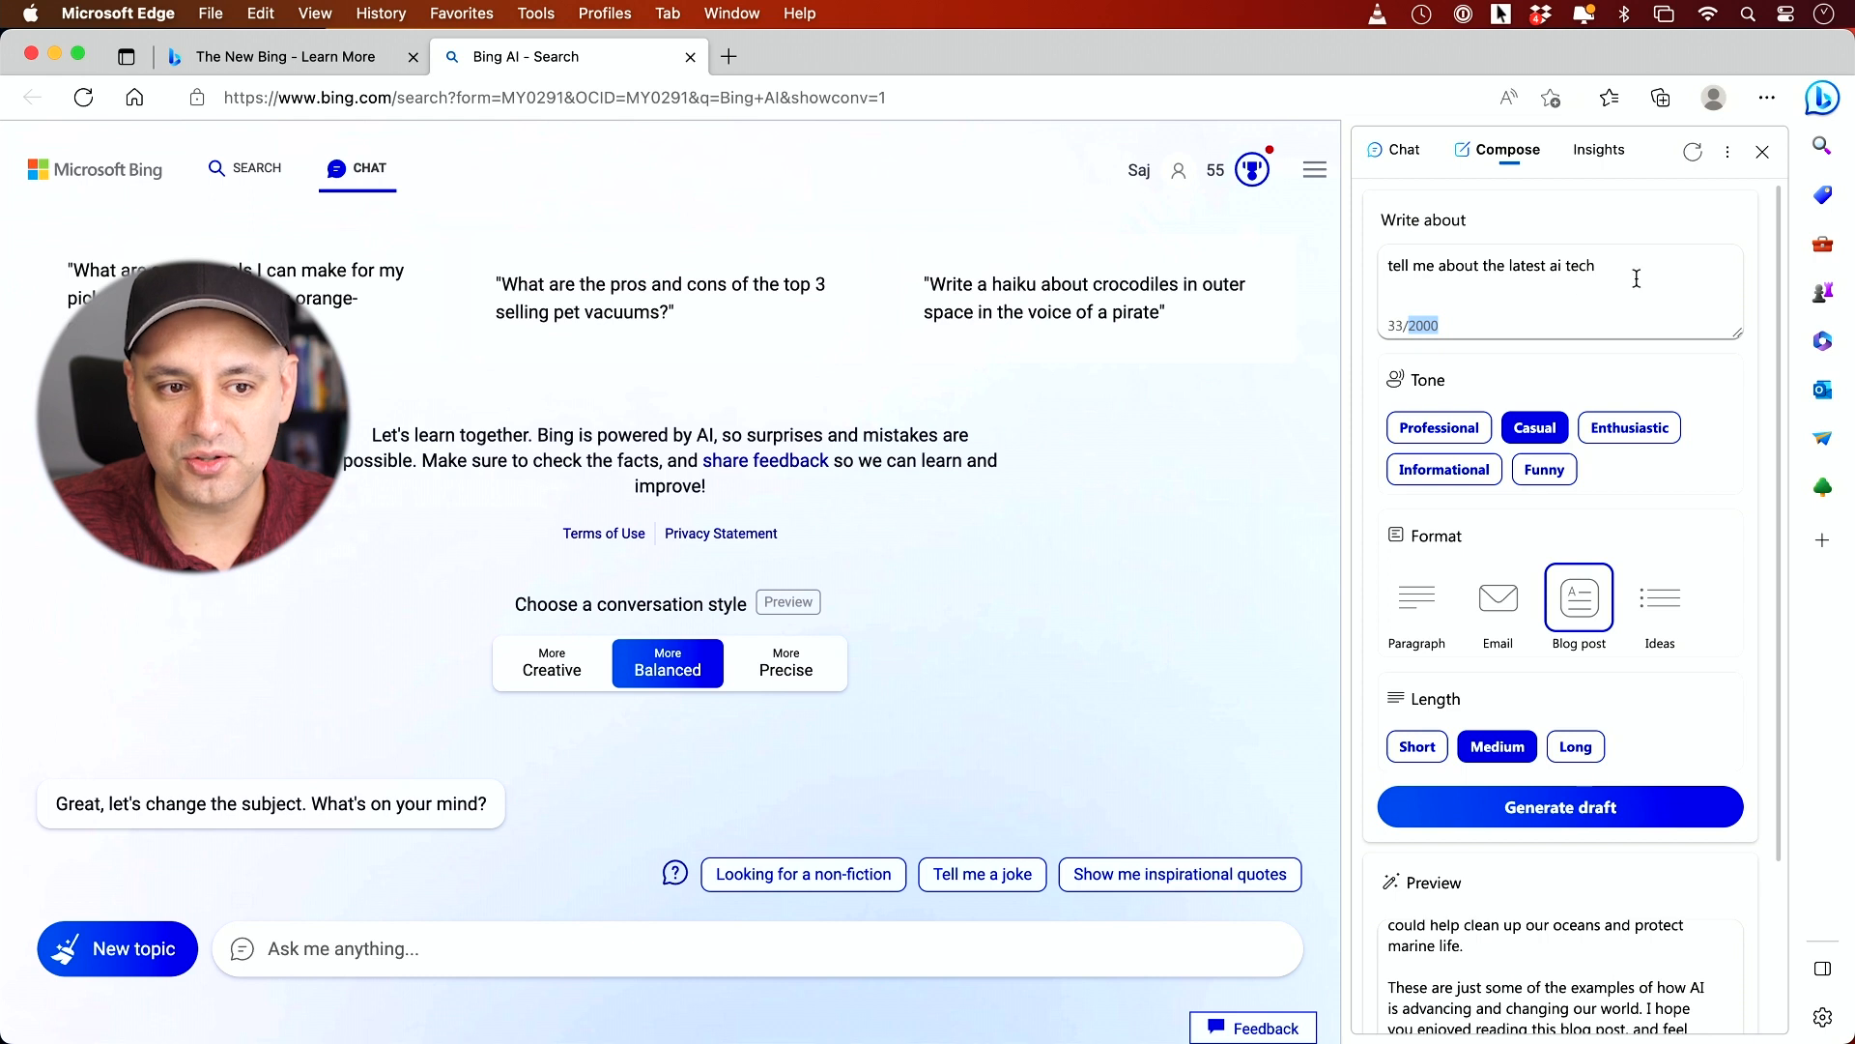
mouse_move(1476, 237)
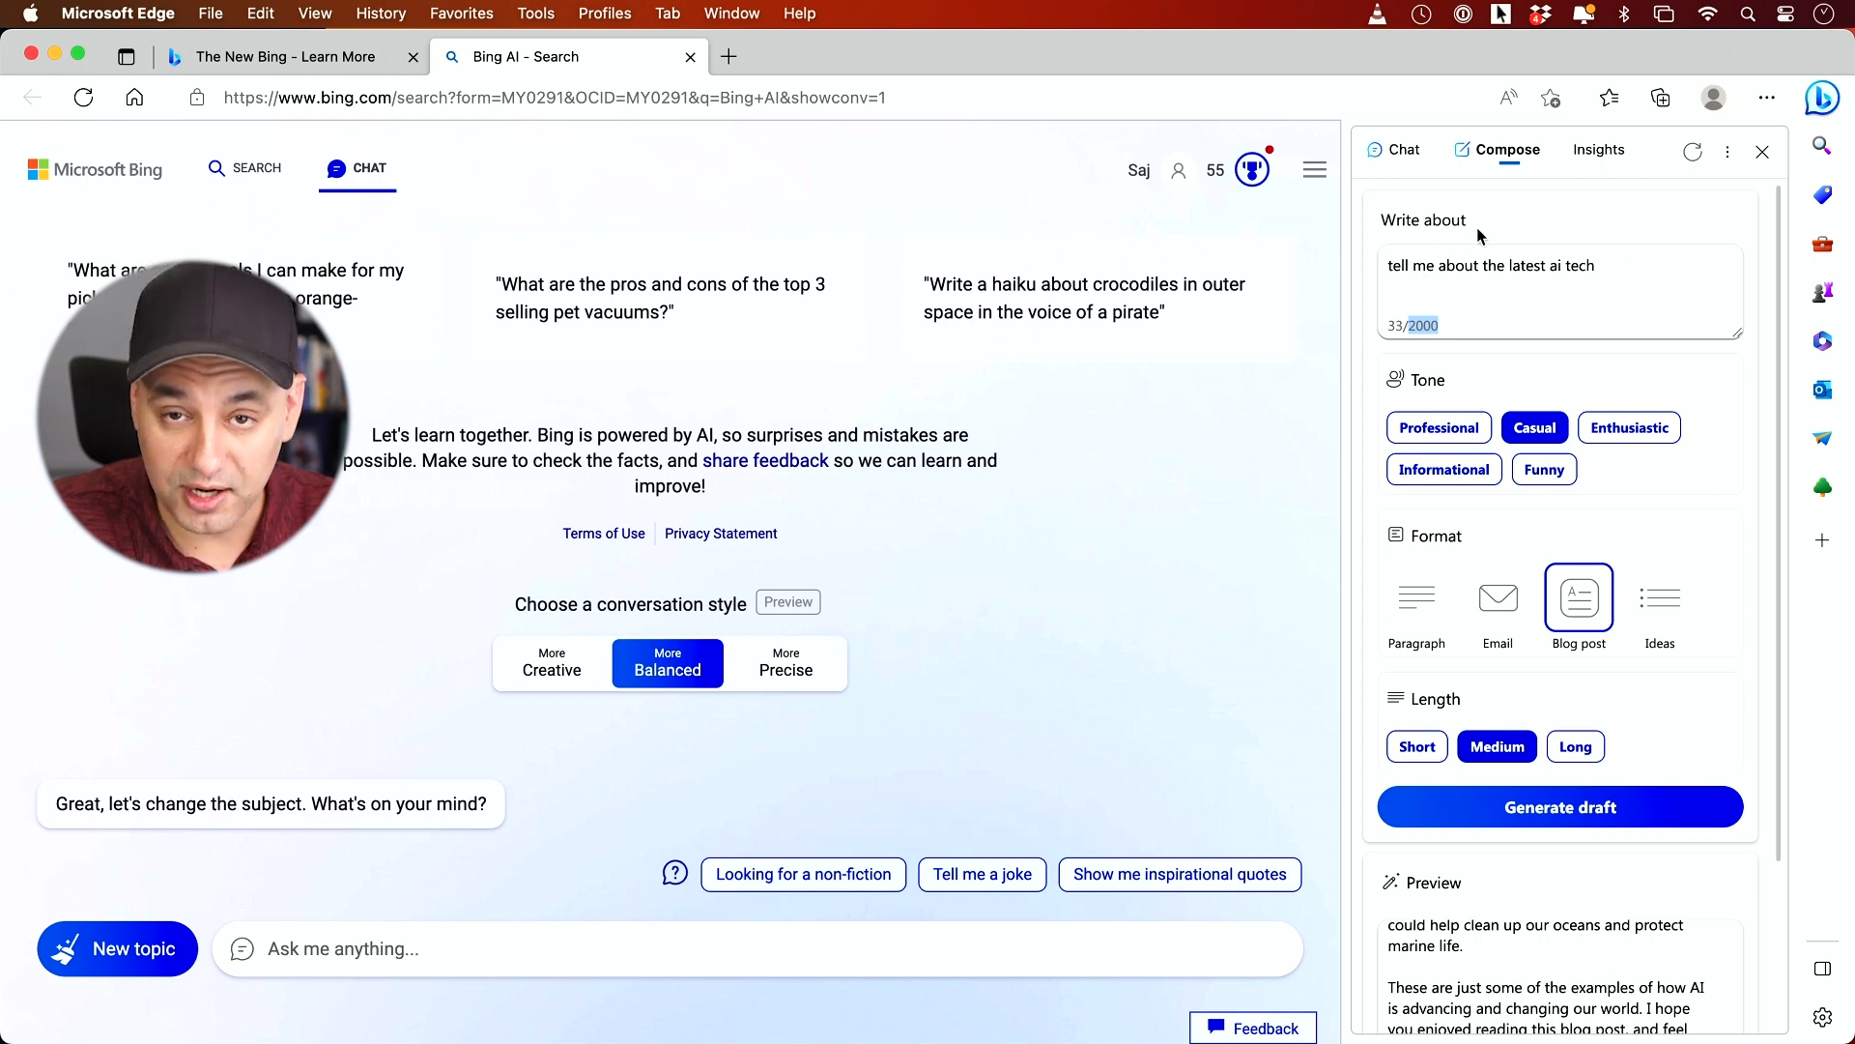
scroll(down, 3)
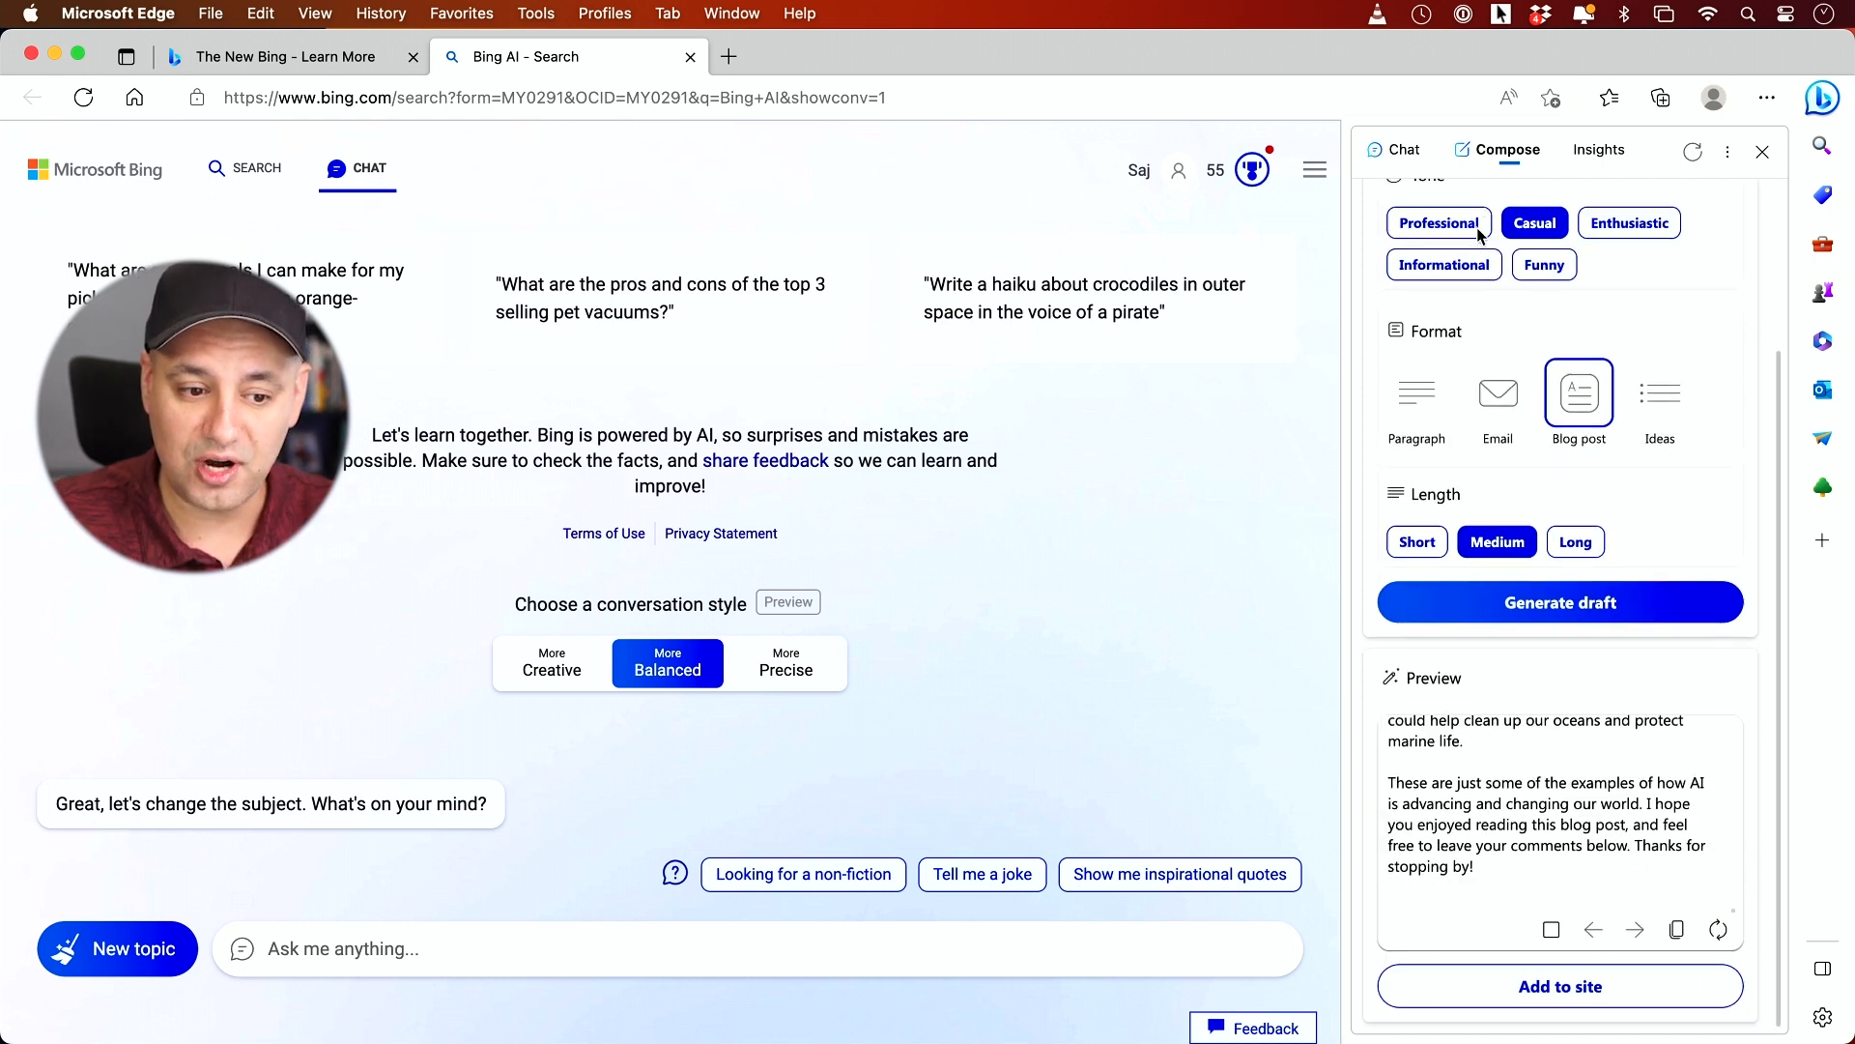